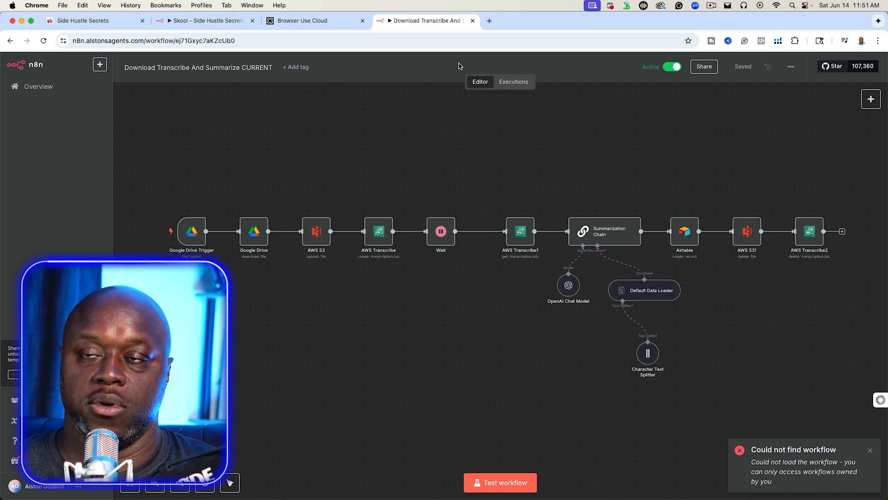
- Switch to the 'Skool - Side Hustle Secrets' n8n workflow tab
{"action": "left_click", "coordinate": [204, 20]}
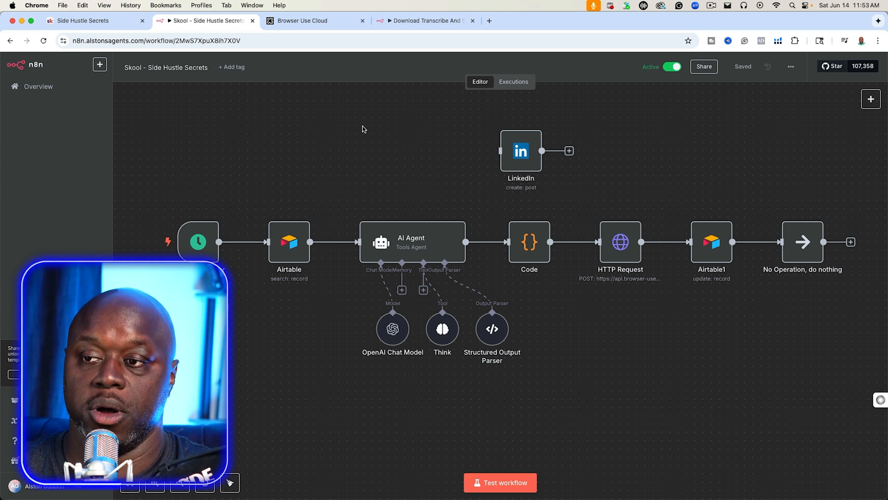
{"action": "mouse_move", "coordinate": [411, 179]}
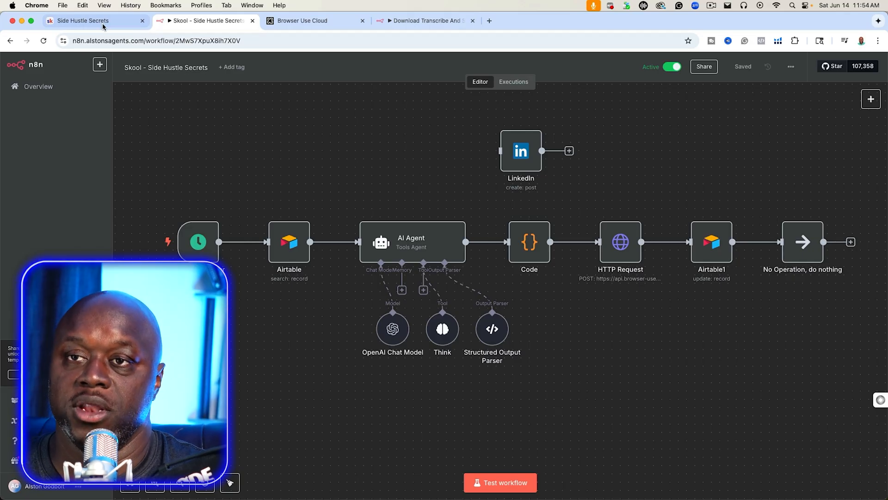
- Bring up the Side Hustle Secrets community page on Skool
{"action": "left_click", "coordinate": [85, 20]}
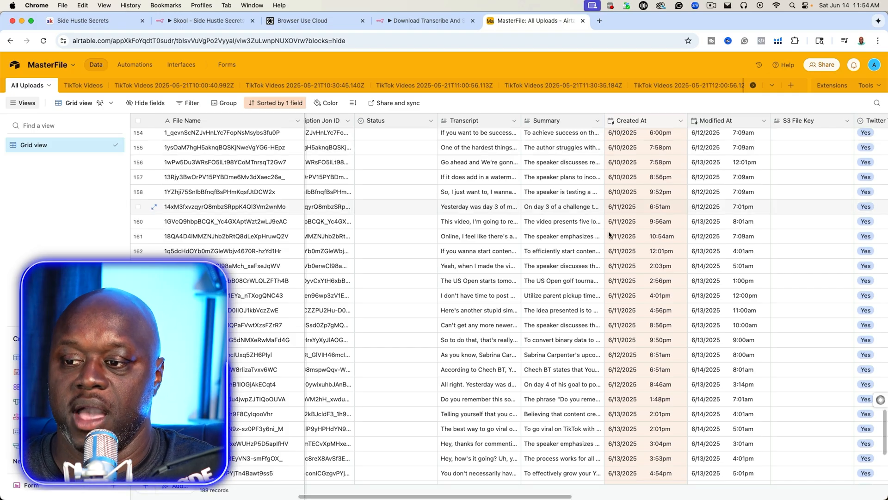
- Return to the 'Download Transcribe And Summarize CURRENT' workflow tab
{"action": "left_click", "coordinate": [422, 20]}
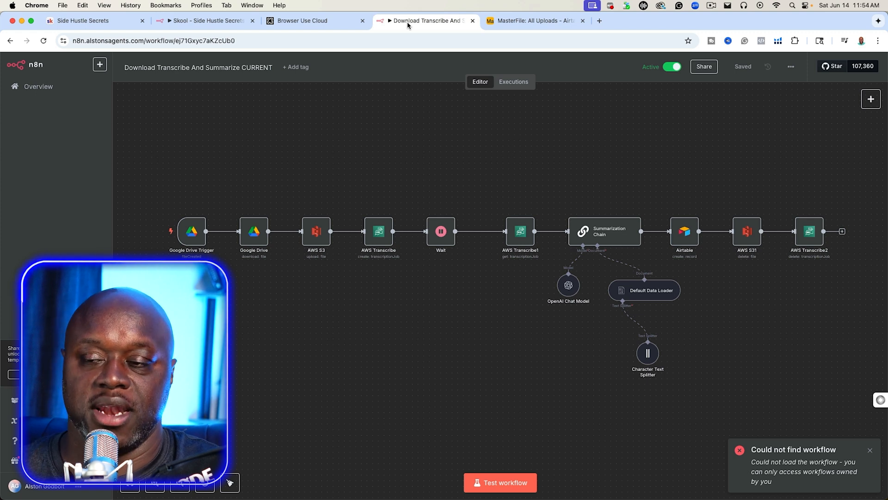
{"action": "mouse_move", "coordinate": [192, 230]}
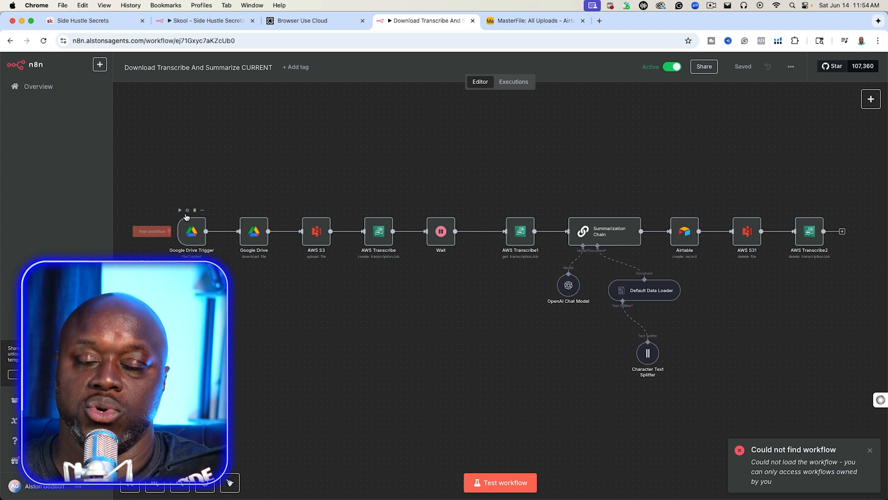
{"action": "mouse_move", "coordinate": [211, 192]}
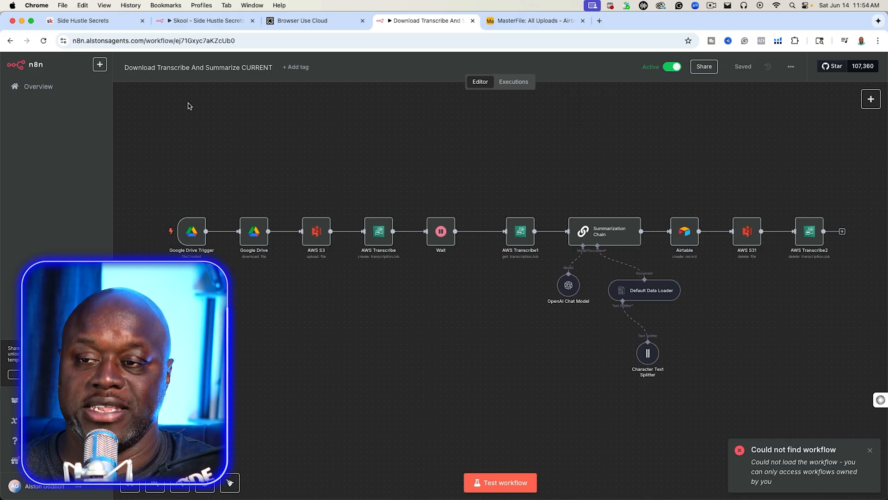
{"action": "mouse_move", "coordinate": [345, 184]}
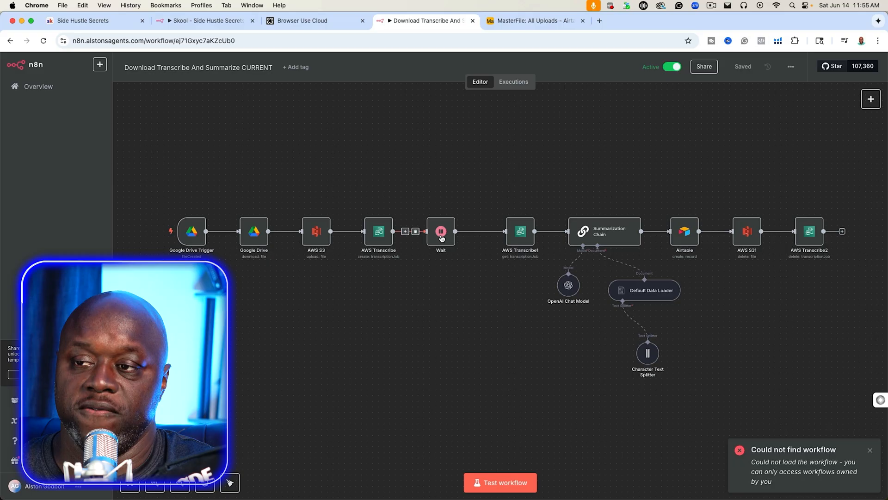
{"action": "mouse_move", "coordinate": [480, 266]}
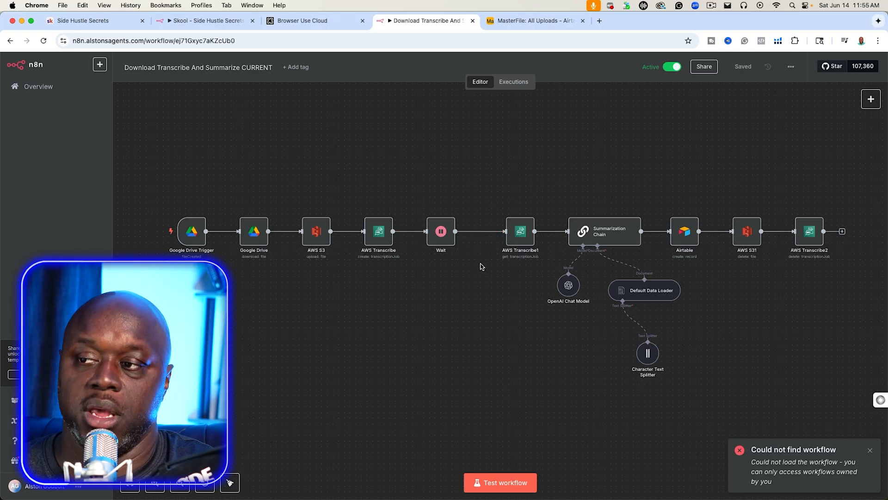
{"action": "mouse_move", "coordinate": [605, 237]}
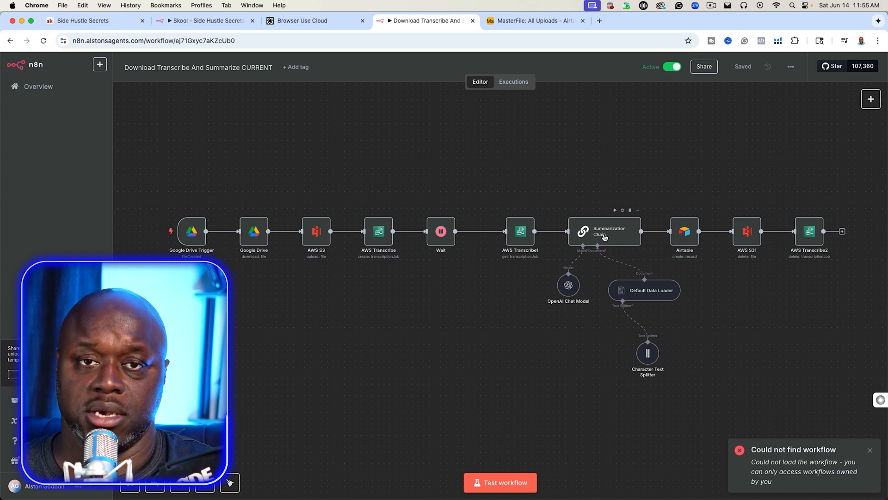
{"action": "mouse_move", "coordinate": [657, 237]}
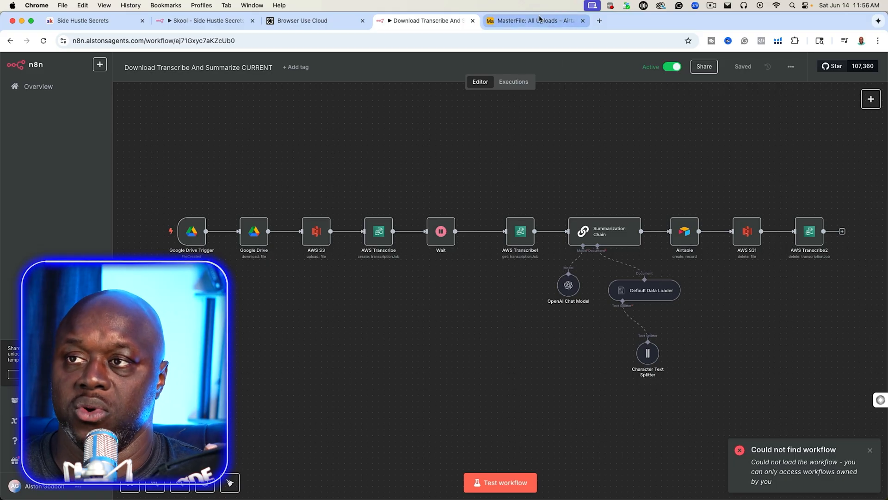
- Inspect the newest June 14 upload's transcript and scroll to its No posting columns, including Skool
{"action": "left_click", "coordinate": [533, 20]}
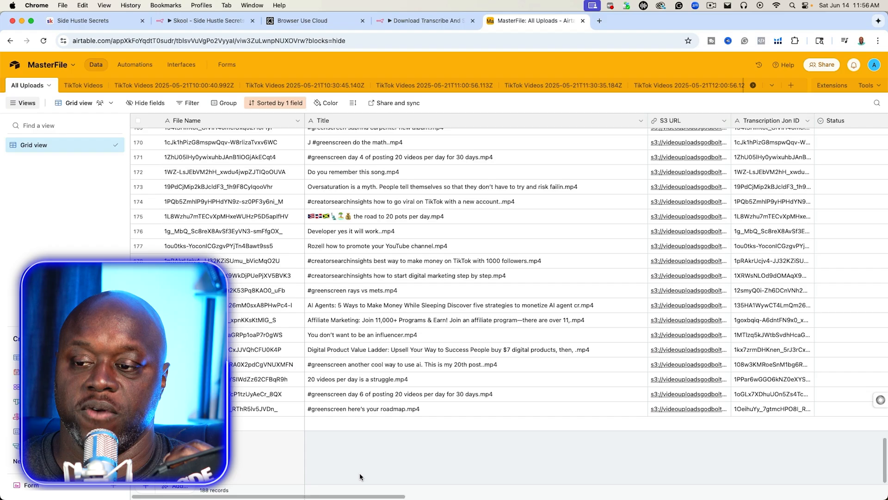
{"action": "scroll", "scroll_direction": "right", "scroll_amount": 3}
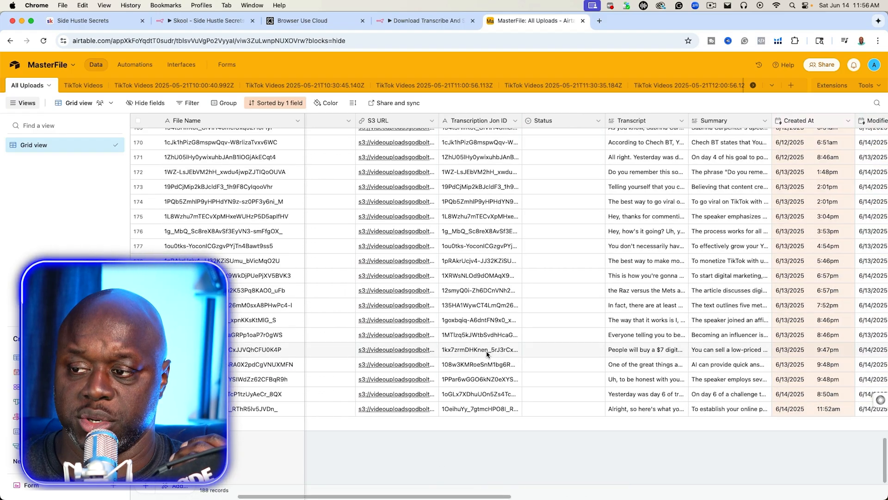
{"action": "left_click", "coordinate": [646, 409]}
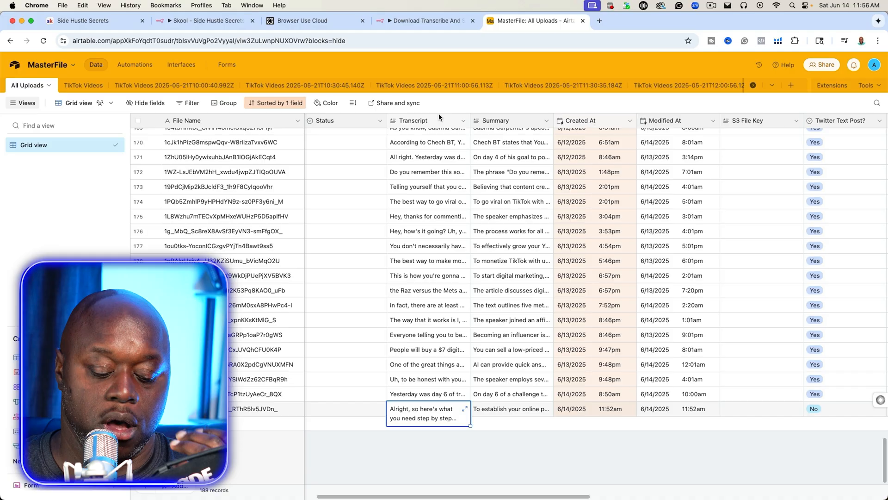
{"action": "mouse_move", "coordinate": [517, 414]}
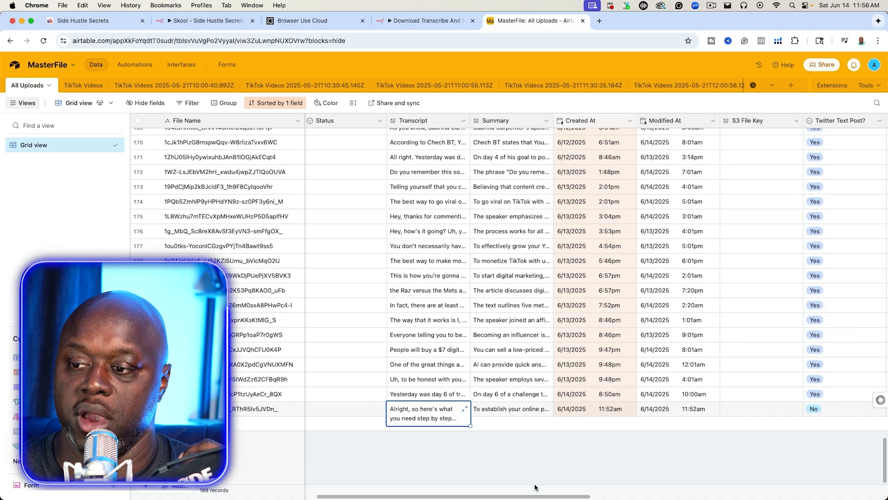
{"action": "scroll", "scroll_direction": "right", "scroll_amount": 3}
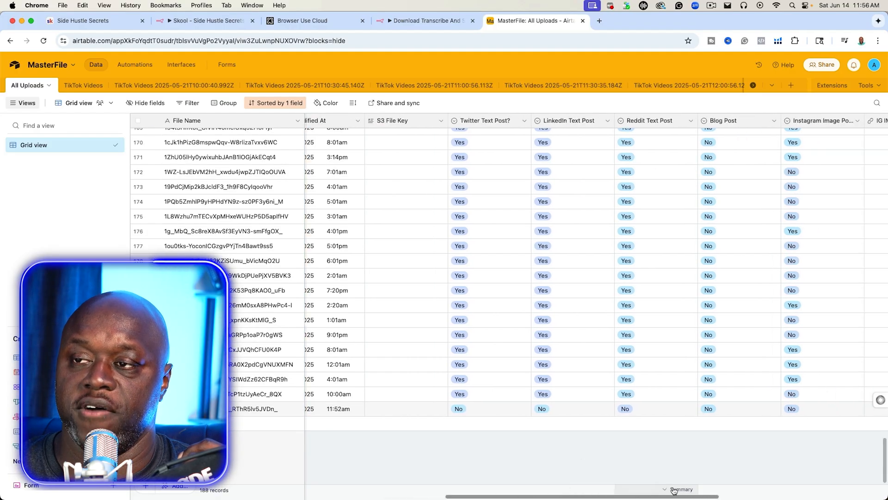
{"action": "scroll", "scroll_direction": "right", "scroll_amount": 3}
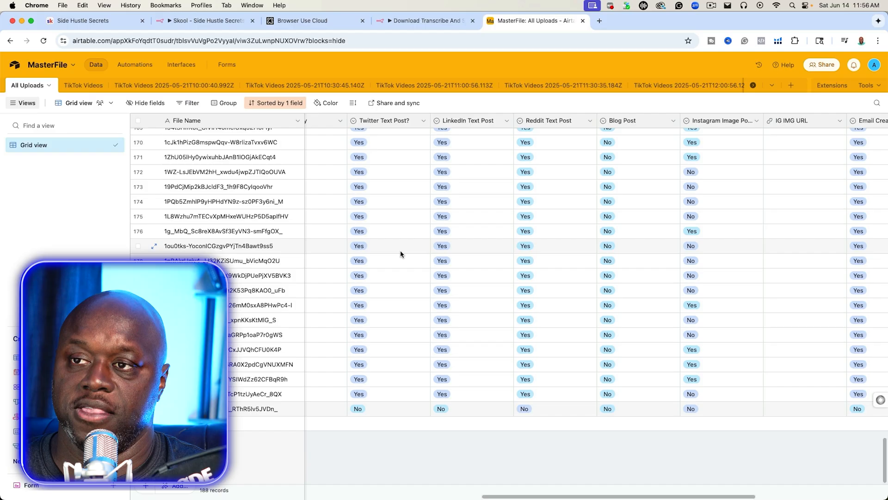
{"action": "mouse_move", "coordinate": [454, 159]}
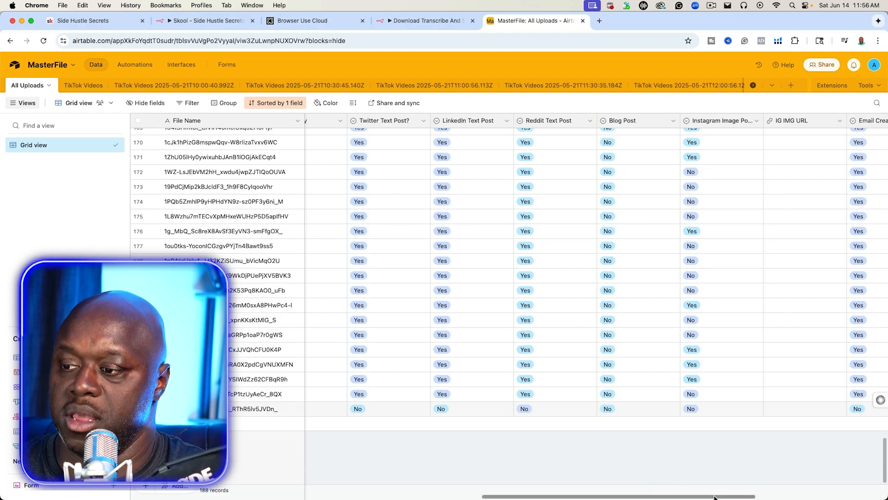
{"action": "scroll", "scroll_direction": "right", "scroll_amount": 3}
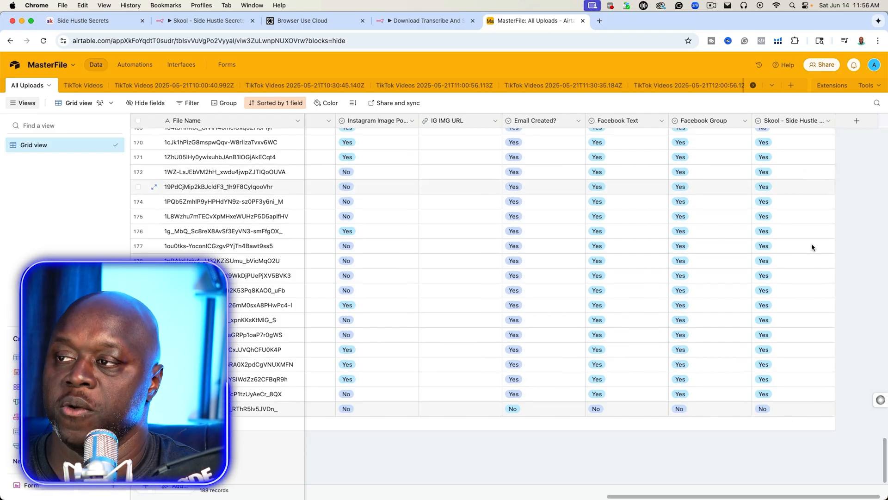
- Test-run the Skool workflow, then check the feed showing 'Do You Remember This Song?'
{"action": "left_click", "coordinate": [422, 20]}
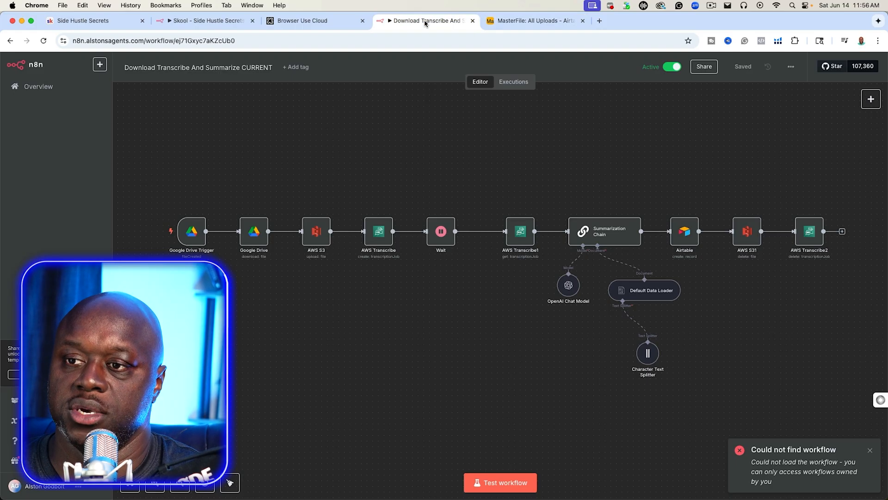
{"action": "left_click", "coordinate": [204, 20]}
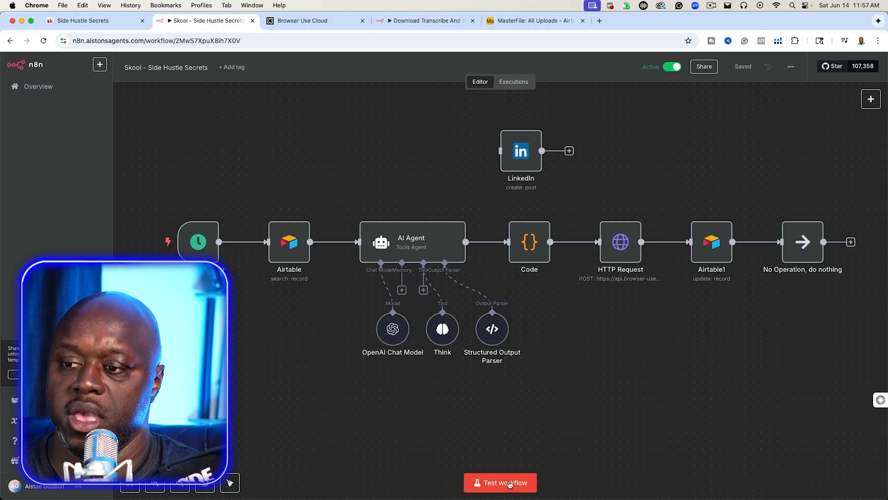
{"action": "left_click", "coordinate": [500, 482]}
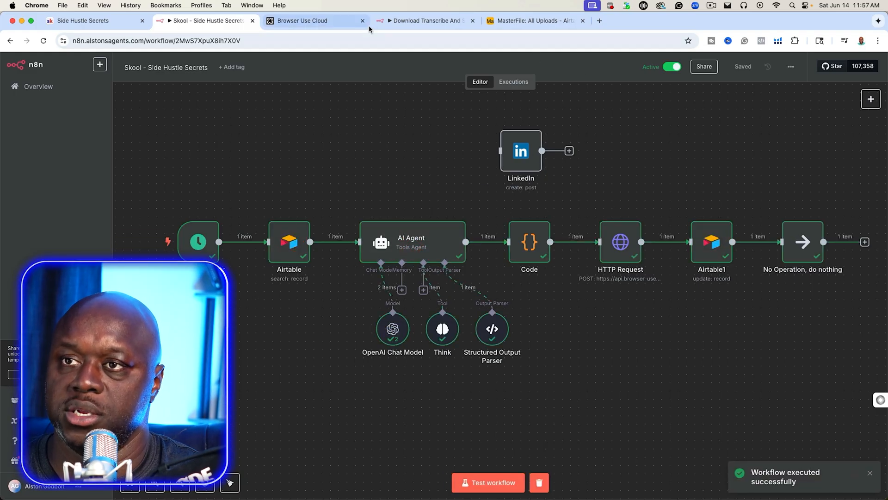
{"action": "left_click", "coordinate": [302, 20]}
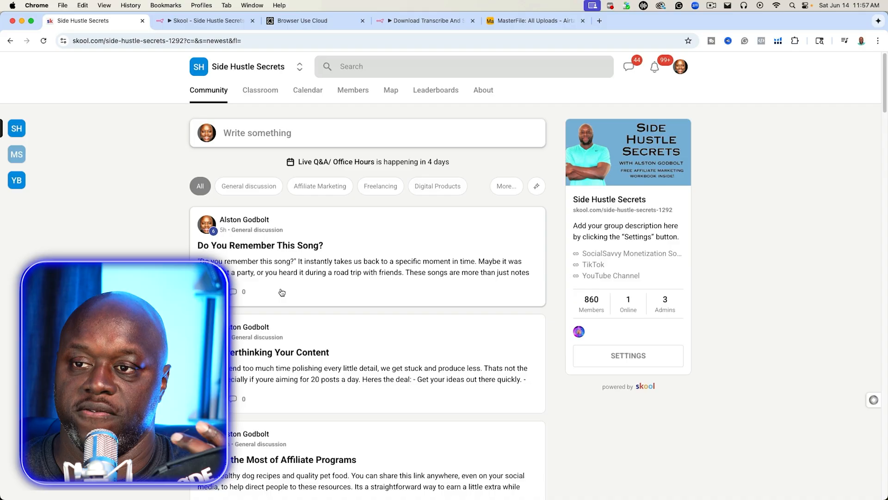
- Revisit the executed Skool workflow, then watch the Browser Use Cloud agent session
{"action": "left_click", "coordinate": [422, 20]}
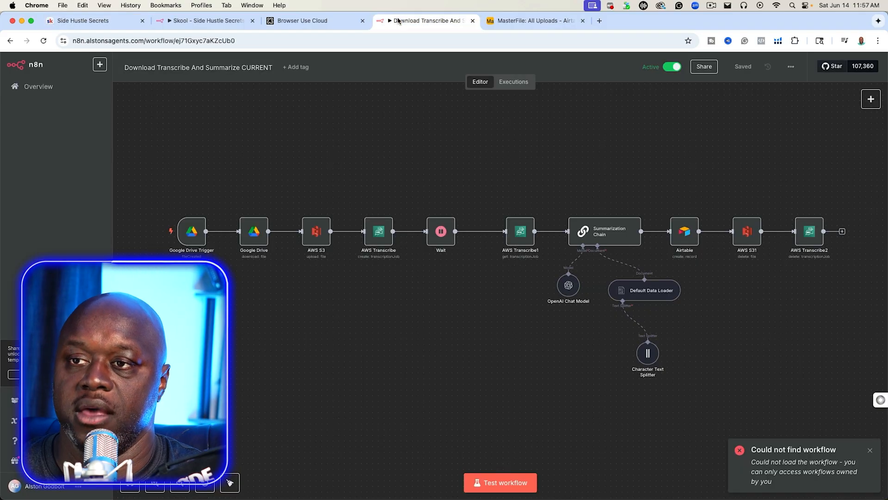
{"action": "left_click", "coordinate": [204, 20]}
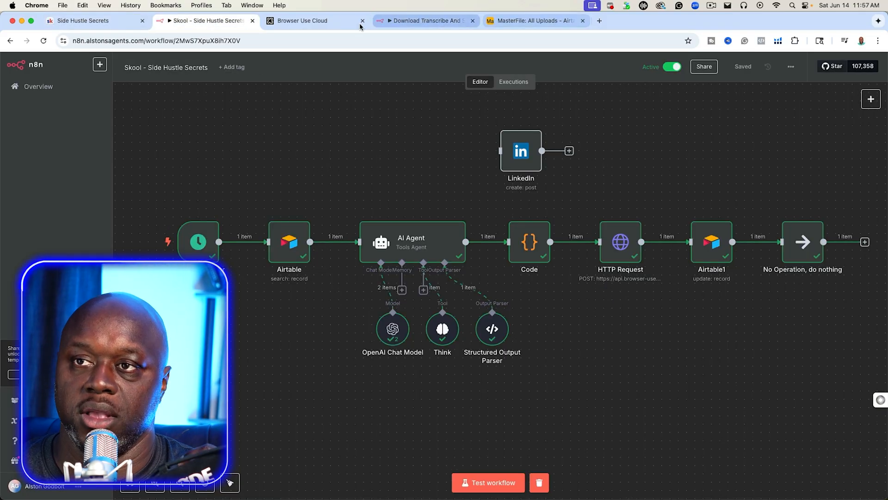
{"action": "left_click", "coordinate": [302, 20]}
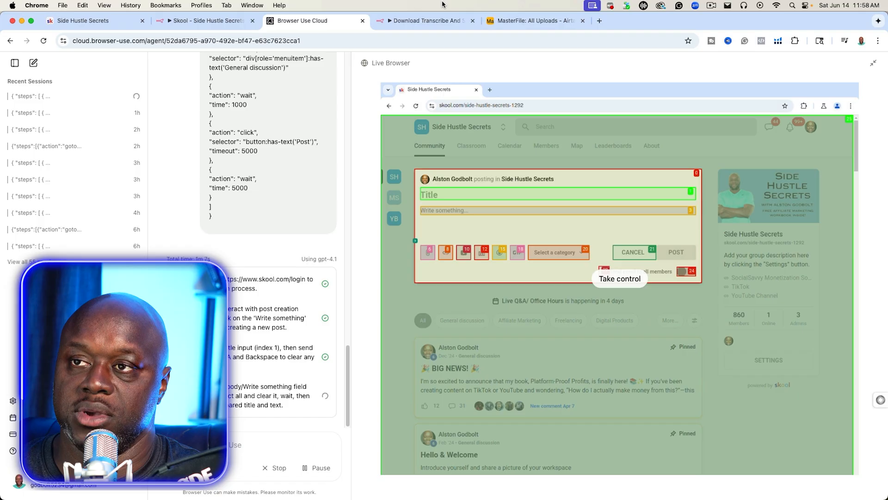
- Check the AI-written title in n8n as the agent types 'How to Build Your Online Presence'
{"action": "left_click", "coordinate": [204, 21]}
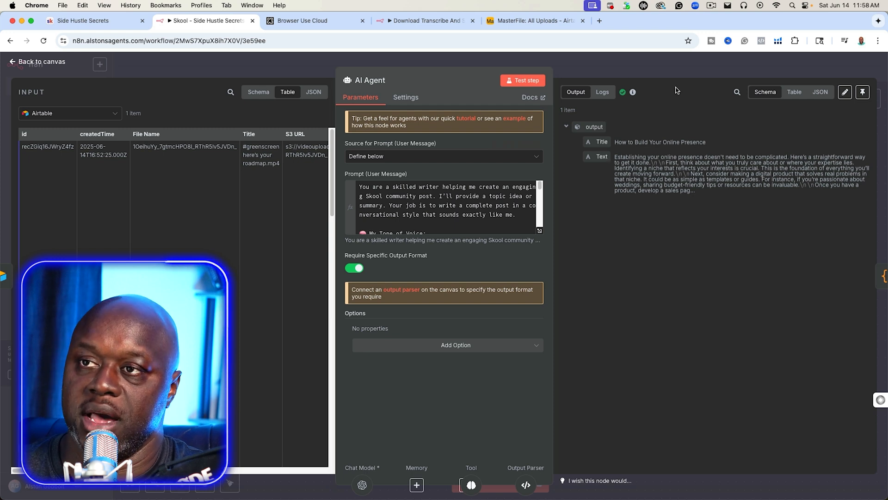
{"action": "left_click", "coordinate": [303, 20]}
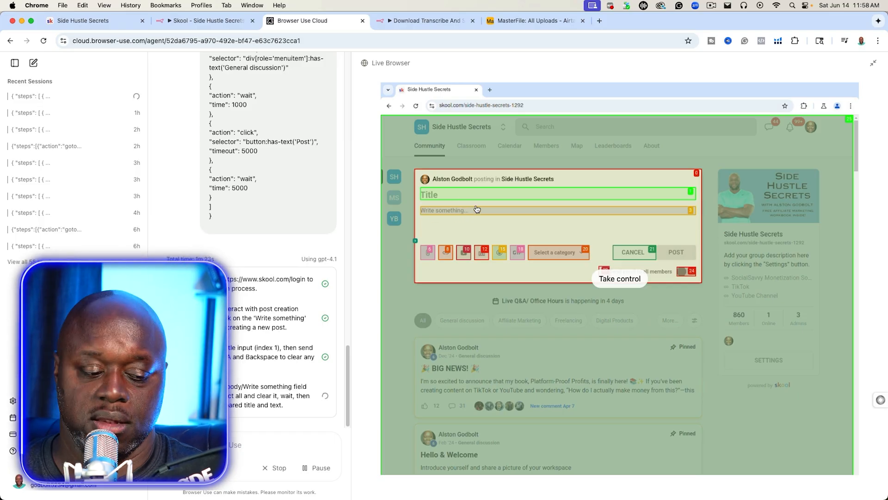
{"action": "type", "text": "How to Build Your Online Presence"}
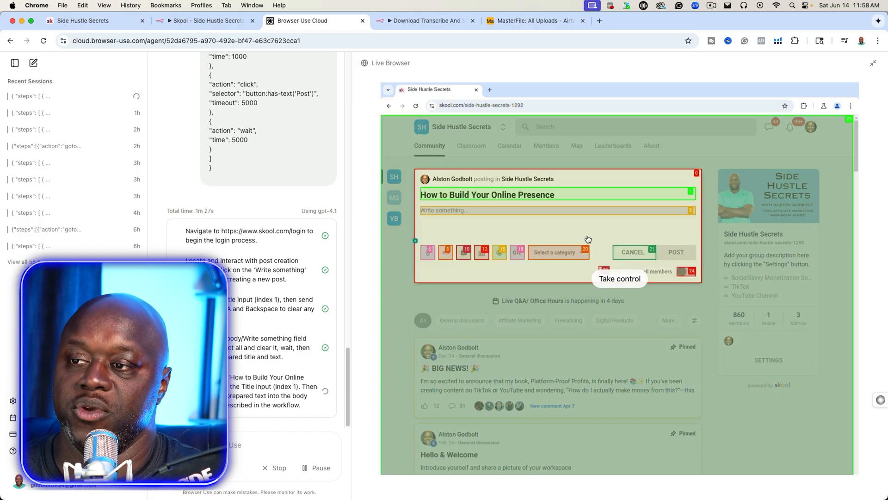
{"action": "mouse_move", "coordinate": [555, 259]}
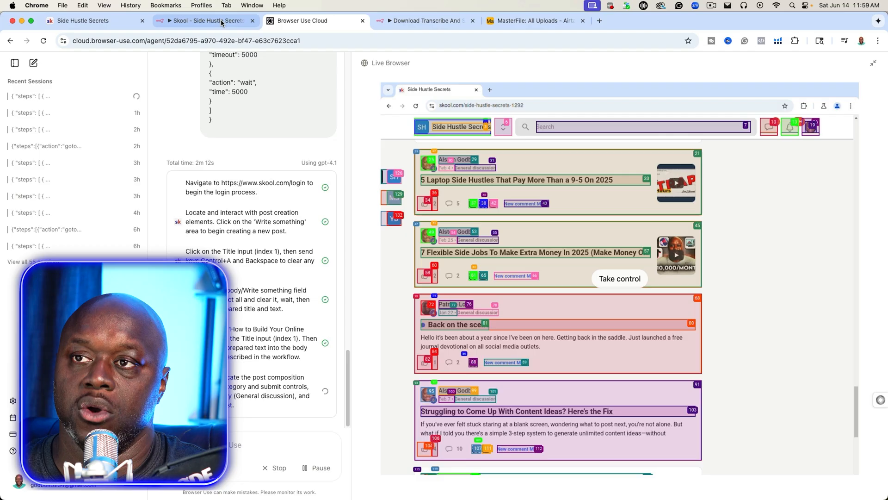
- Open a new blank n8n workflow, 'My workflow 7', in a new tab
{"action": "left_click", "coordinate": [422, 20]}
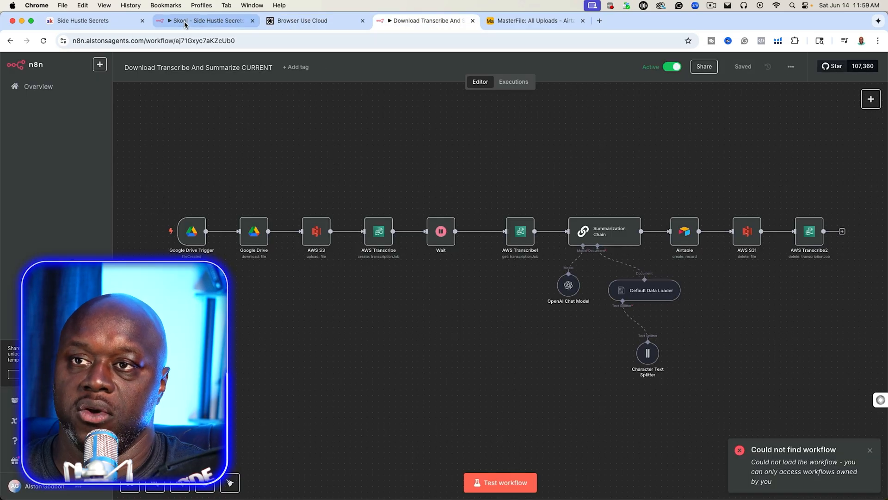
{"action": "left_click", "coordinate": [204, 21]}
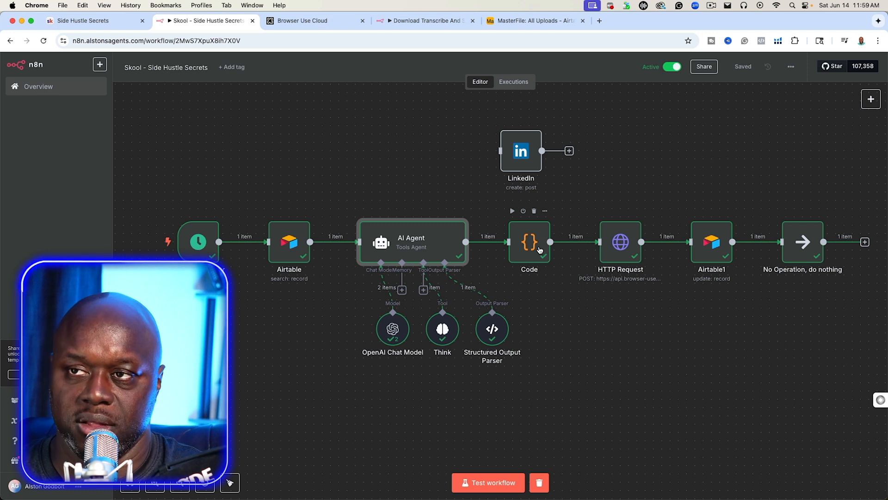
{"action": "mouse_move", "coordinate": [520, 150]}
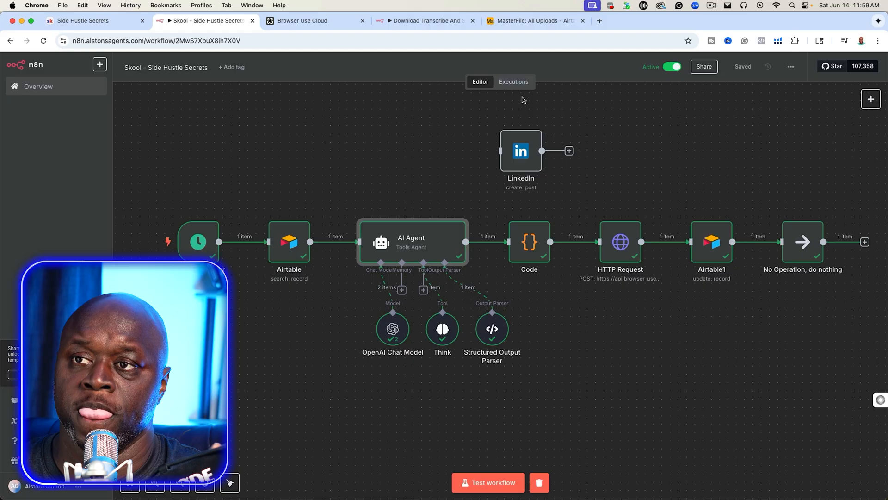
{"action": "left_click", "coordinate": [315, 21]}
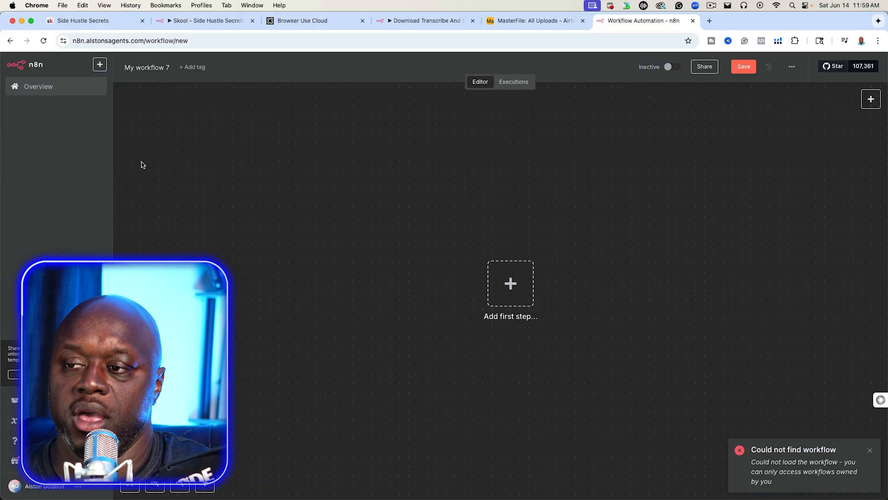
- Create a workflow starting with a Schedule Trigger running every 5 hours
{"action": "left_click", "coordinate": [38, 86]}
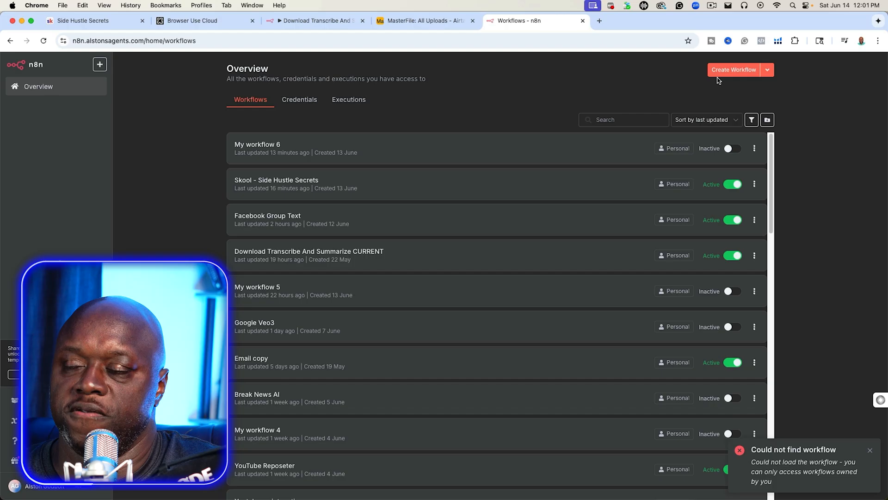
{"action": "left_click", "coordinate": [734, 69]}
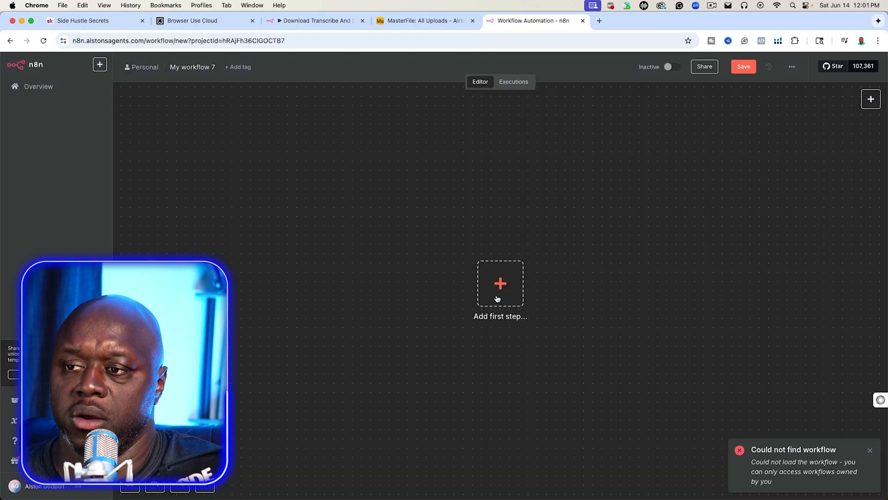
{"action": "left_click", "coordinate": [500, 283]}
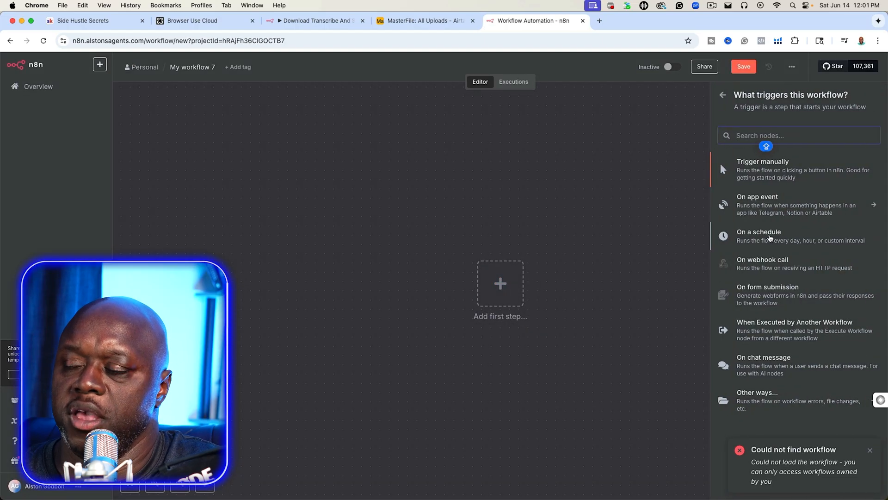
{"action": "left_click", "coordinate": [760, 232]}
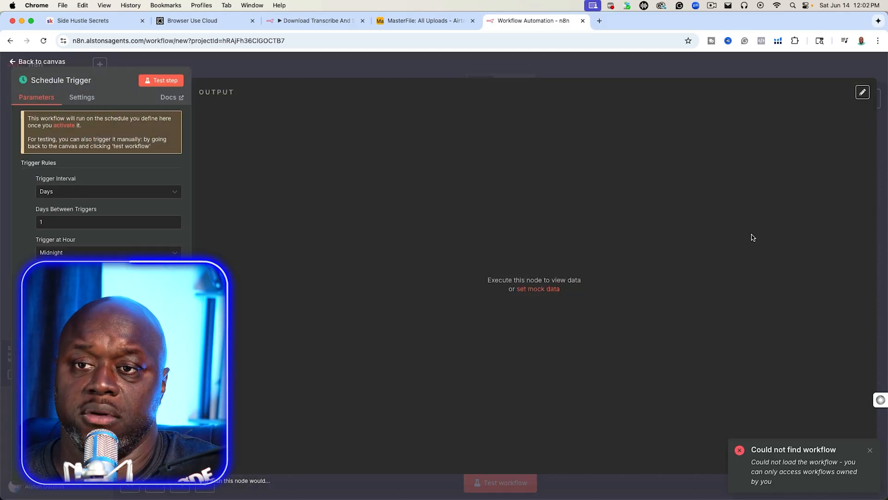
{"action": "left_click", "coordinate": [108, 191]}
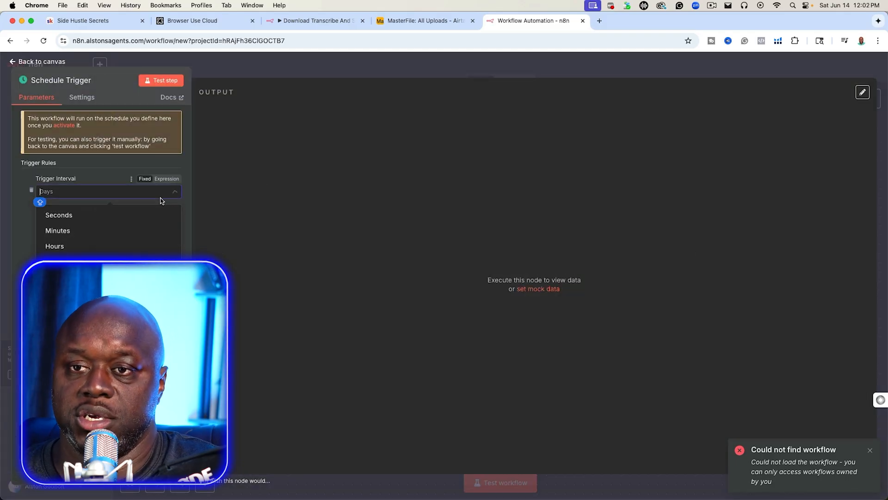
{"action": "left_click", "coordinate": [55, 245]}
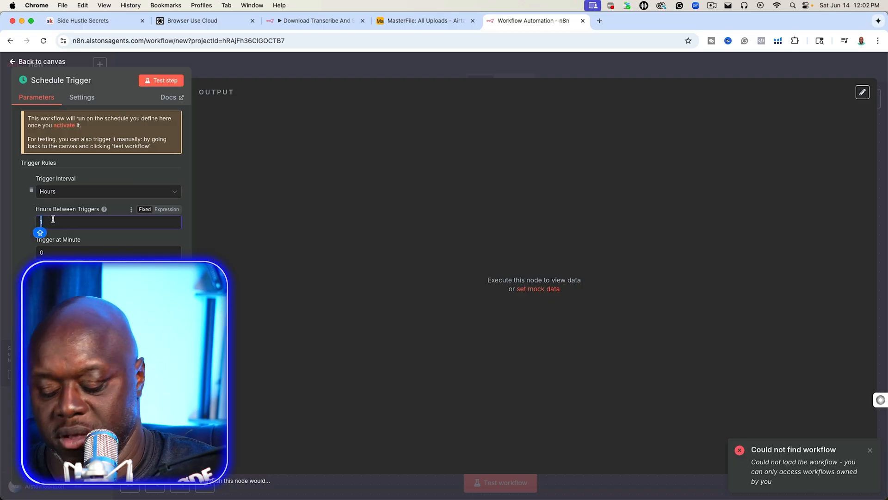
{"action": "type", "text": "5"}
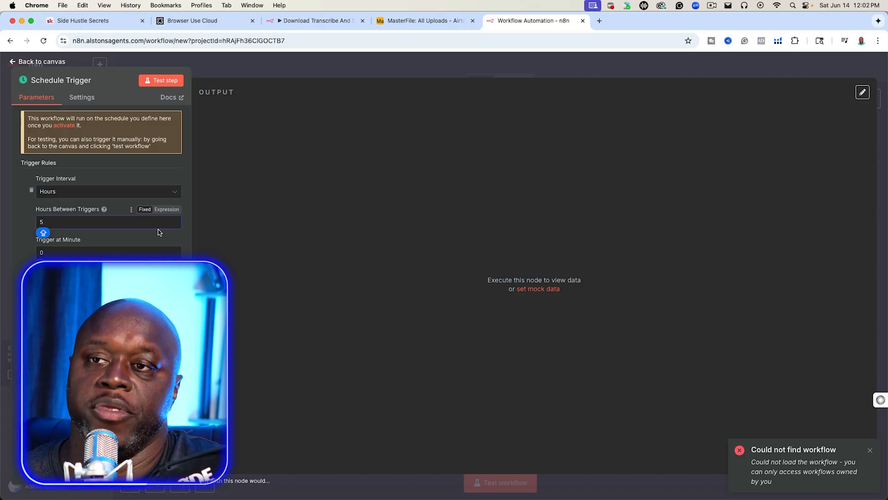
{"action": "left_click", "coordinate": [37, 61]}
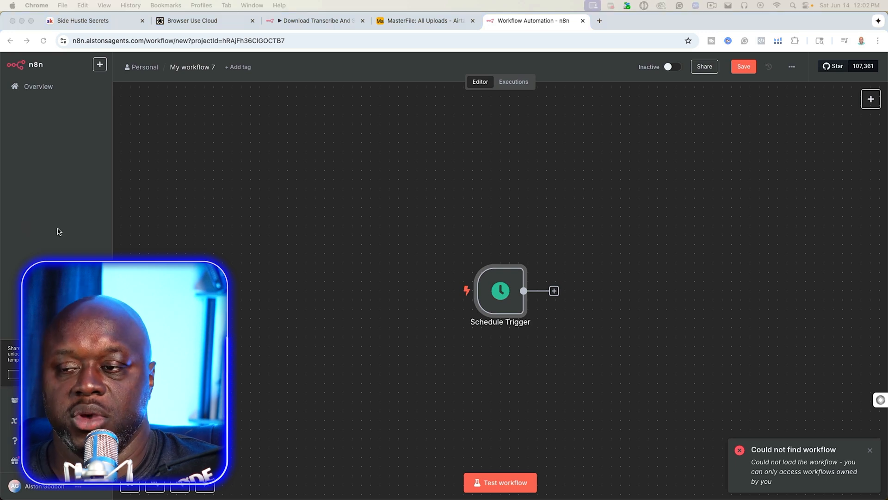
- Add an Airtable 'Search records' node after the Schedule Trigger
{"action": "left_click", "coordinate": [553, 290]}
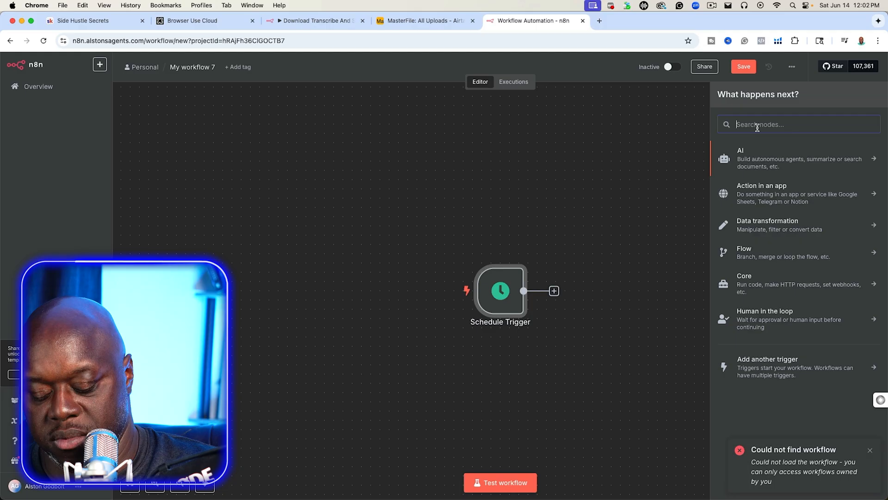
{"action": "type", "text": "AIR"}
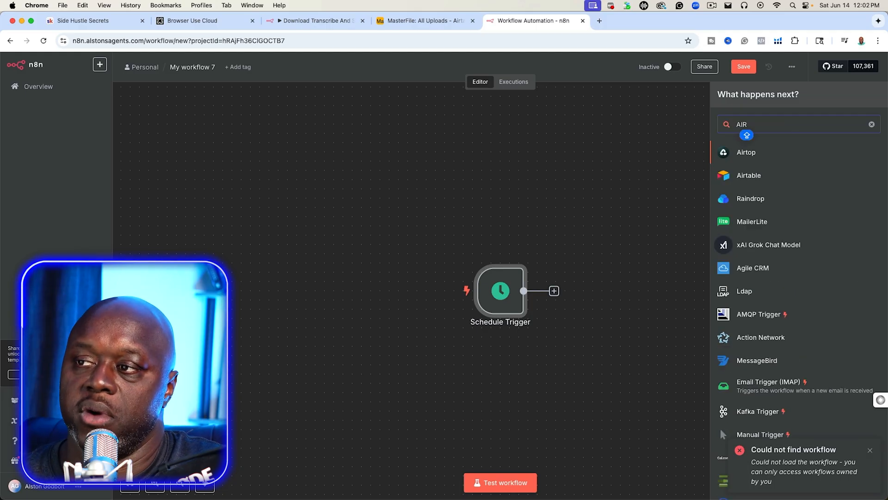
{"action": "left_click", "coordinate": [748, 174]}
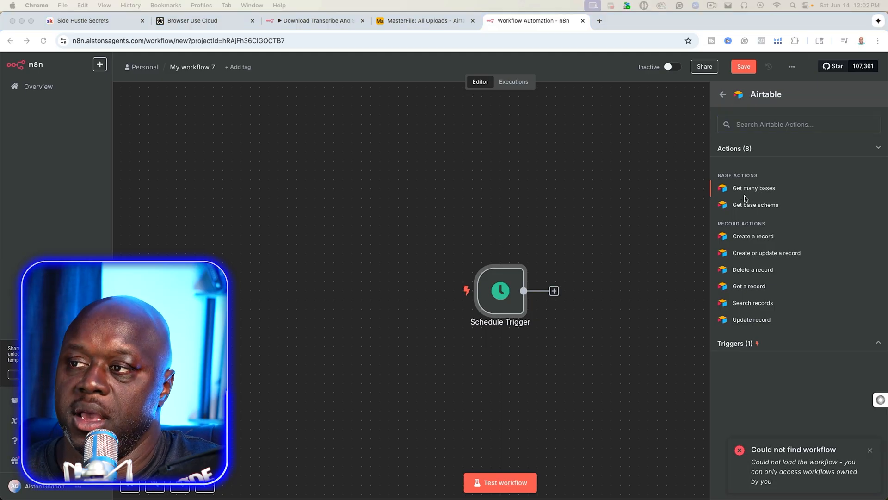
{"action": "mouse_move", "coordinate": [754, 250]}
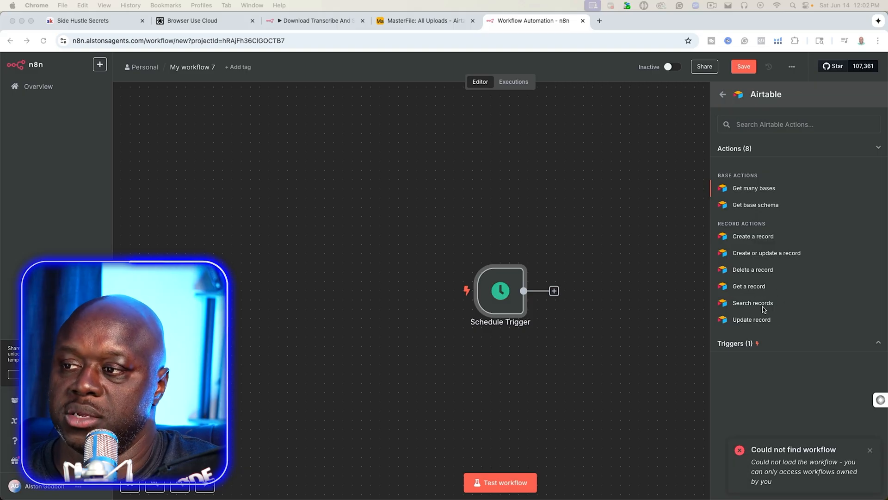
{"action": "left_click", "coordinate": [753, 303]}
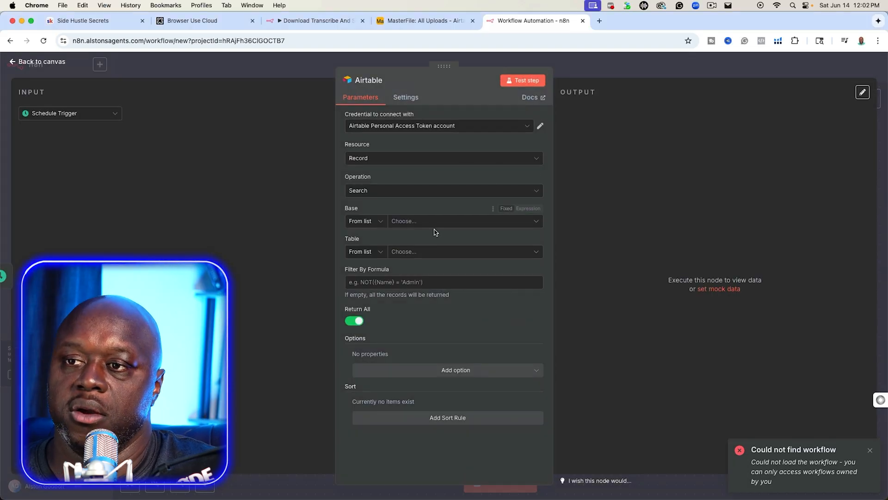
- Point the Airtable search at MasterFile's All Uploads with formula {Skool - Side Hustle Secrets} = 'No'
{"action": "left_click", "coordinate": [462, 221]}
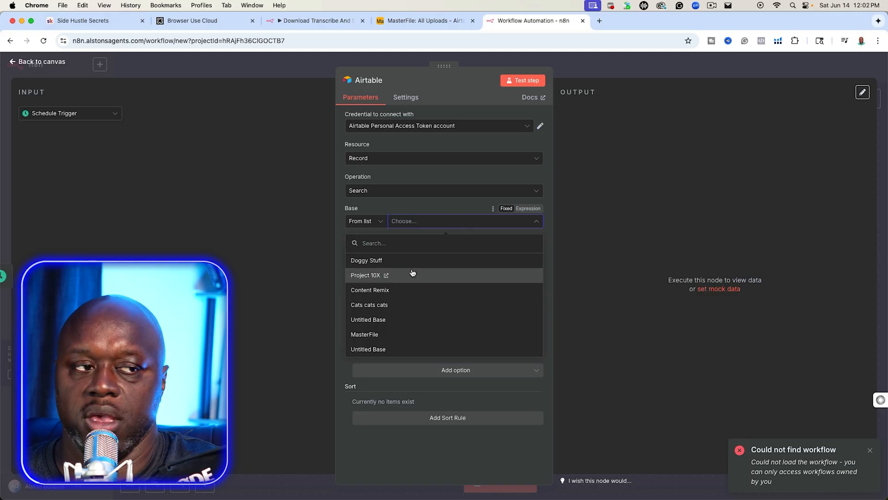
{"action": "mouse_move", "coordinate": [417, 348]}
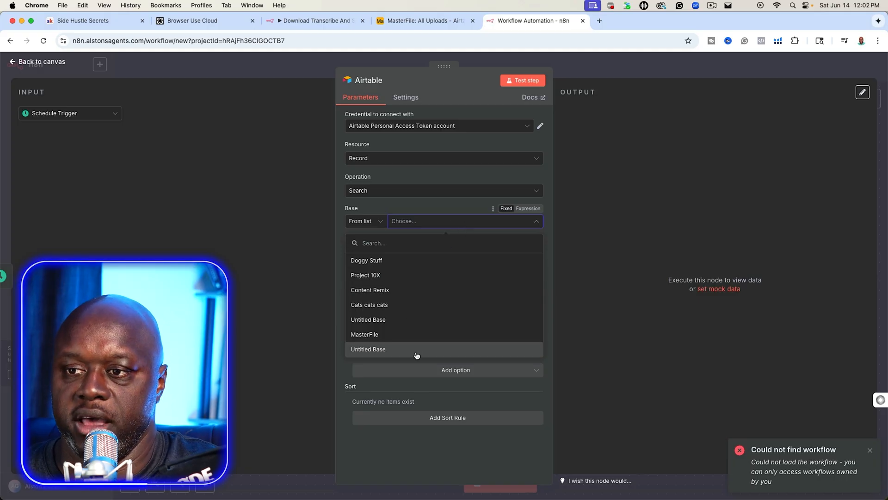
{"action": "left_click", "coordinate": [364, 334]}
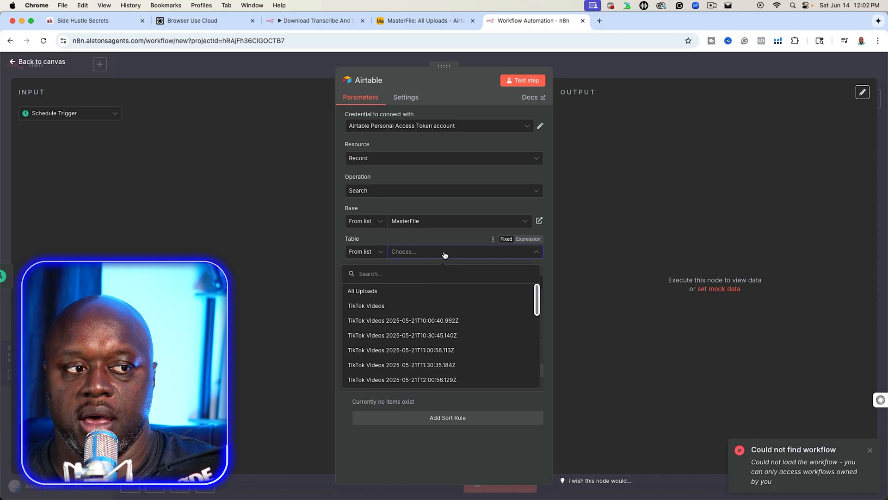
{"action": "left_click", "coordinate": [362, 290]}
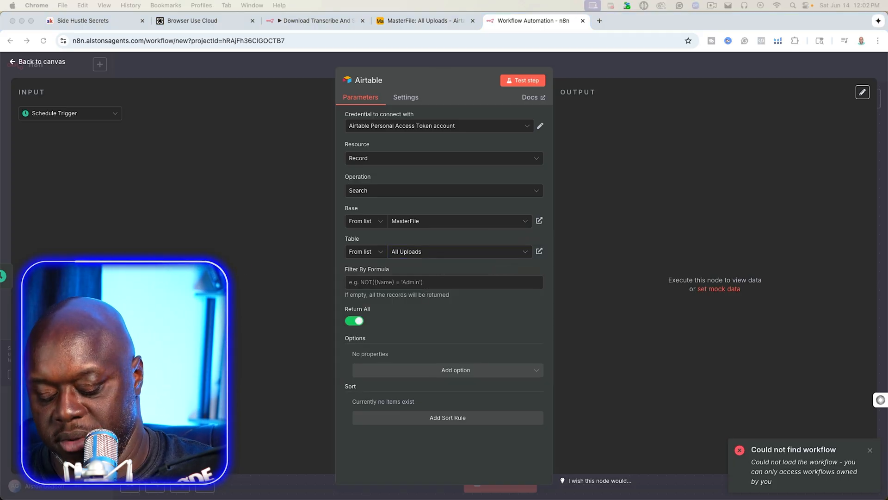
{"action": "left_click", "coordinate": [442, 282]}
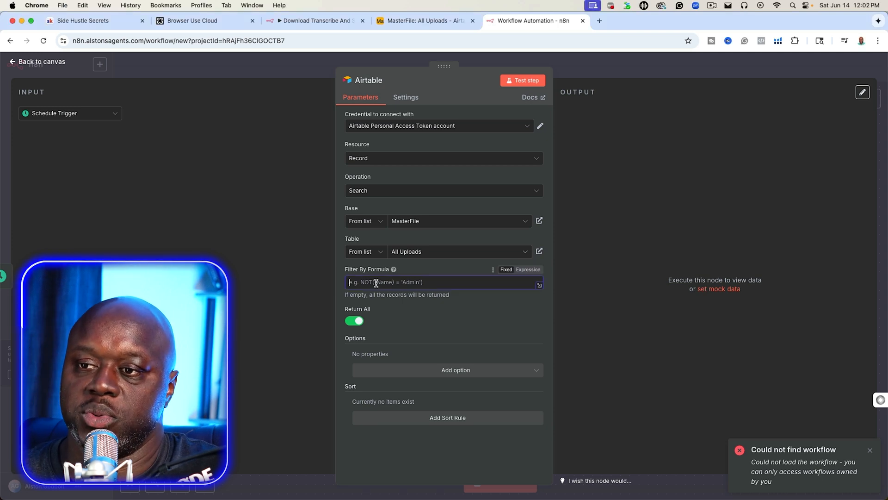
{"action": "type", "text": "{Skool - Side Hustle Secrets} = 'No'"}
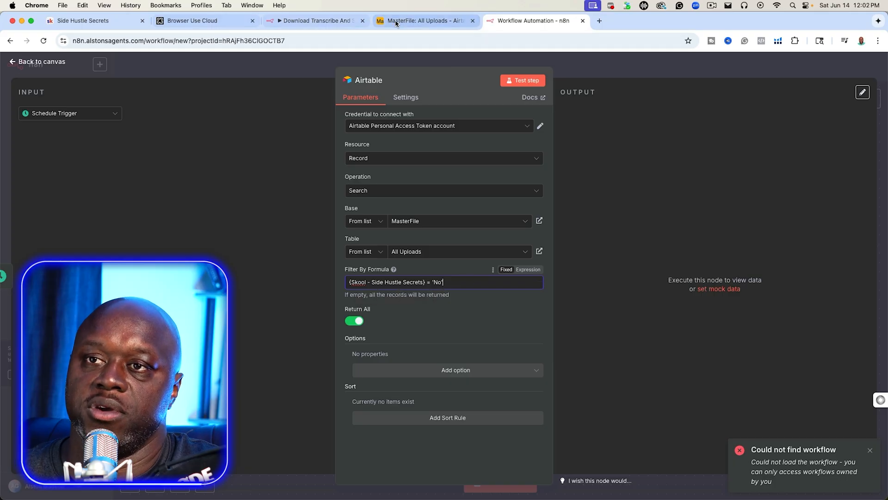
{"action": "left_click", "coordinate": [422, 20]}
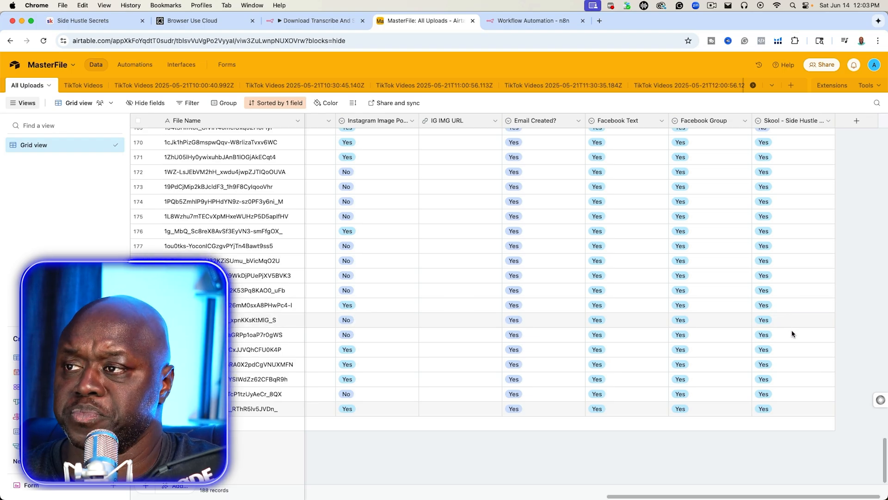
- Scroll the All Uploads grid to see which rows have Skool still marked No
{"action": "scroll", "scroll_direction": "up", "scroll_amount": 3}
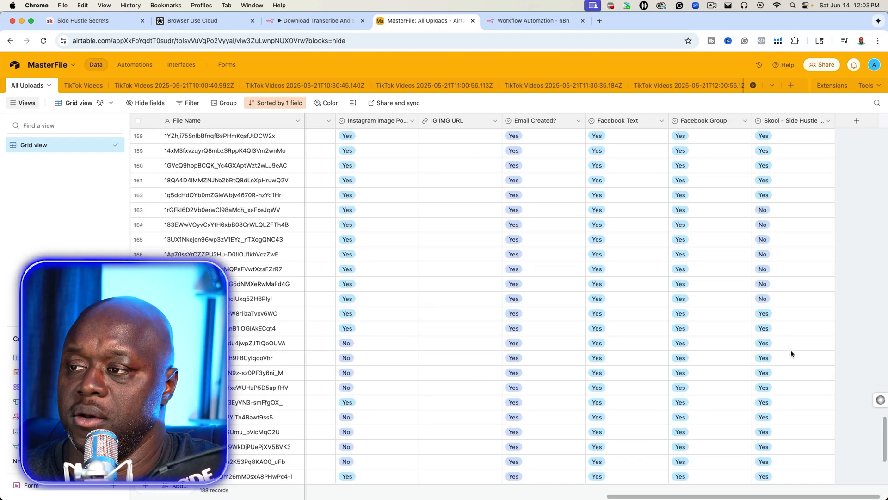
{"action": "scroll", "scroll_direction": "up", "scroll_amount": 3}
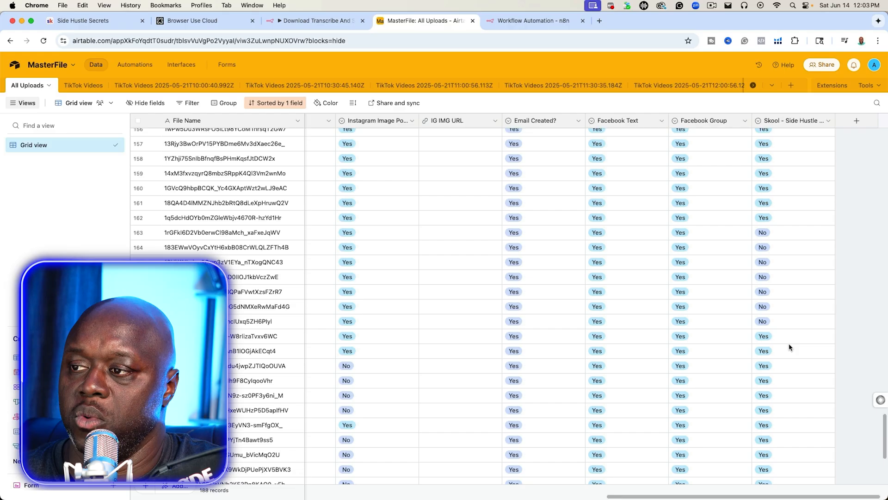
{"action": "scroll", "scroll_direction": "down", "scroll_amount": 3}
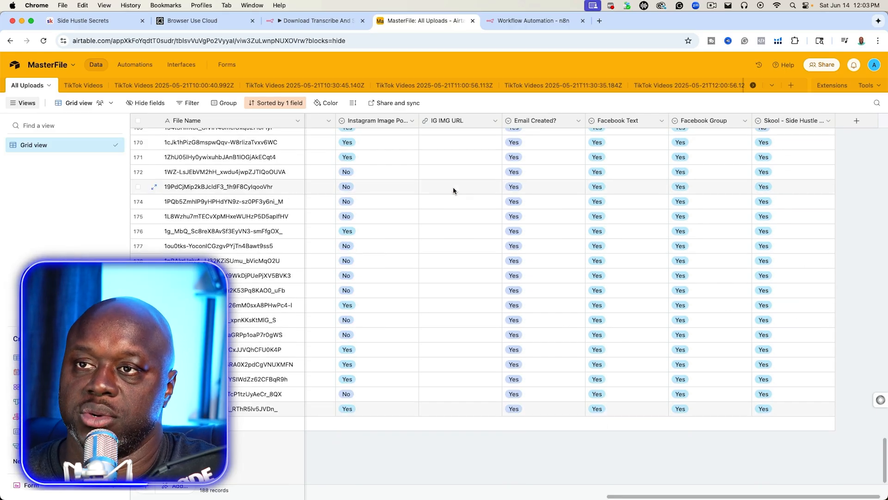
{"action": "left_click", "coordinate": [532, 20]}
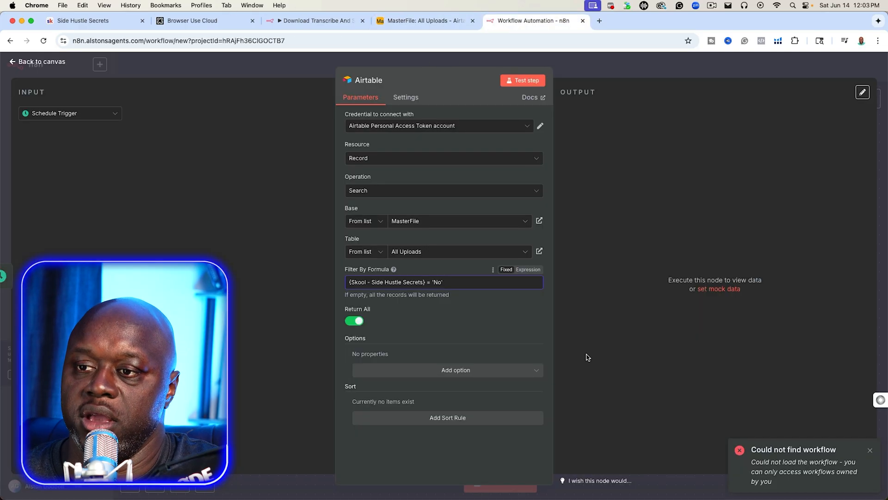
- Limit the Airtable search to one record, sorted by Created At descending
{"action": "left_click", "coordinate": [354, 320]}
{"action": "type", "text": "1"}
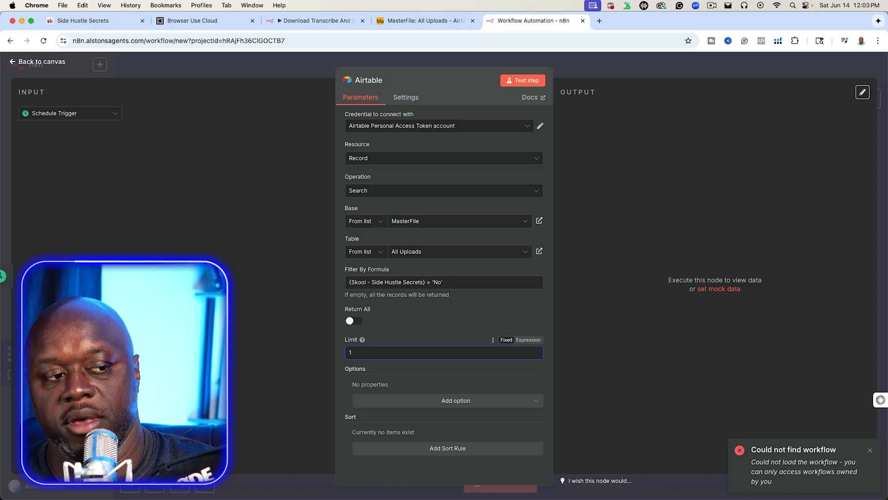
{"action": "left_click", "coordinate": [447, 447]}
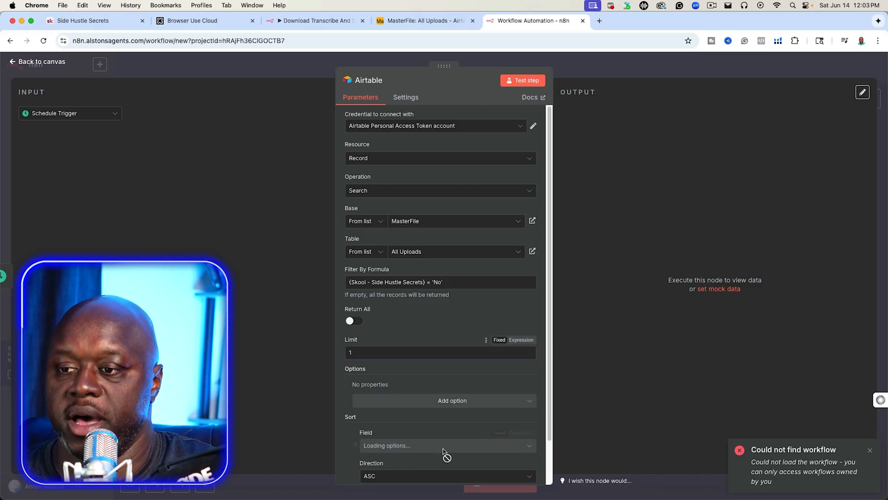
{"action": "left_click", "coordinate": [446, 445]}
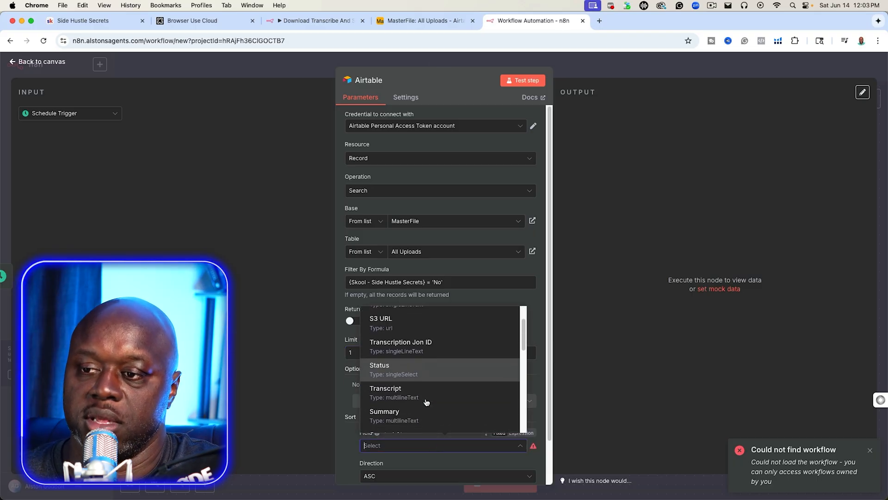
{"action": "left_click", "coordinate": [442, 444]}
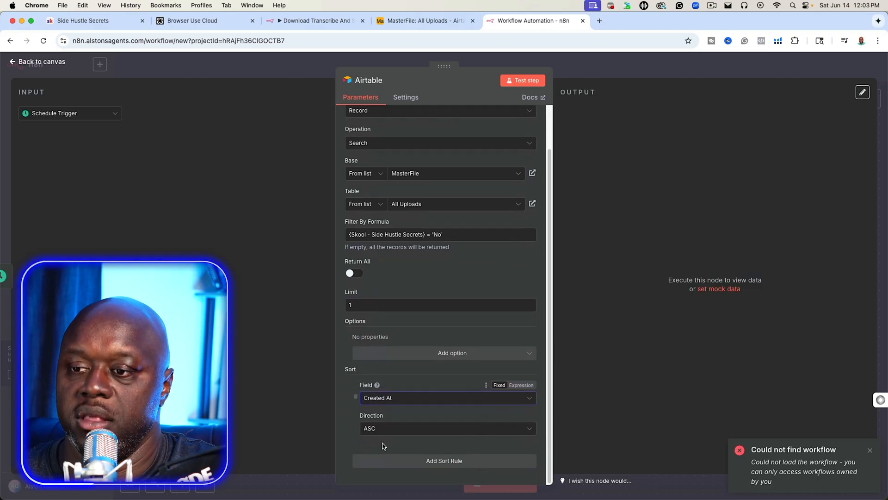
- Test the Airtable search and compare it with All Uploads, returning the Sabrina Carpenter record
{"action": "left_click", "coordinate": [447, 427]}
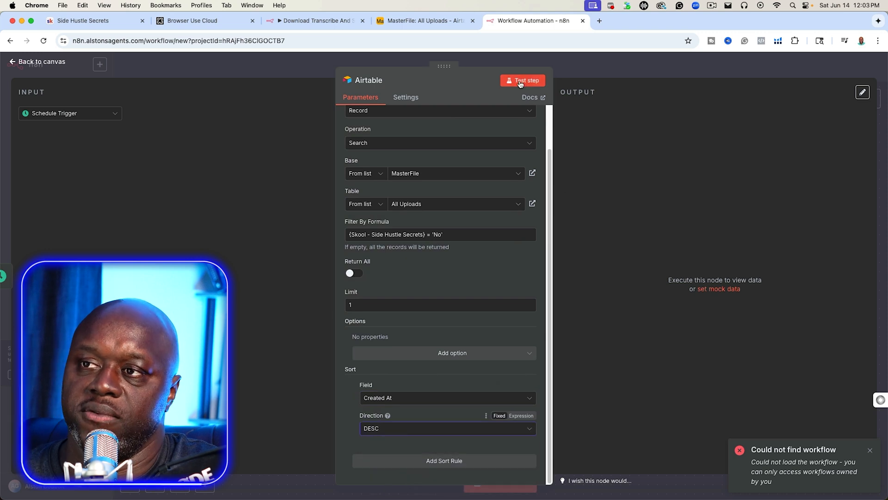
{"action": "left_click", "coordinate": [522, 80]}
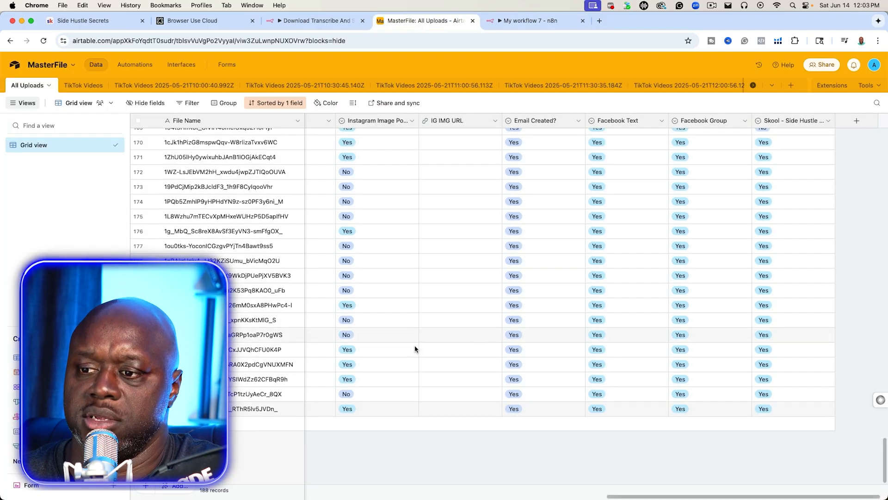
{"action": "scroll", "scroll_direction": "right", "scroll_amount": 3}
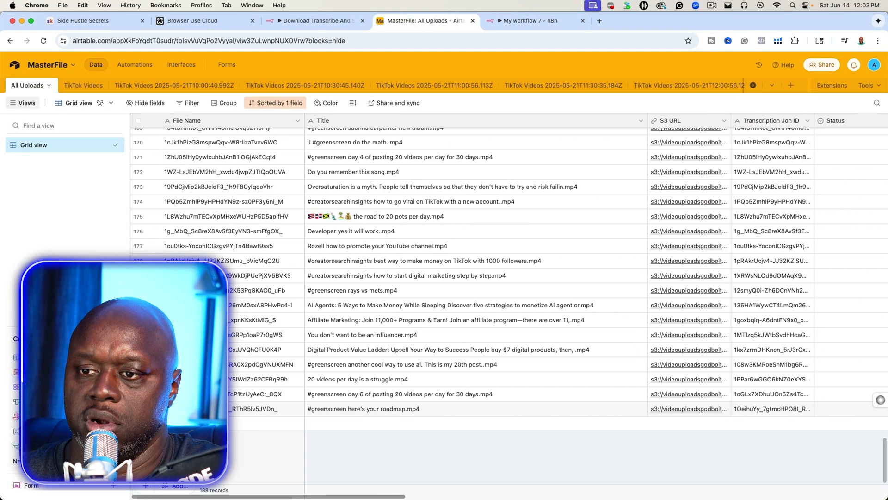
{"action": "left_click", "coordinate": [533, 21]}
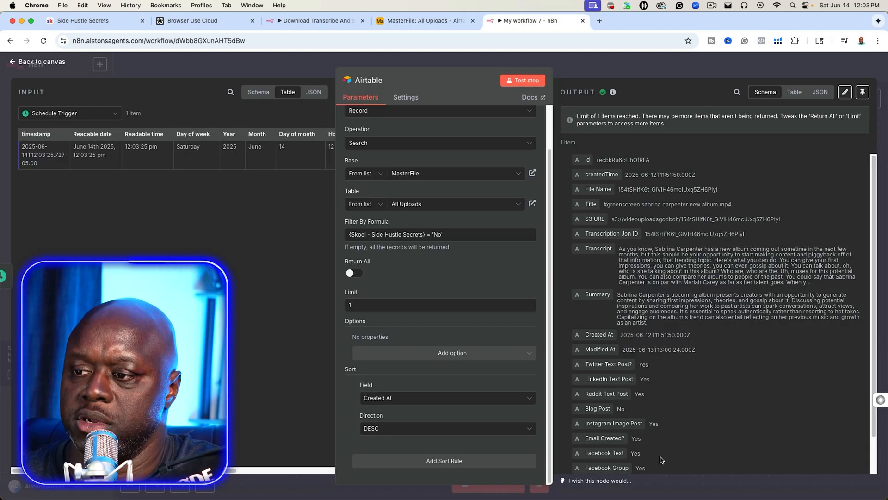
- Go back to the canvas and start a new AI step after the Airtable node
{"action": "left_click", "coordinate": [37, 61]}
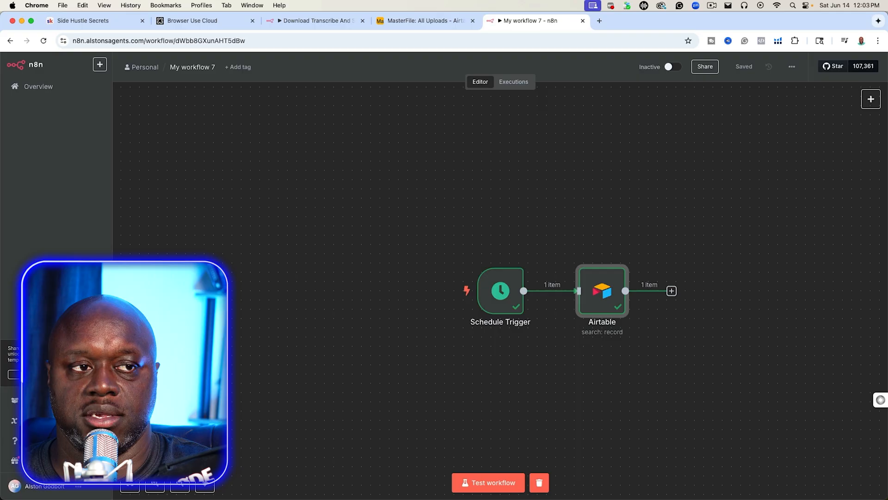
{"action": "mouse_move", "coordinate": [833, 417]}
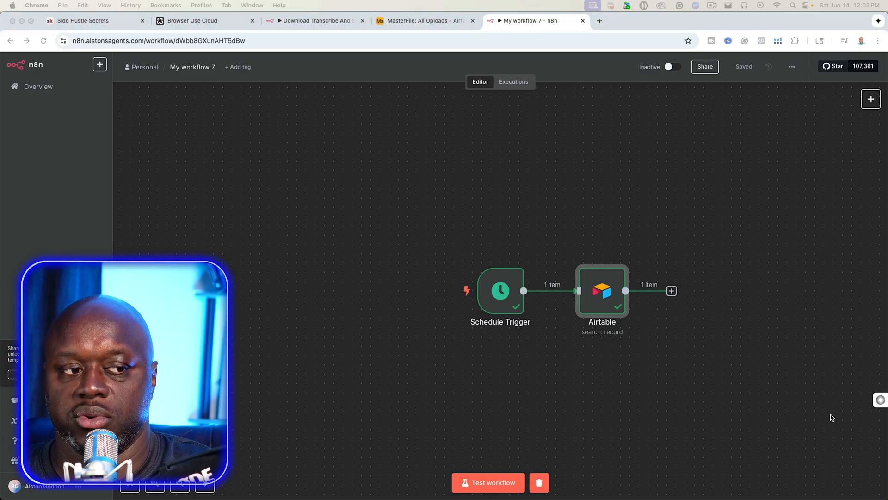
{"action": "left_click", "coordinate": [672, 291]}
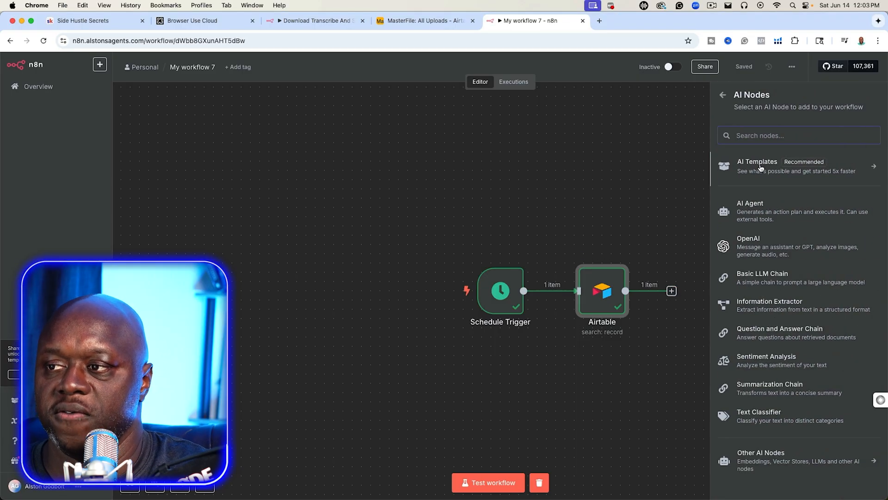
- Add an AI Agent node with its prompt source set to Define below
{"action": "left_click", "coordinate": [749, 211]}
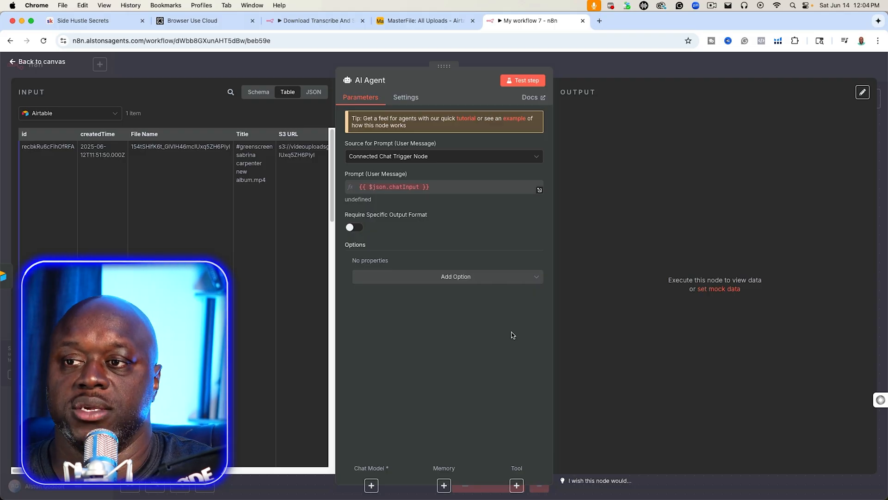
{"action": "left_click", "coordinate": [443, 156]}
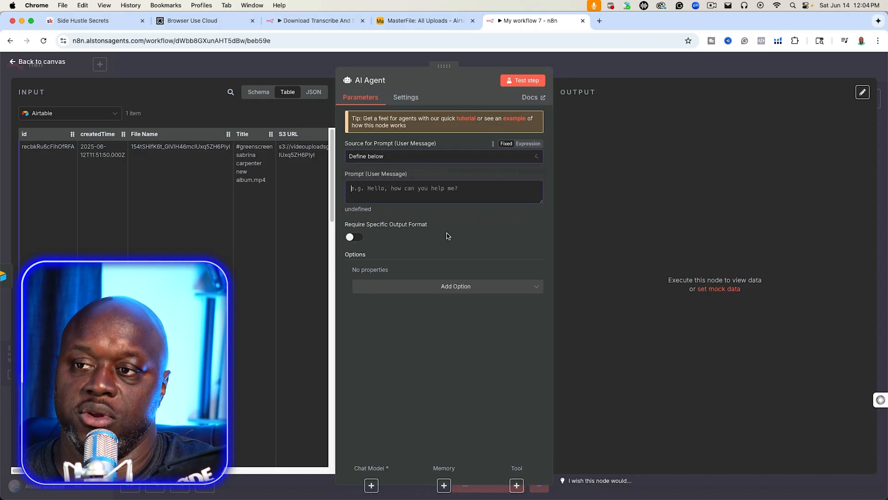
{"action": "left_click", "coordinate": [441, 191]}
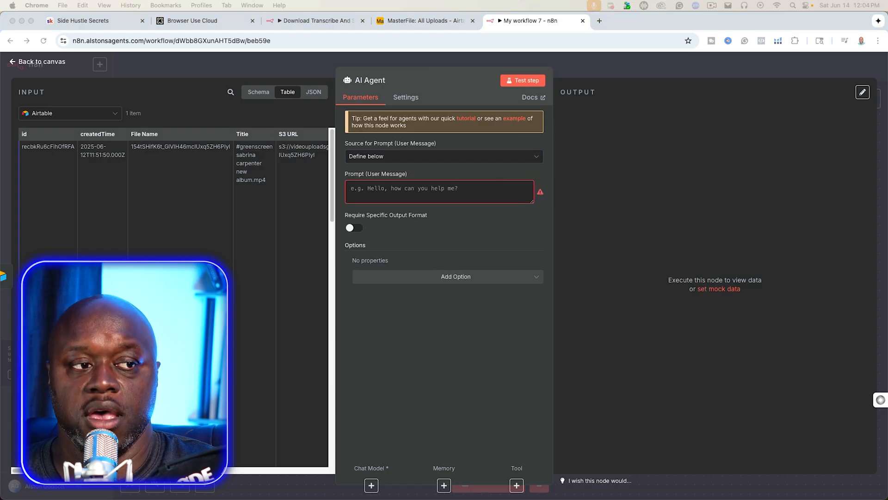
{"action": "mouse_move", "coordinate": [104, 252]}
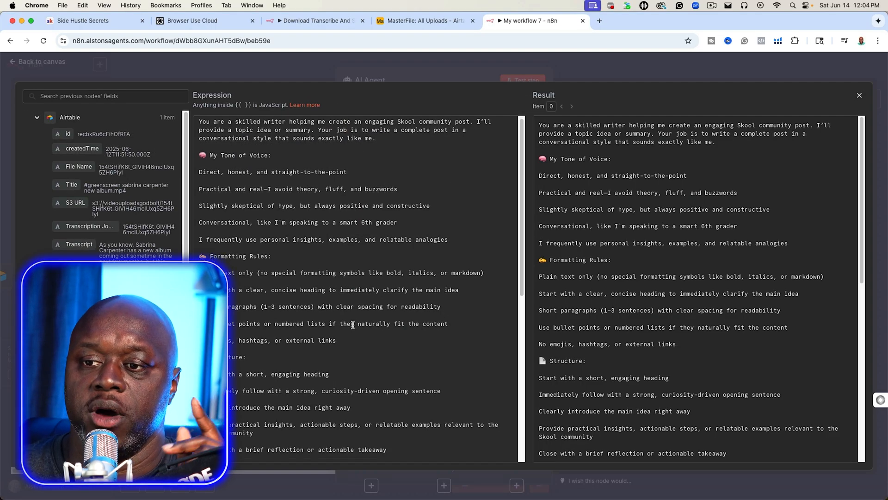
- Review the pasted Skool-post writing prompt with its tone and formatting rules
{"action": "scroll", "scroll_direction": "down", "scroll_amount": 3}
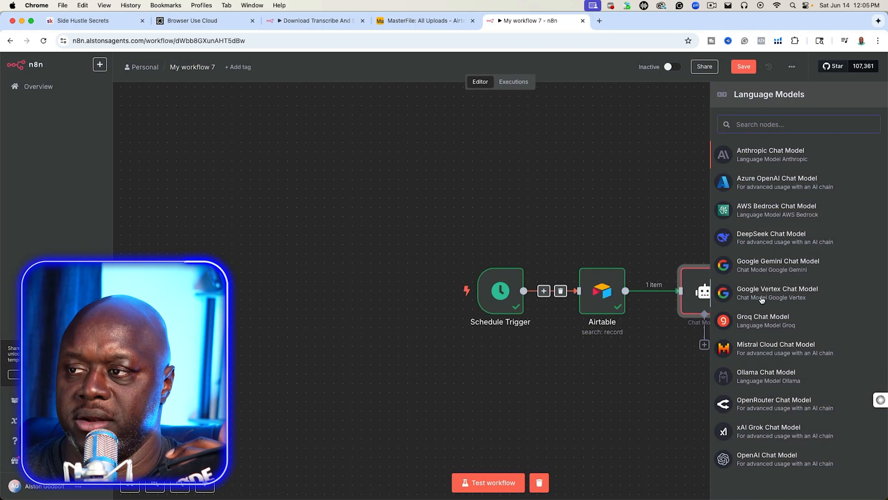
- Attach an OpenAI gpt-4o-mini chat model and a Think tool to the AI Agent
{"action": "left_click", "coordinate": [767, 457]}
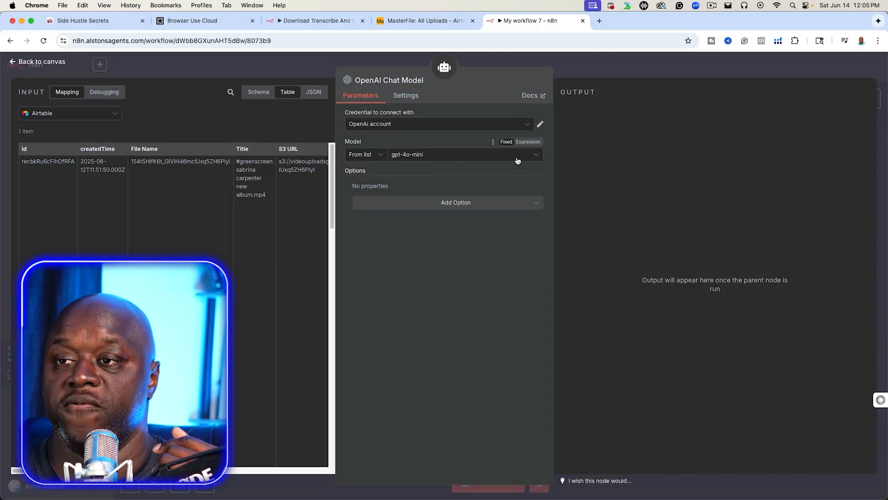
{"action": "left_click", "coordinate": [37, 61]}
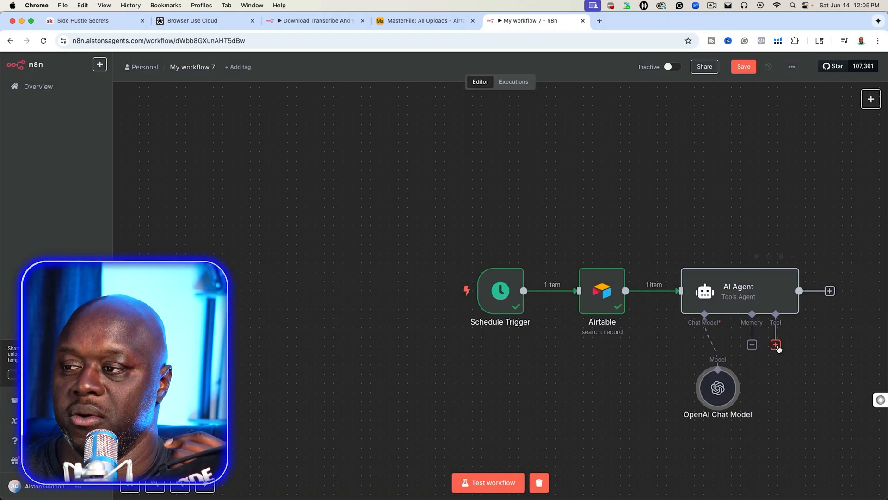
{"action": "left_click", "coordinate": [775, 344]}
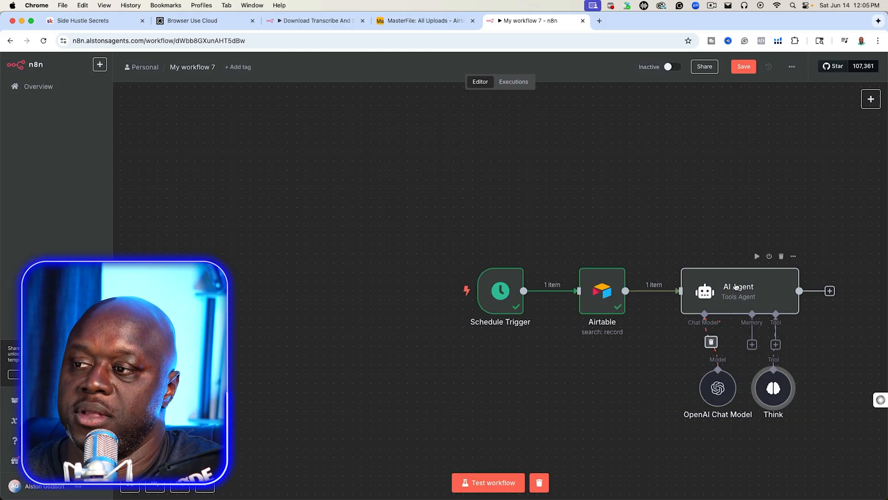
{"action": "double_click", "coordinate": [738, 291]}
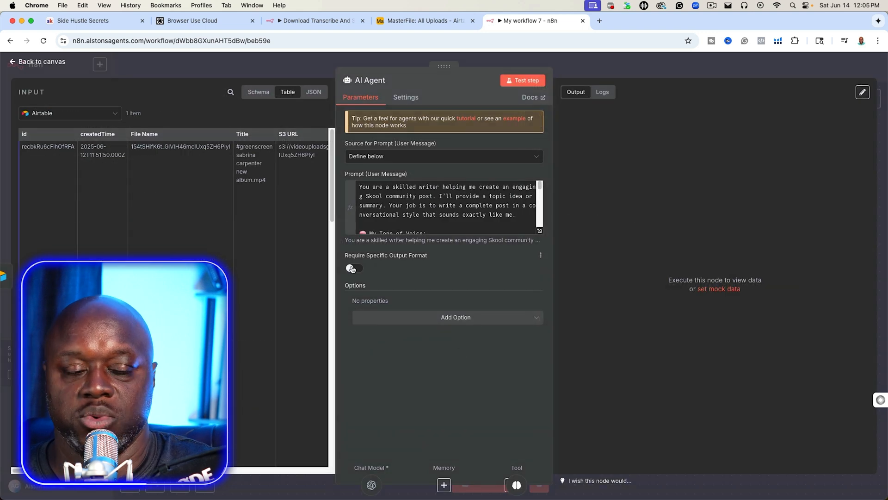
- Require structured agent output via a parser whose JSON example defines Title and Text
{"action": "left_click", "coordinate": [354, 268]}
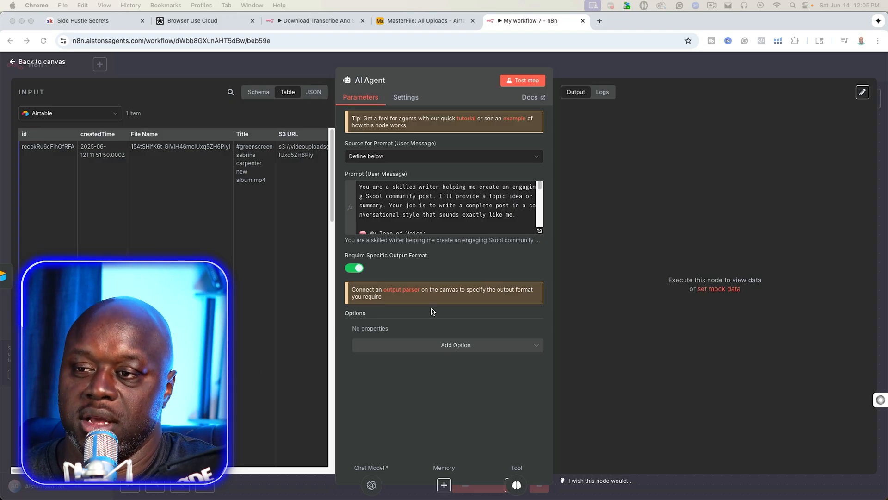
{"action": "left_click", "coordinate": [37, 61]}
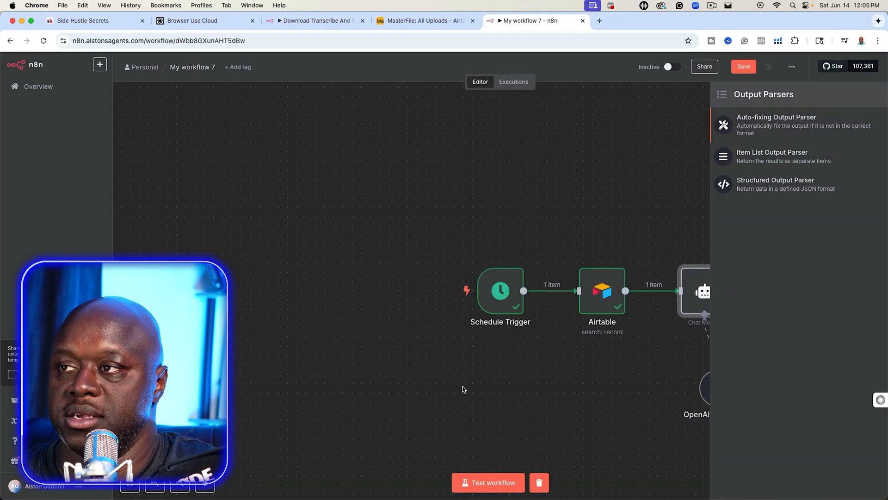
{"action": "left_click", "coordinate": [775, 180]}
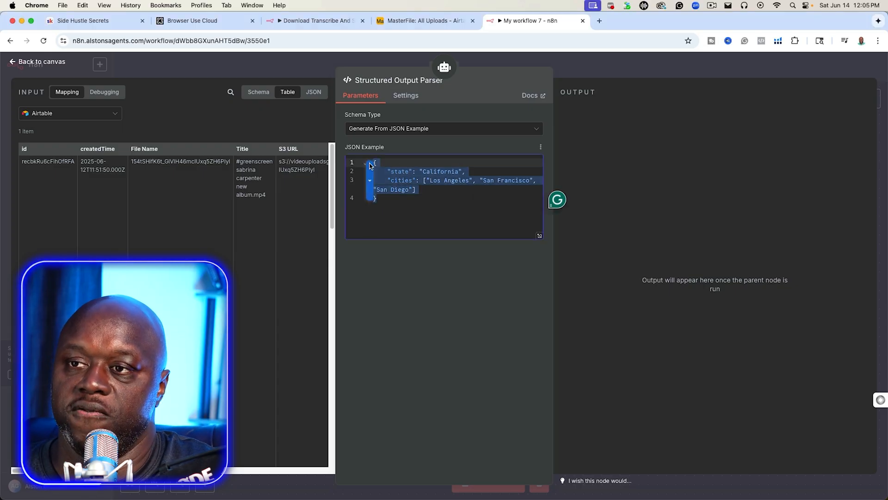
{"action": "type", "text": "{\"Title\": \"Your concise title here (one clear, engaging line)\", \"Text\": \"Your post content here (plain text, following formatting rules)\"}"}
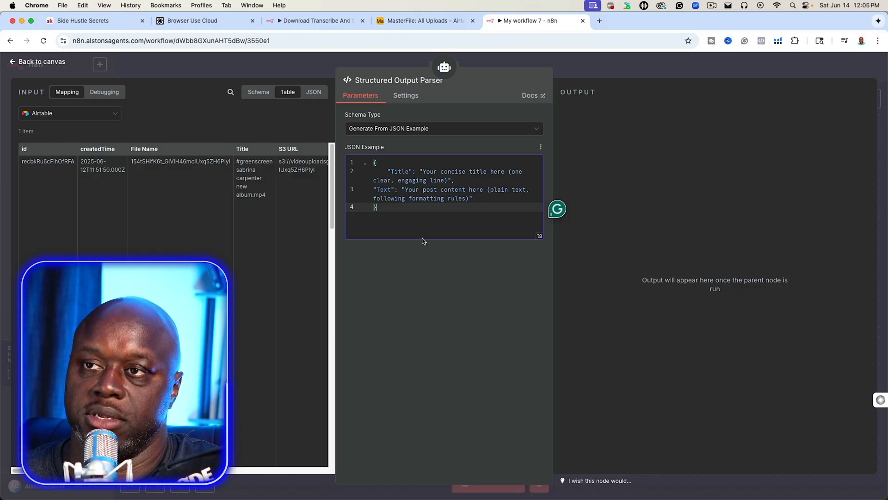
{"action": "left_click", "coordinate": [85, 21]}
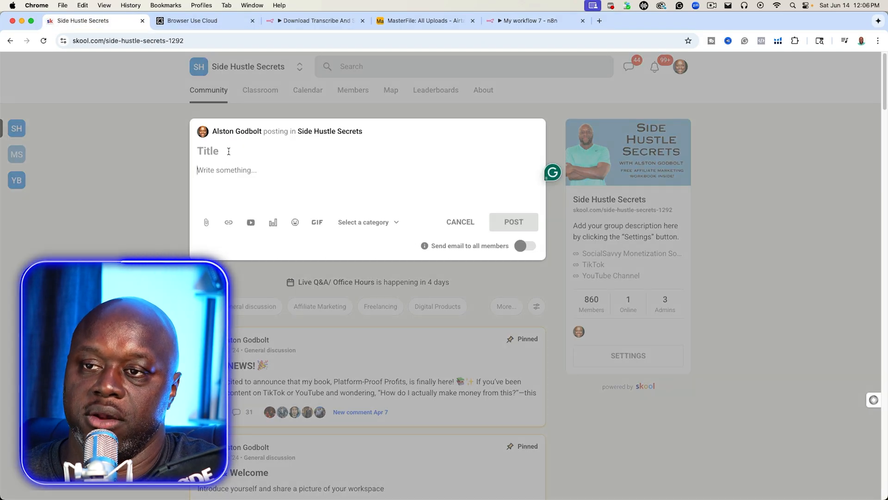
{"action": "mouse_move", "coordinate": [247, 194]}
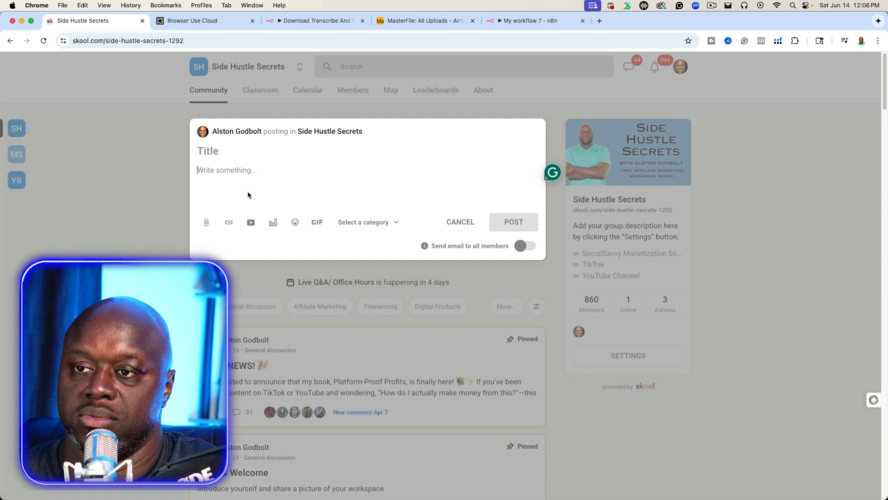
{"action": "left_click", "coordinate": [533, 20]}
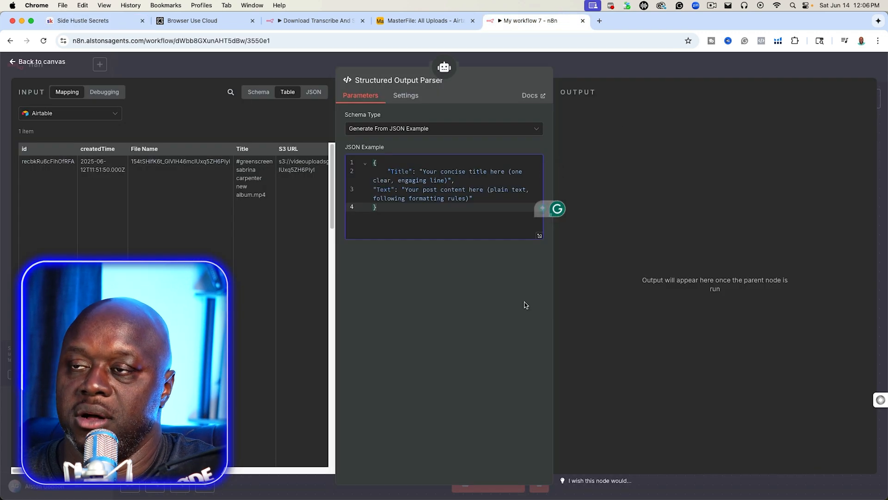
{"action": "left_click", "coordinate": [37, 61]}
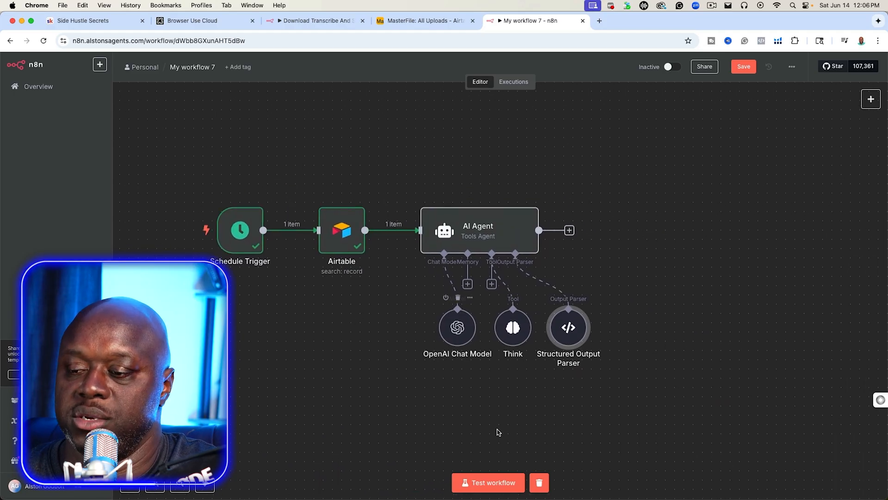
{"action": "mouse_move", "coordinate": [479, 227]}
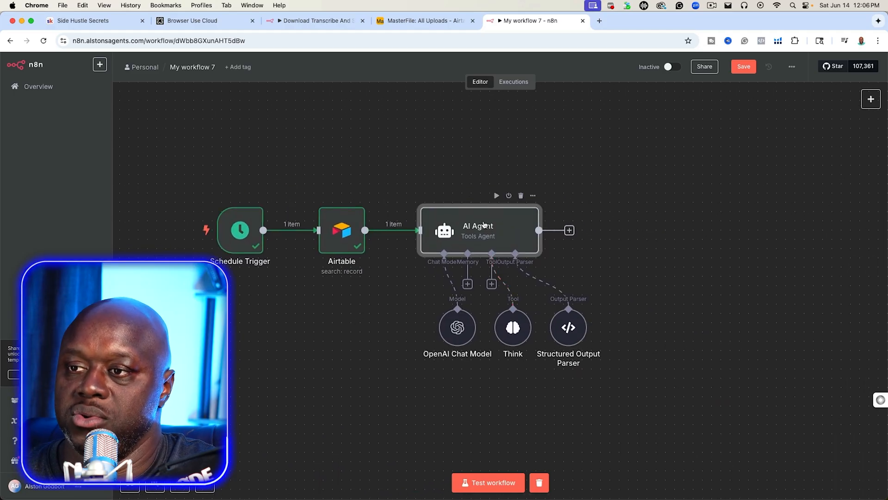
- Test the AI Agent, producing a Title and Text about Sabrina Carpenter's new album
{"action": "double_click", "coordinate": [478, 230]}
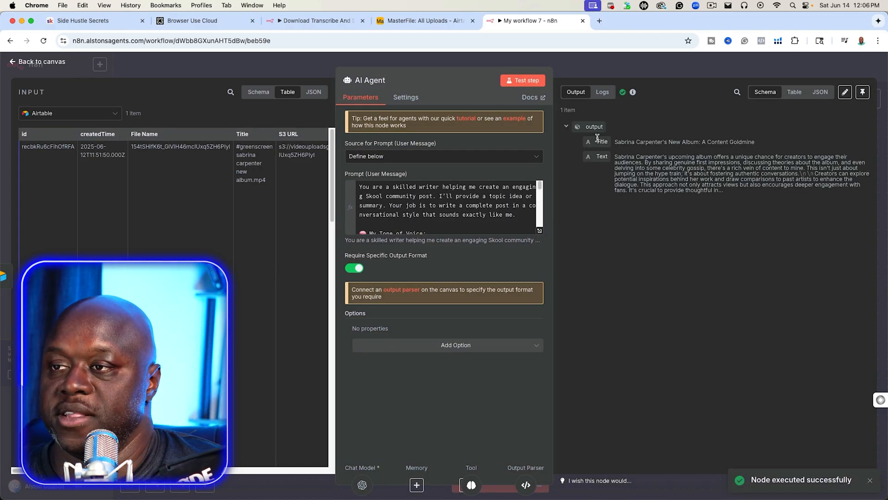
{"action": "left_click", "coordinate": [38, 62]}
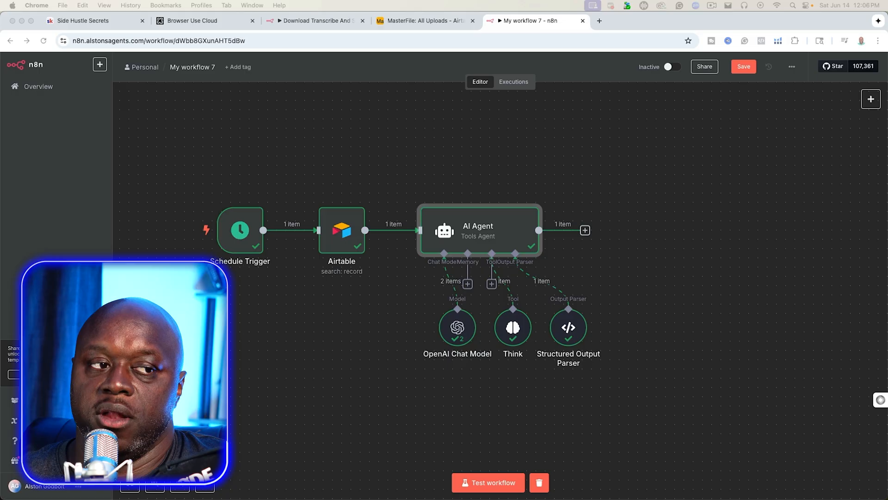
{"action": "mouse_move", "coordinate": [599, 275]}
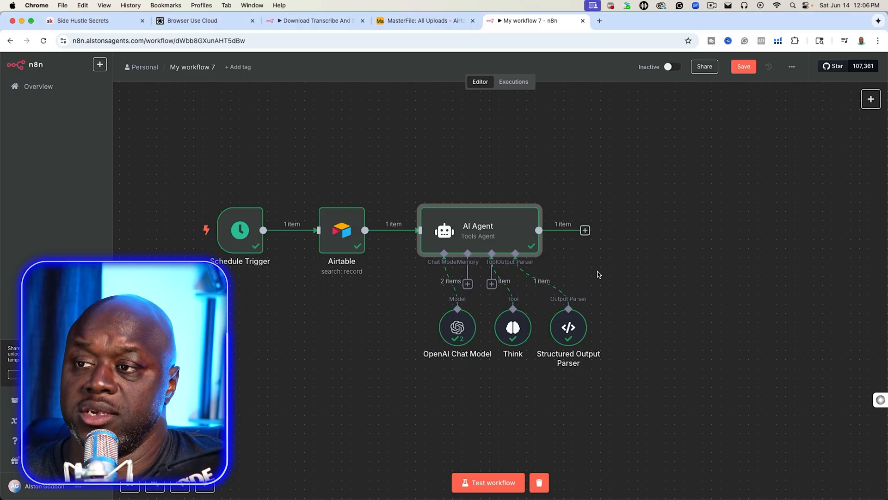
{"action": "left_click", "coordinate": [585, 230]}
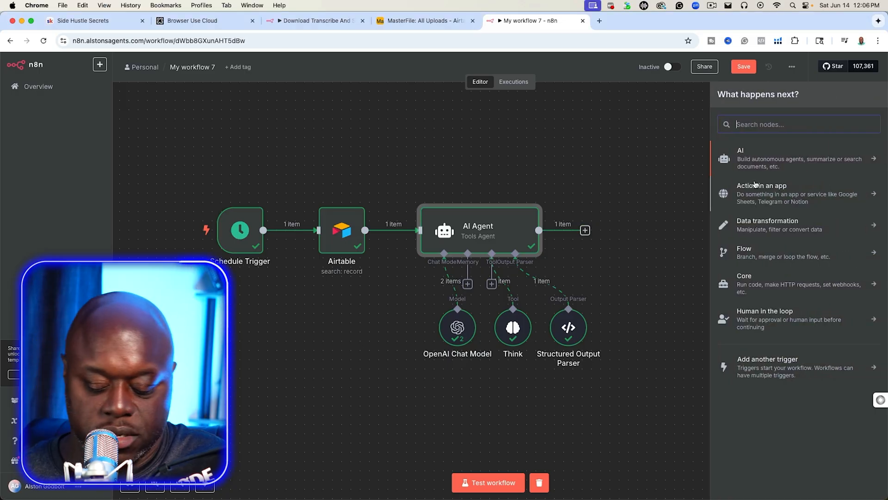
- Add and test a Code node whose sanitizeText function cleans the title and text
{"action": "type", "text": "code"}
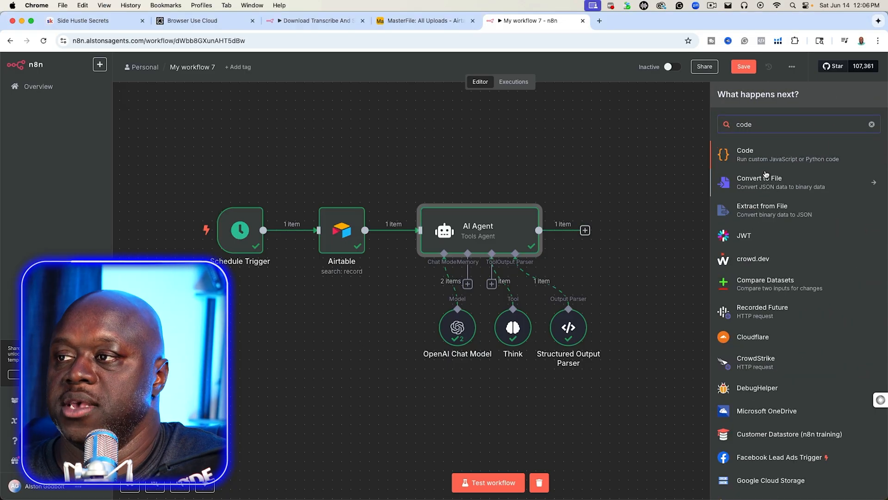
{"action": "left_click", "coordinate": [745, 154]}
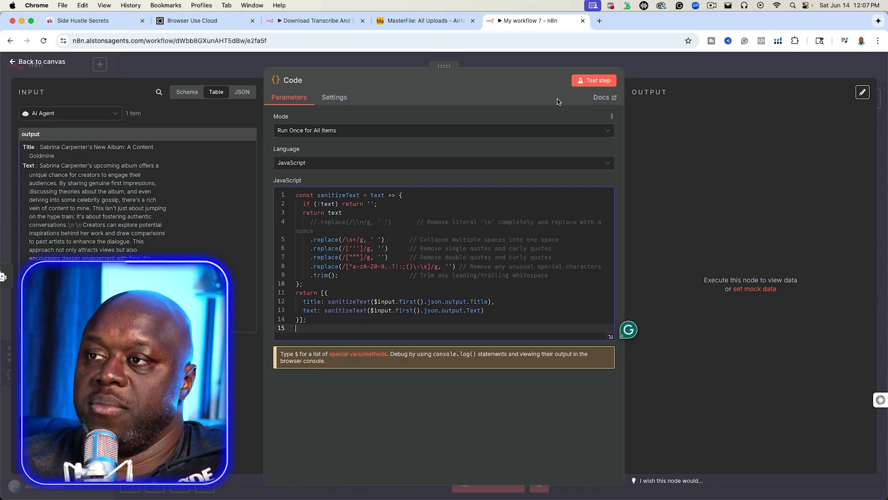
{"action": "left_click", "coordinate": [593, 80]}
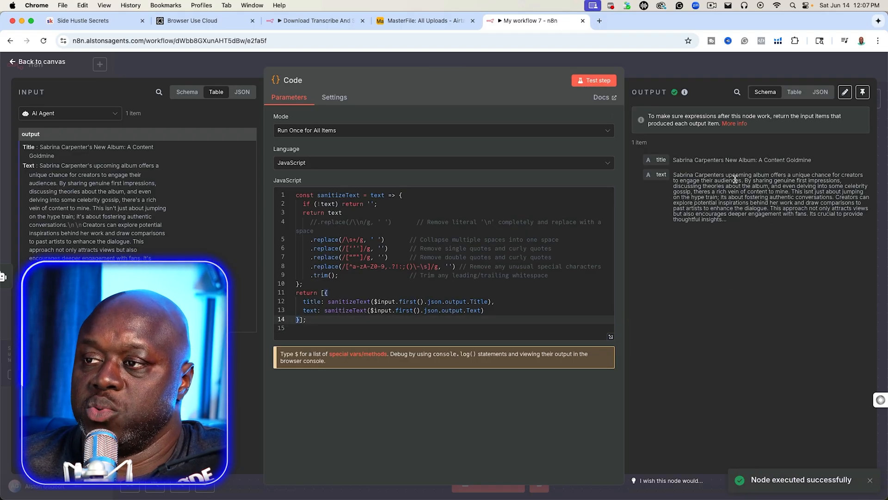
{"action": "left_click", "coordinate": [38, 61]}
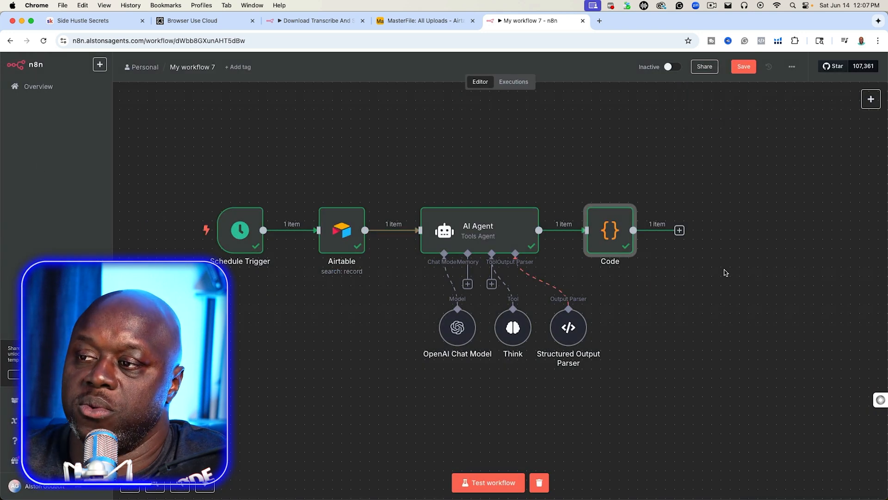
{"action": "left_click", "coordinate": [679, 230]}
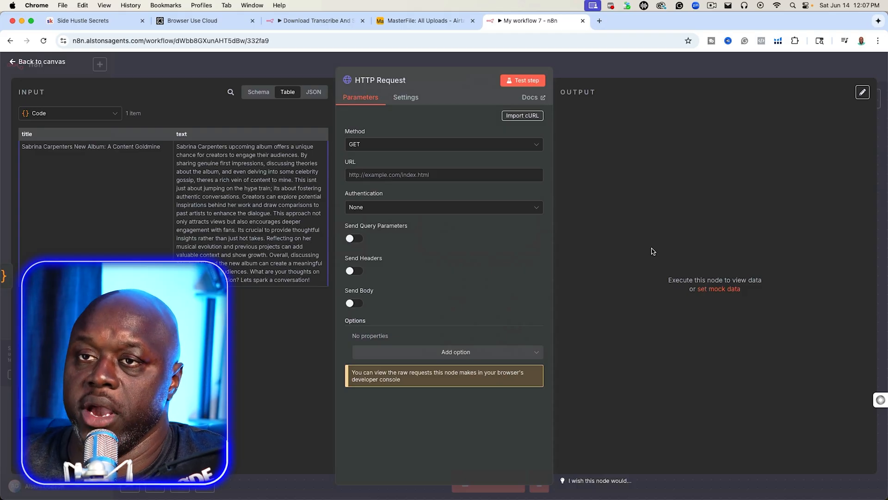
{"action": "mouse_move", "coordinate": [665, 271]}
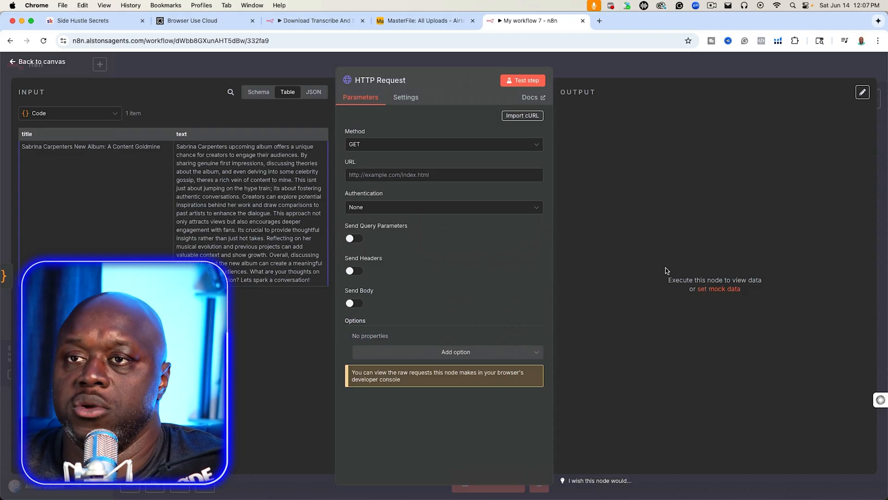
- Open a new blank Chrome tab beside the n8n workflow
{"action": "left_click", "coordinate": [193, 20]}
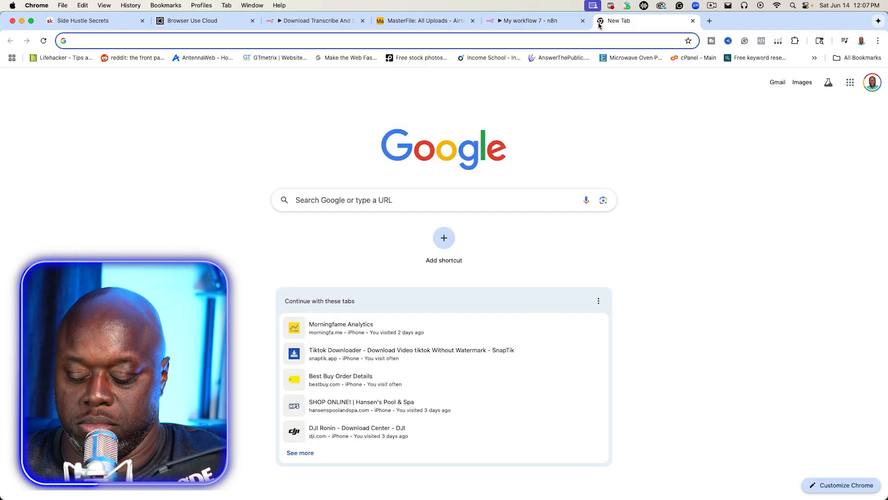
- Visit browser-use.com to review its plans, then switch to the Browser Use Cloud billing page
{"action": "type", "text": "browser-use.com"}
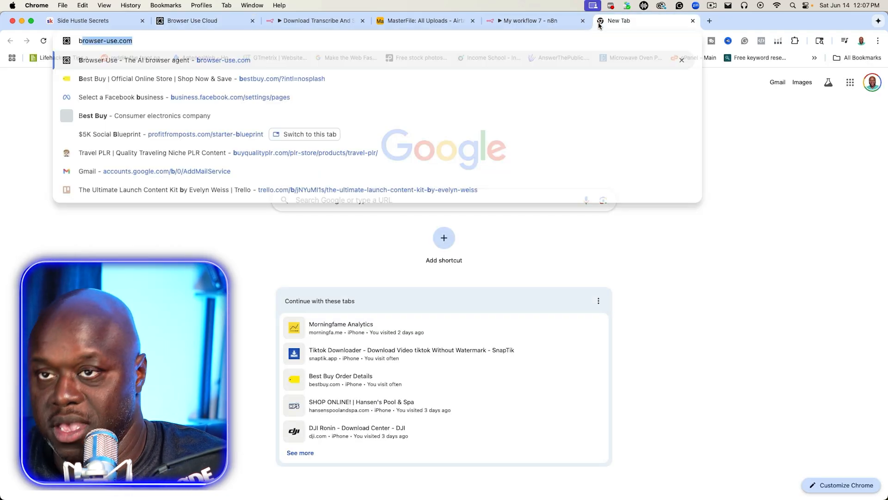
{"action": "left_click", "coordinate": [164, 60]}
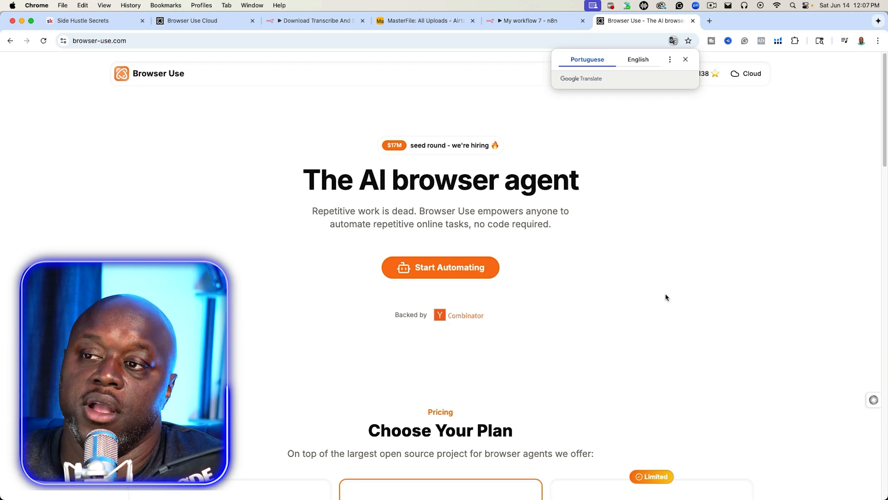
{"action": "scroll", "scroll_direction": "down", "scroll_amount": 3}
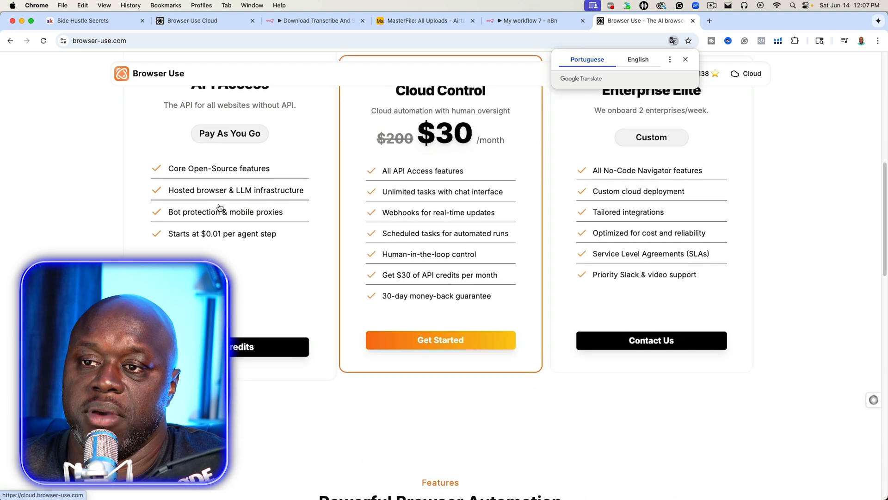
{"action": "scroll", "scroll_direction": "up", "scroll_amount": 3}
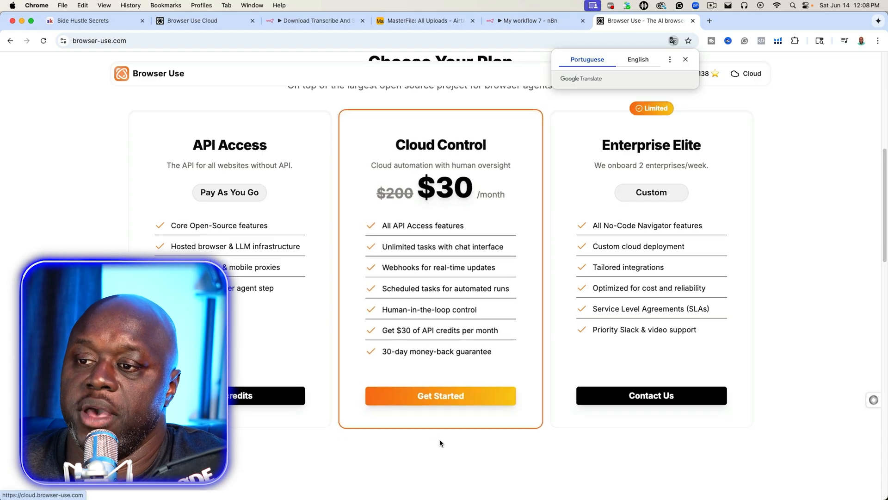
{"action": "mouse_move", "coordinate": [391, 431]}
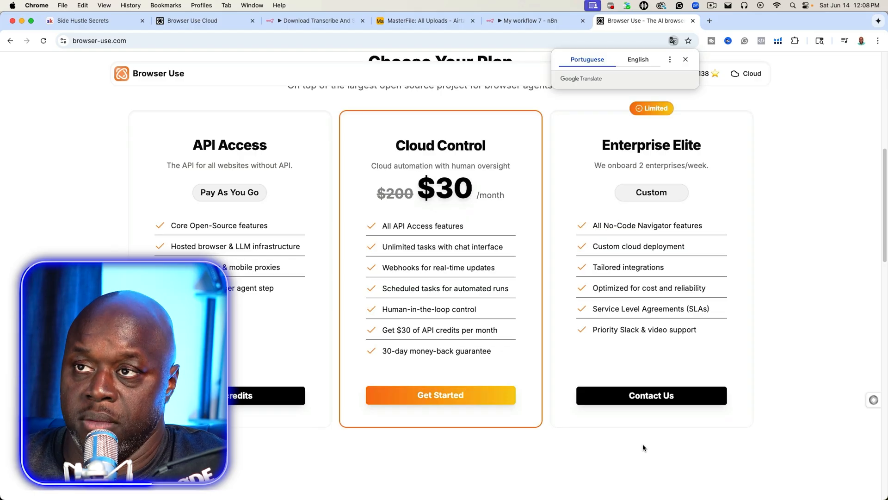
{"action": "mouse_move", "coordinate": [253, 366]}
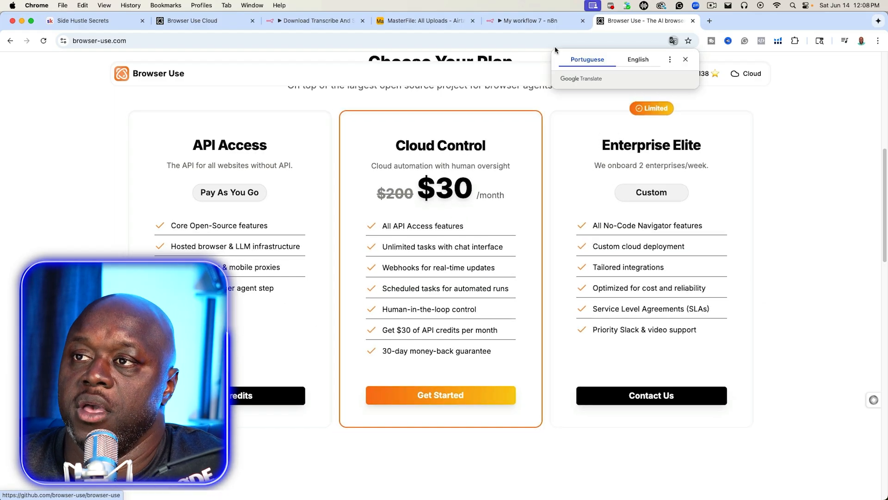
{"action": "left_click", "coordinate": [192, 21]}
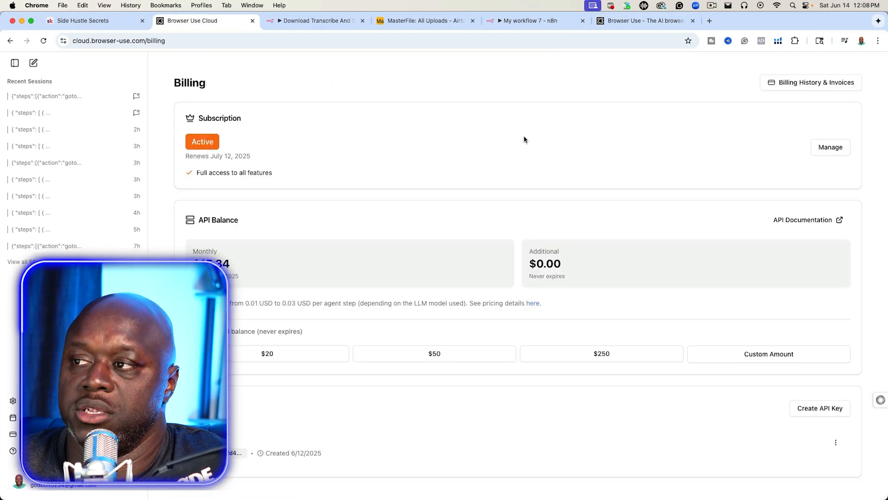
{"action": "mouse_move", "coordinate": [870, 414]}
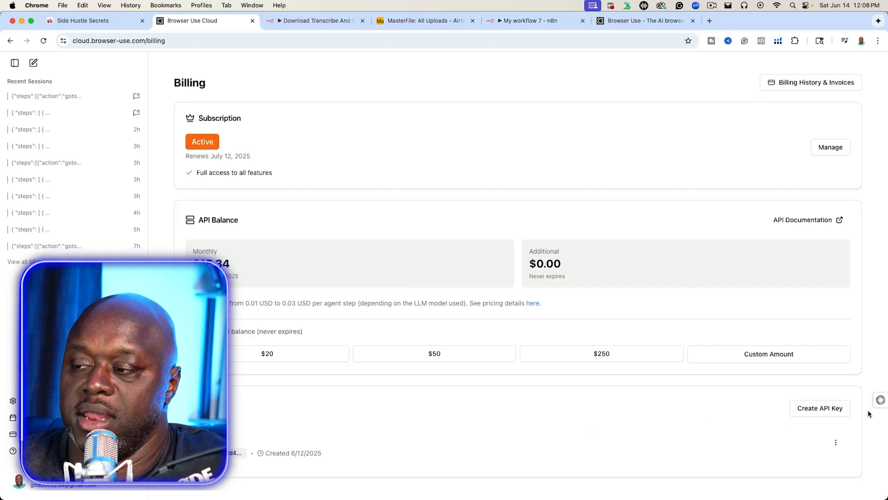
- Start and cancel a new API key, then open the Webhooks and Run Task API docs
{"action": "left_click", "coordinate": [819, 409]}
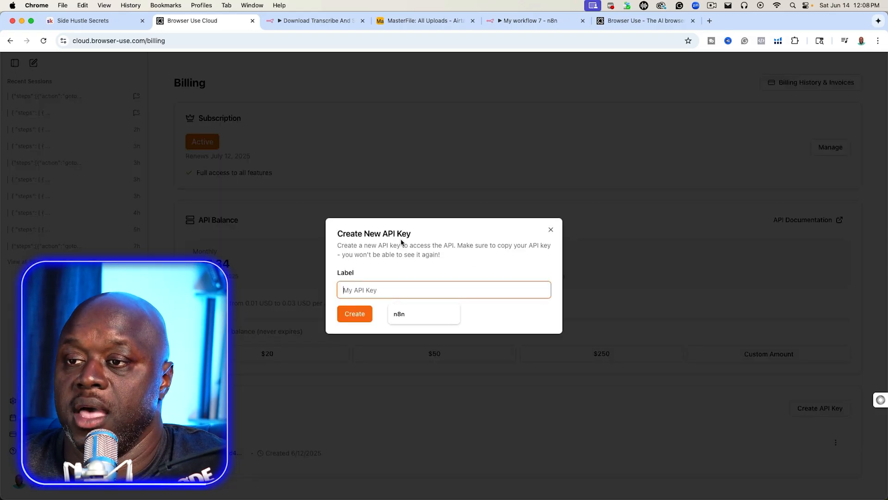
{"action": "left_click", "coordinate": [549, 229]}
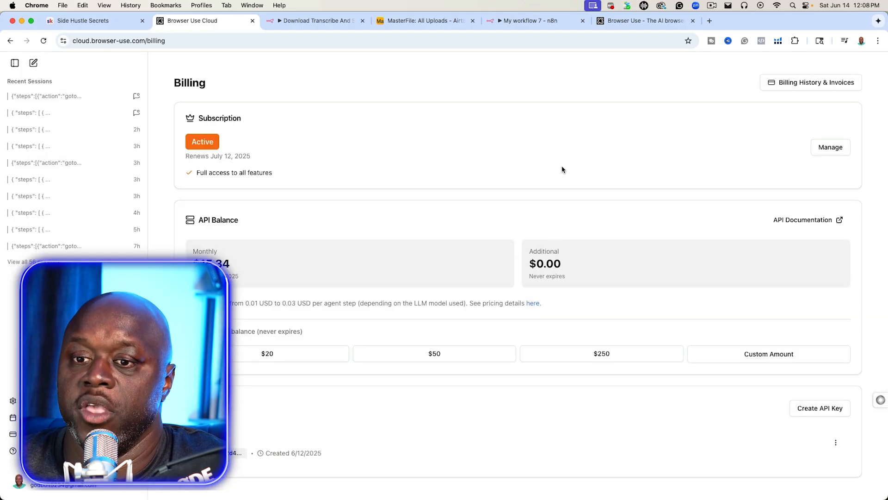
{"action": "mouse_move", "coordinate": [579, 251]}
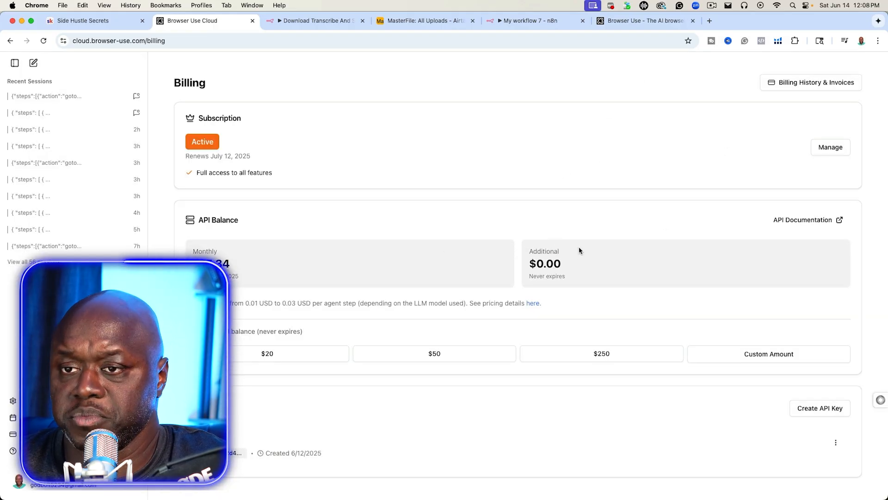
{"action": "mouse_move", "coordinate": [612, 218]}
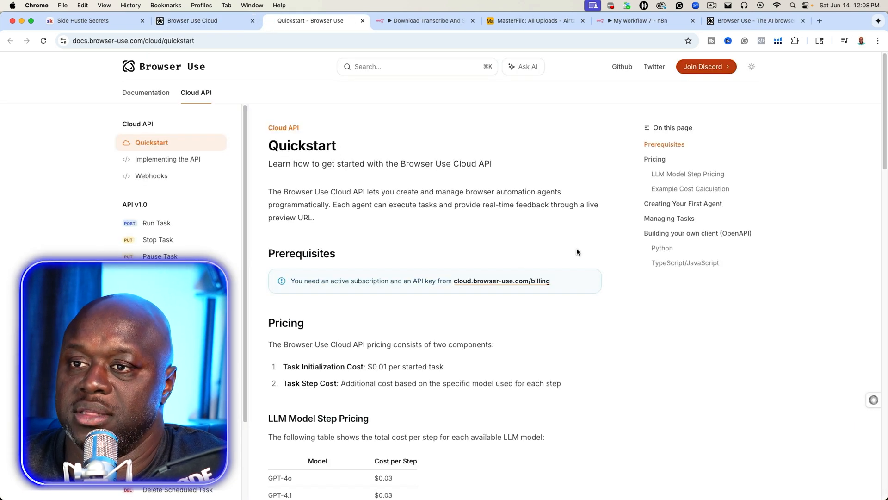
{"action": "mouse_move", "coordinate": [183, 176]}
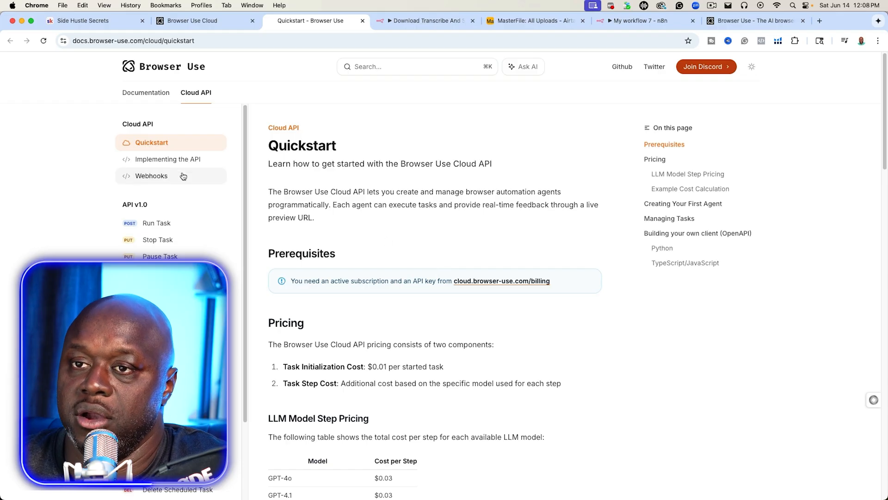
{"action": "left_click", "coordinate": [152, 176]}
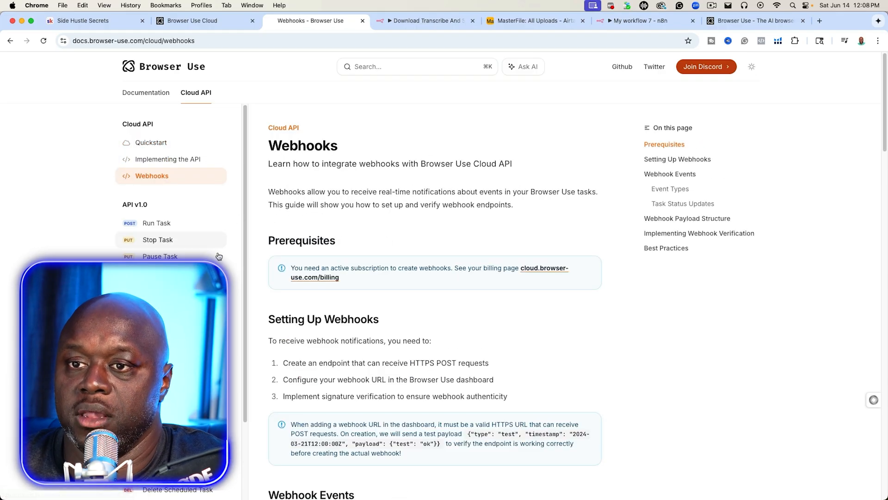
{"action": "left_click", "coordinate": [156, 223]}
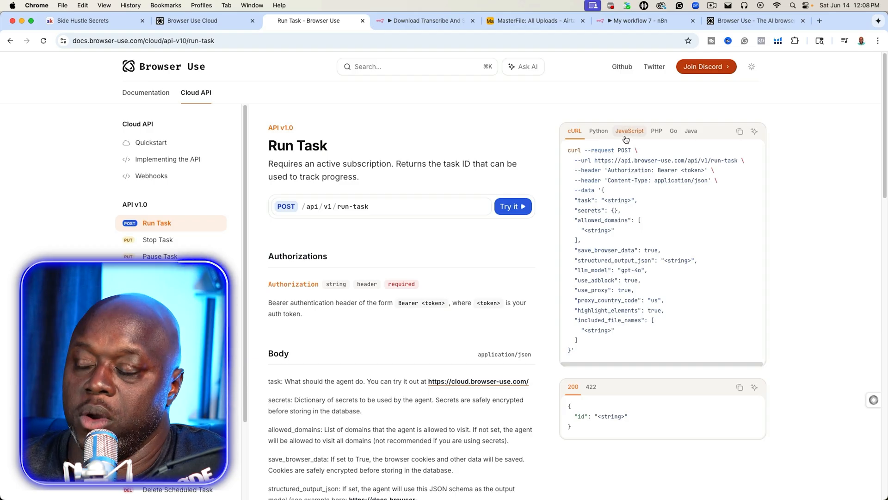
{"action": "mouse_move", "coordinate": [621, 248]}
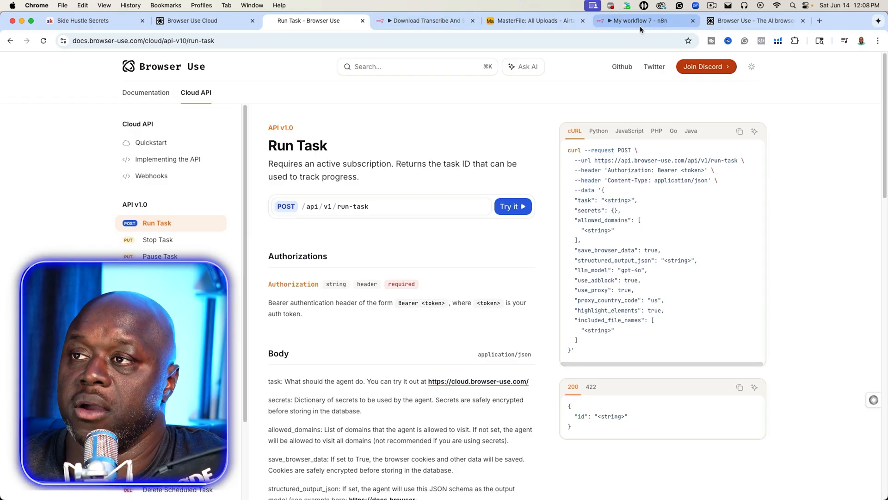
{"action": "left_click", "coordinate": [640, 20]}
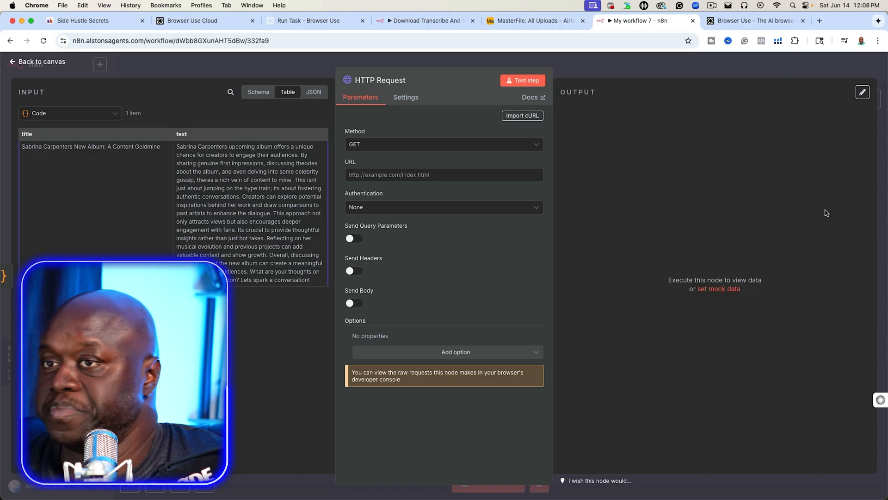
{"action": "mouse_move", "coordinate": [580, 290]}
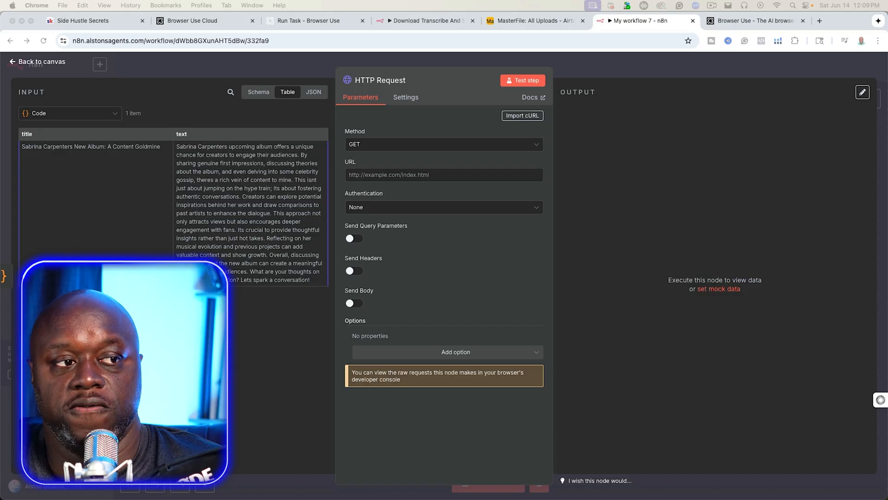
{"action": "left_click", "coordinate": [444, 144]}
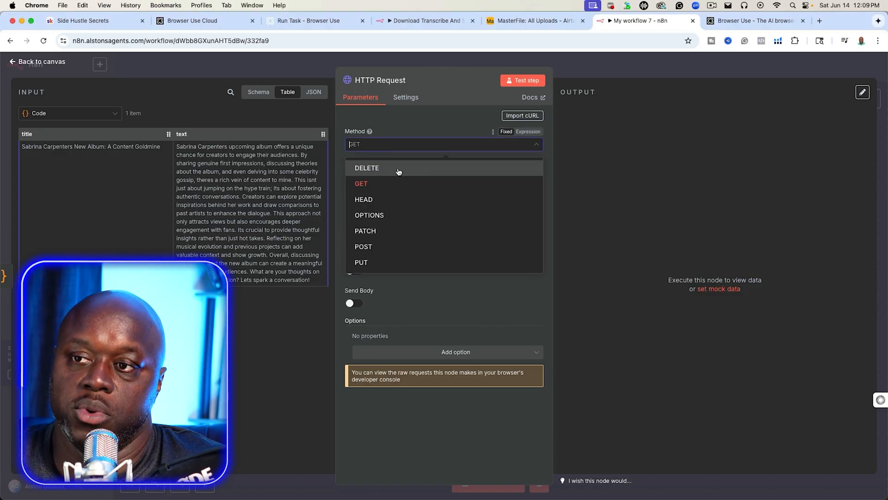
{"action": "left_click", "coordinate": [363, 246]}
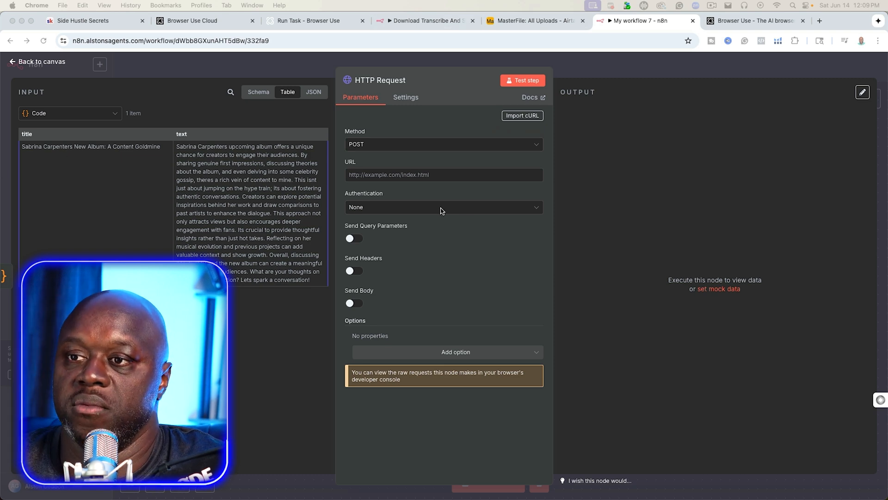
{"action": "left_click", "coordinate": [443, 144]}
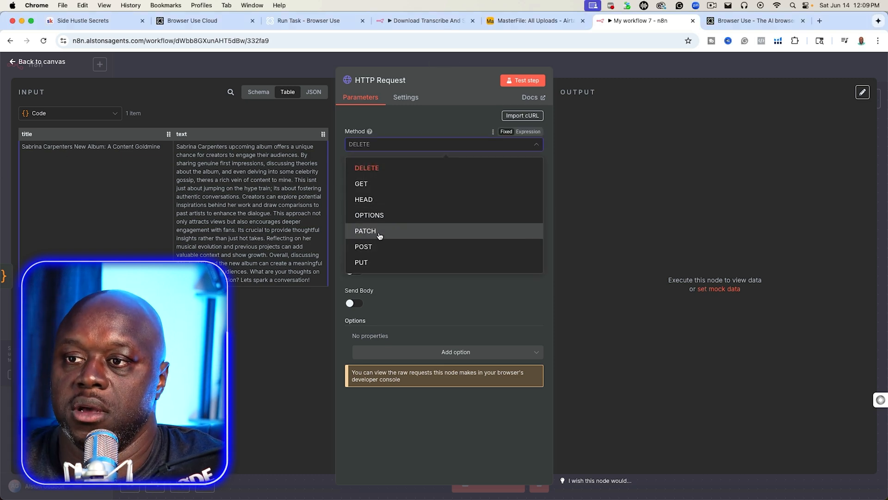
{"action": "left_click", "coordinate": [363, 246]}
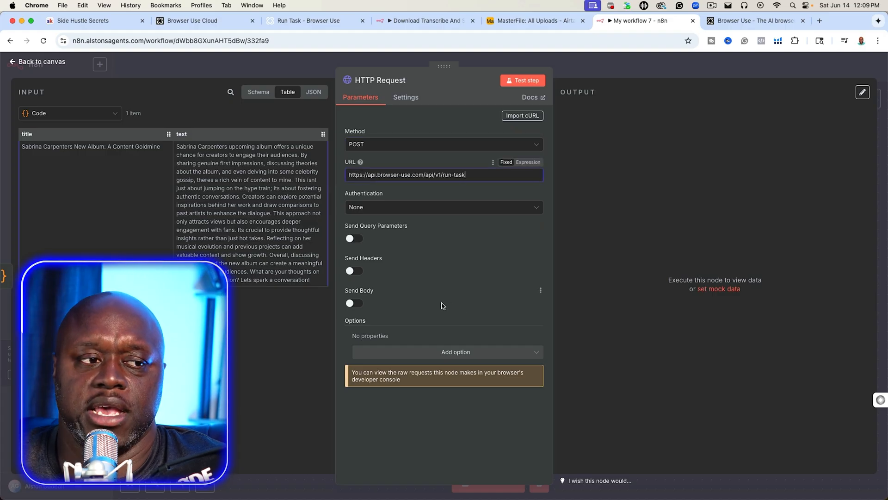
{"action": "mouse_move", "coordinate": [426, 285]}
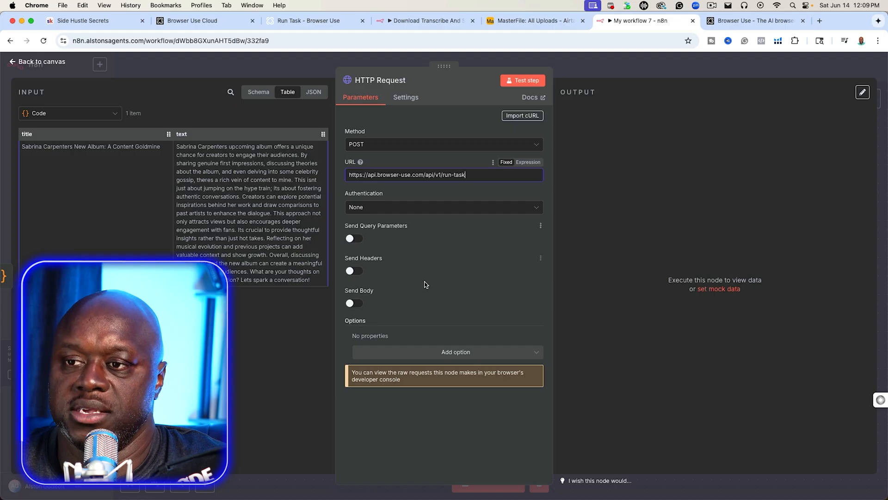
{"action": "left_click", "coordinate": [353, 271]}
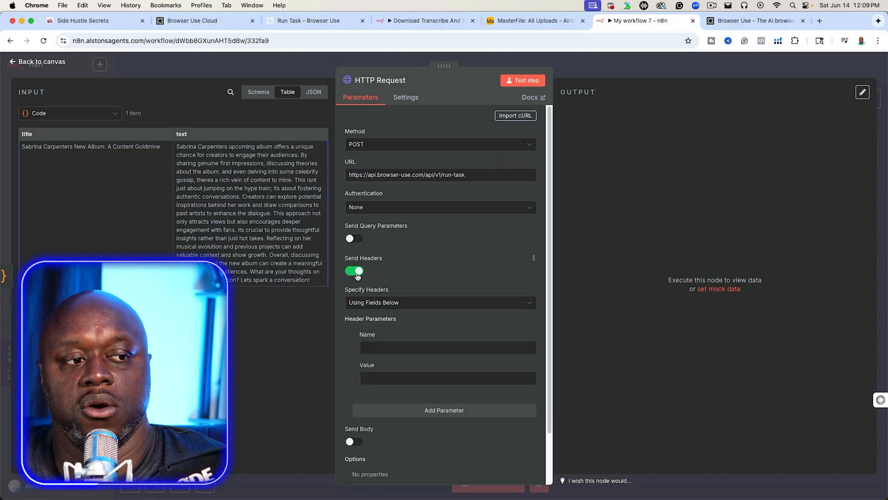
- Add a request header named 'Authorization' with the value 'Bearer'
{"action": "left_click", "coordinate": [447, 348]}
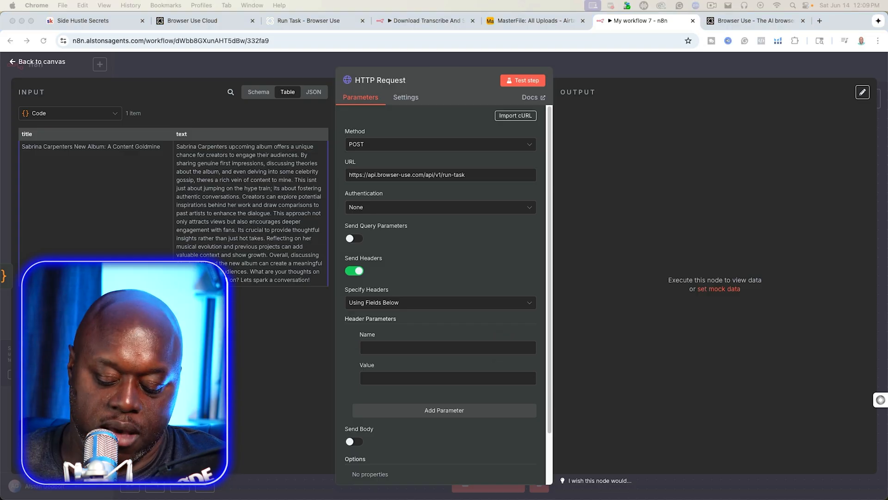
{"action": "type", "text": "Authorization"}
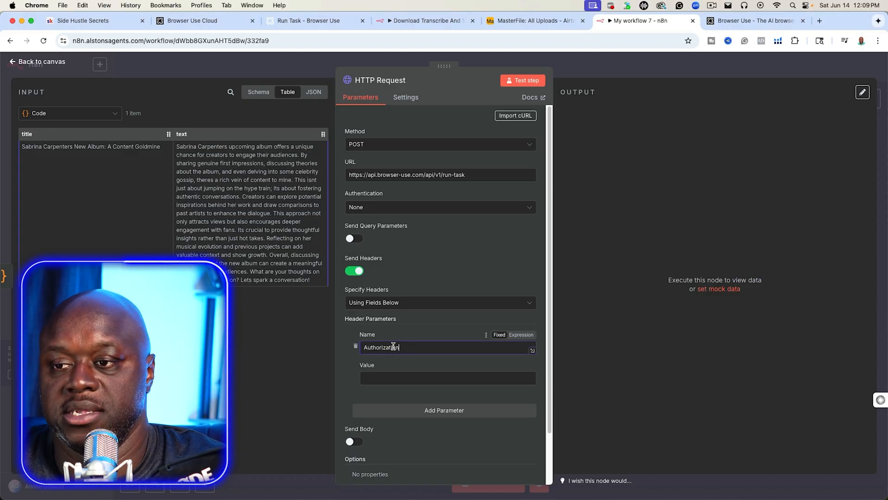
{"action": "left_click", "coordinate": [448, 347]}
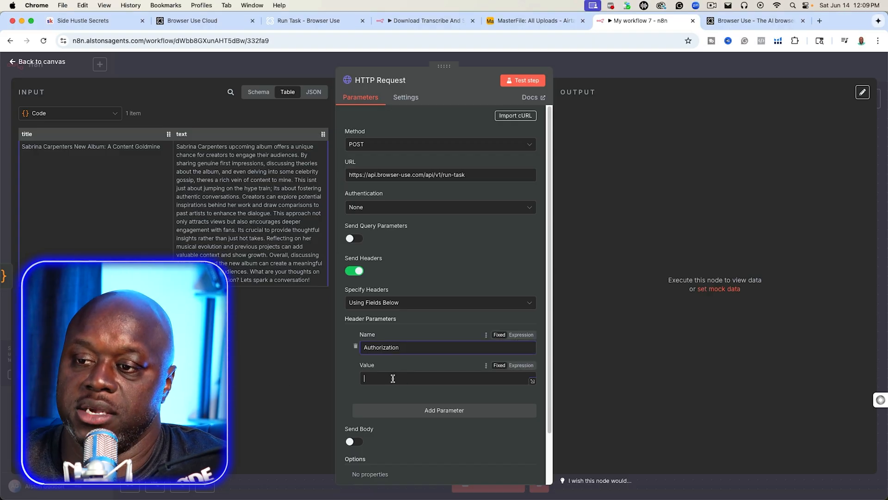
{"action": "type", "text": "Bearer"}
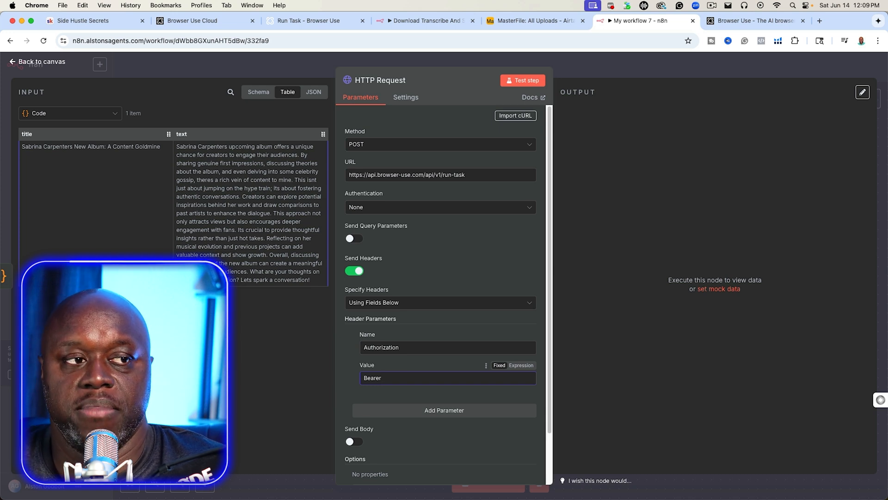
{"action": "scroll", "scroll_direction": "down", "scroll_amount": 3}
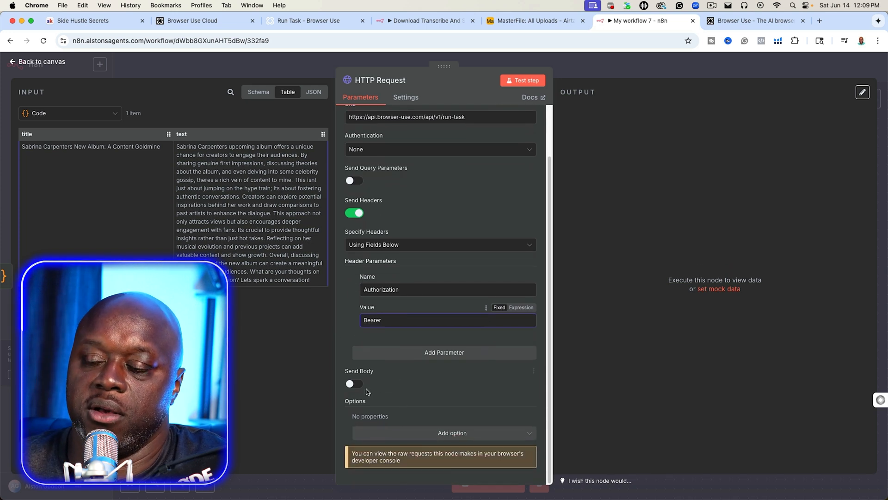
- Enable a JSON request body and name its first body parameter 'tasks'
{"action": "left_click", "coordinate": [353, 384]}
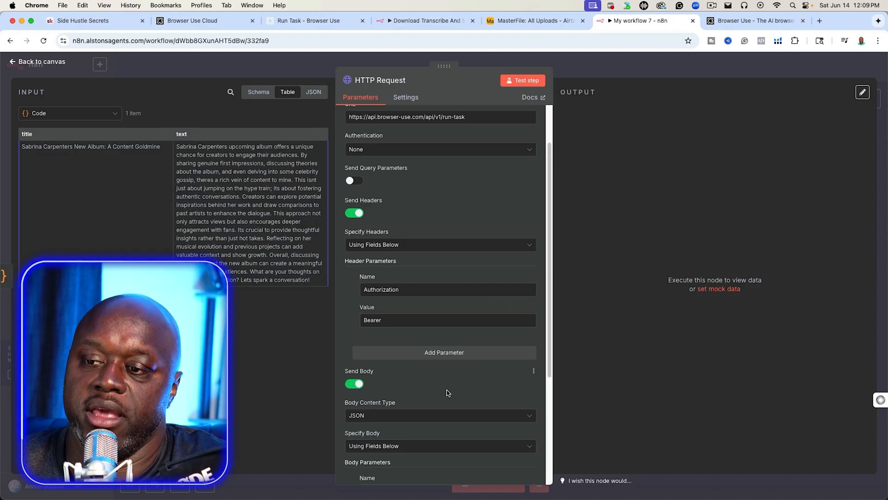
{"action": "scroll", "scroll_direction": "down", "scroll_amount": 3}
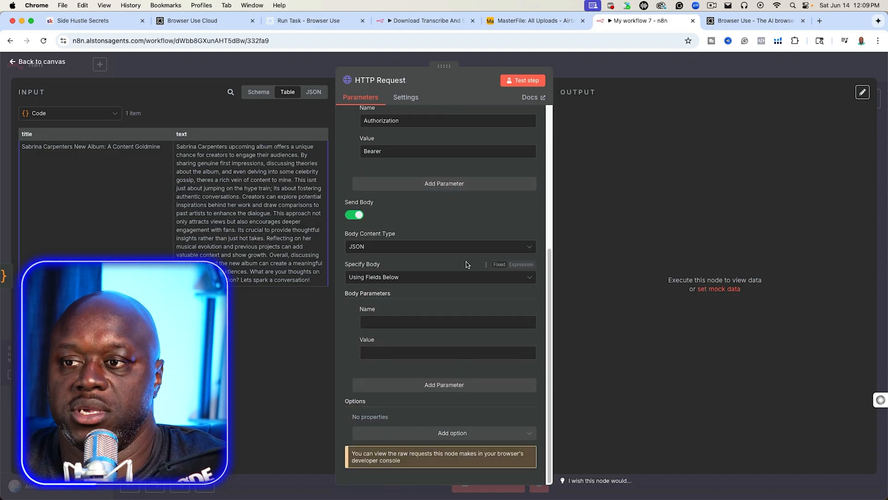
{"action": "mouse_move", "coordinate": [430, 282]}
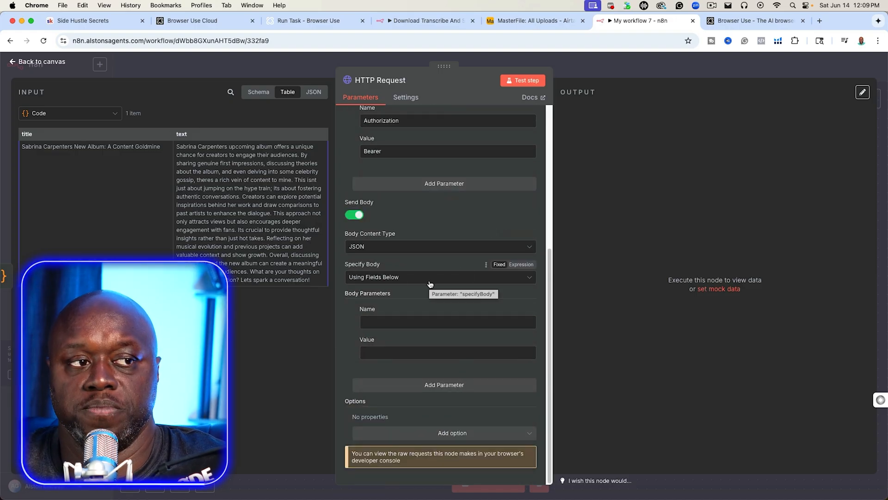
{"action": "left_click", "coordinate": [447, 321]}
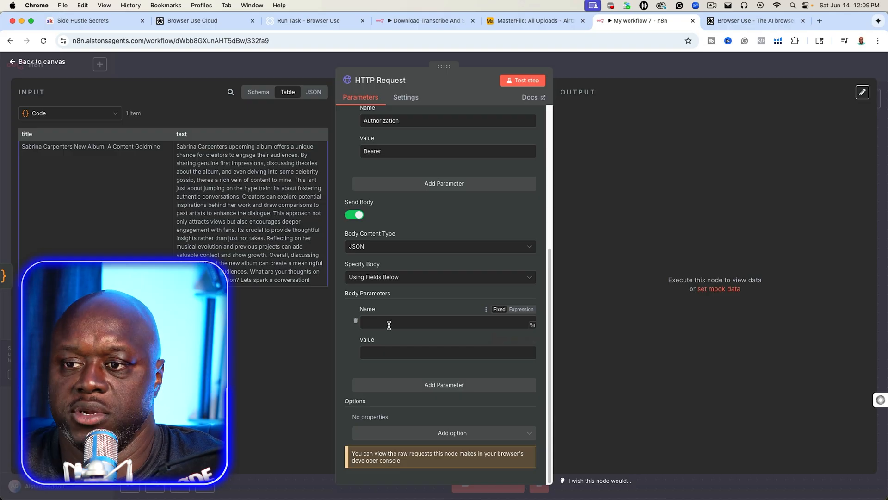
{"action": "type", "text": "t"}
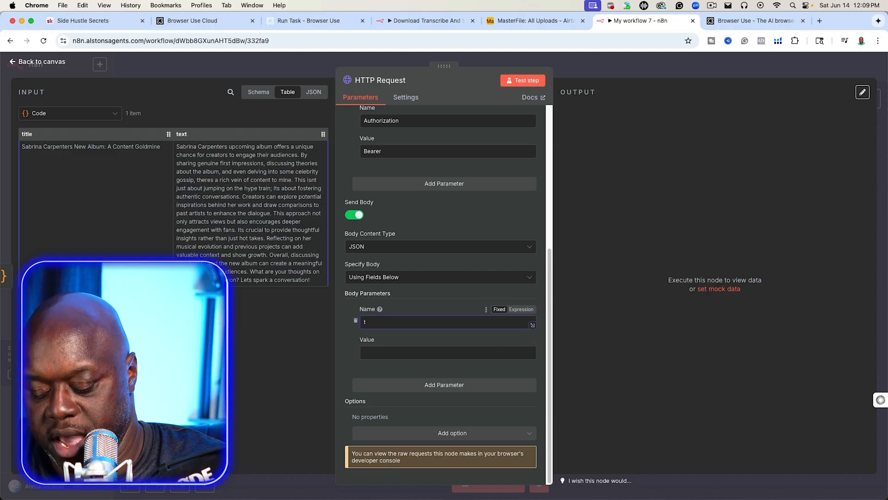
{"action": "type", "text": "sdk"}
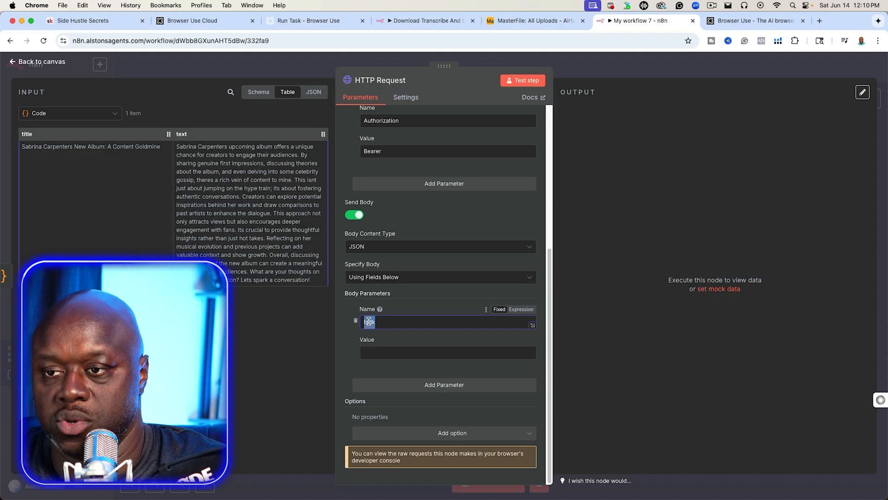
{"action": "type", "text": "t"}
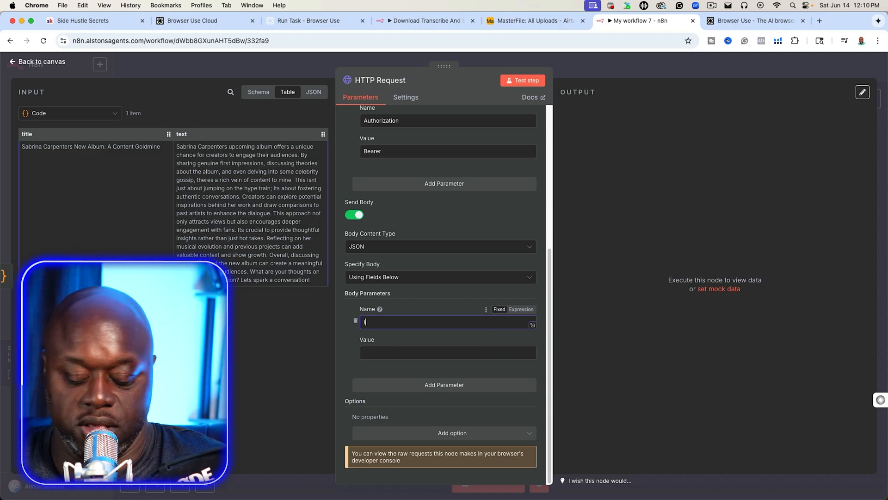
{"action": "type", "text": "tasks"}
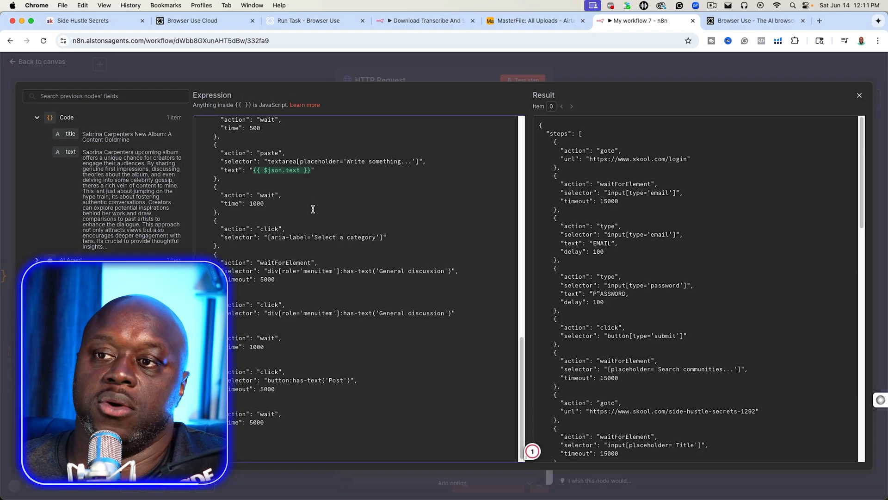
- Review the Skool steps expression against the Browser Use pricing and Run Task docs
{"action": "scroll", "scroll_direction": "up", "scroll_amount": 3}
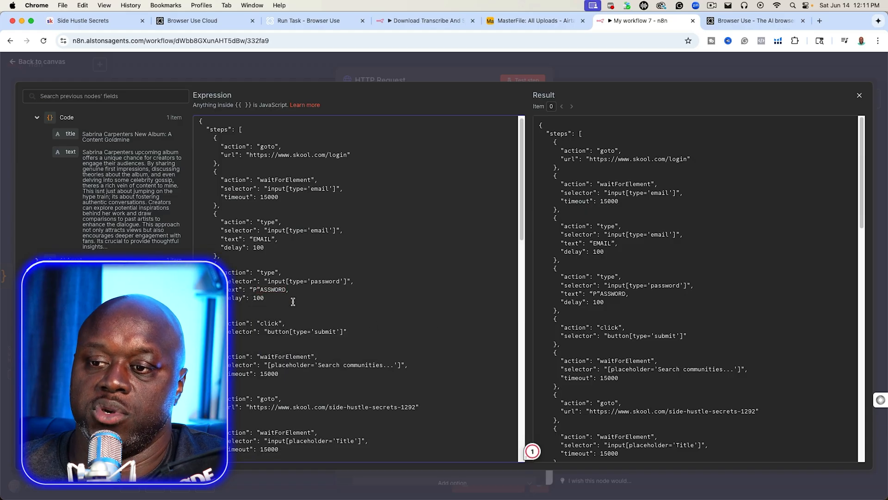
{"action": "scroll", "scroll_direction": "down", "scroll_amount": 3}
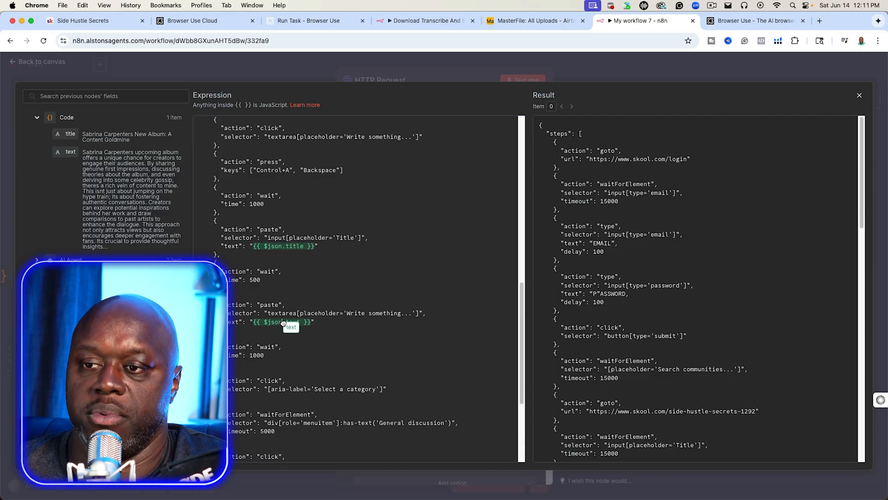
{"action": "scroll", "scroll_direction": "down", "scroll_amount": 3}
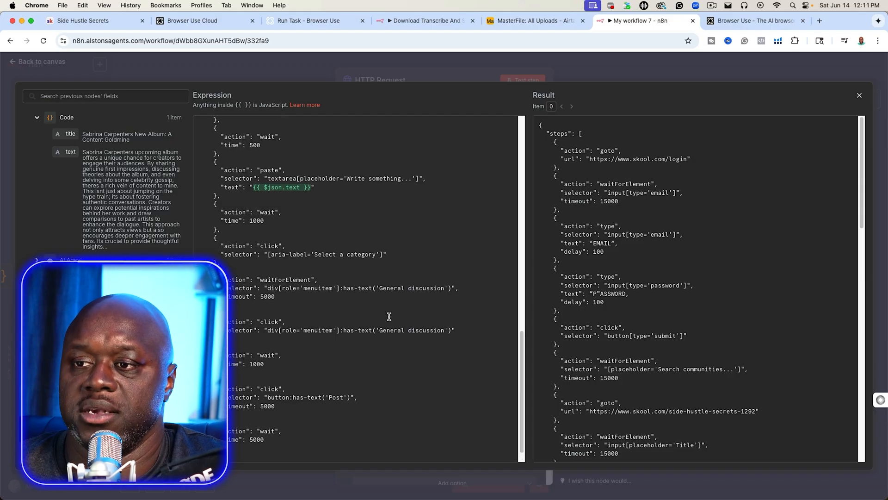
{"action": "scroll", "scroll_direction": "up", "scroll_amount": 3}
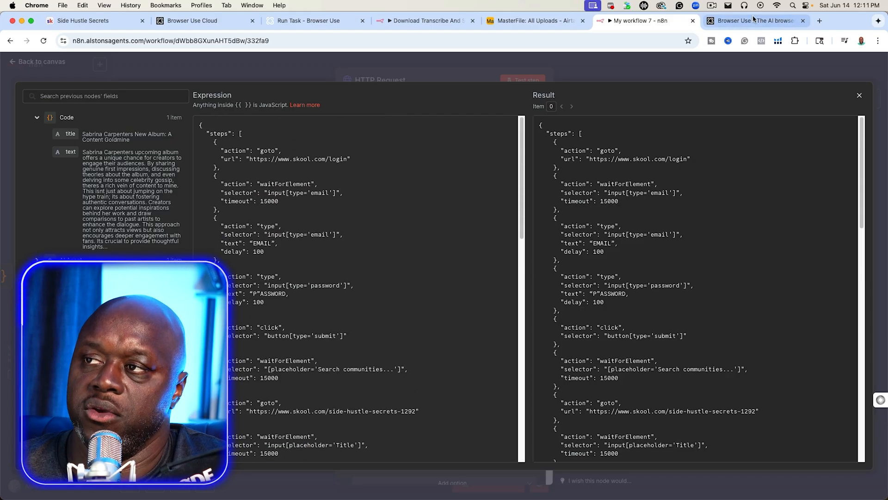
{"action": "left_click", "coordinate": [193, 20]}
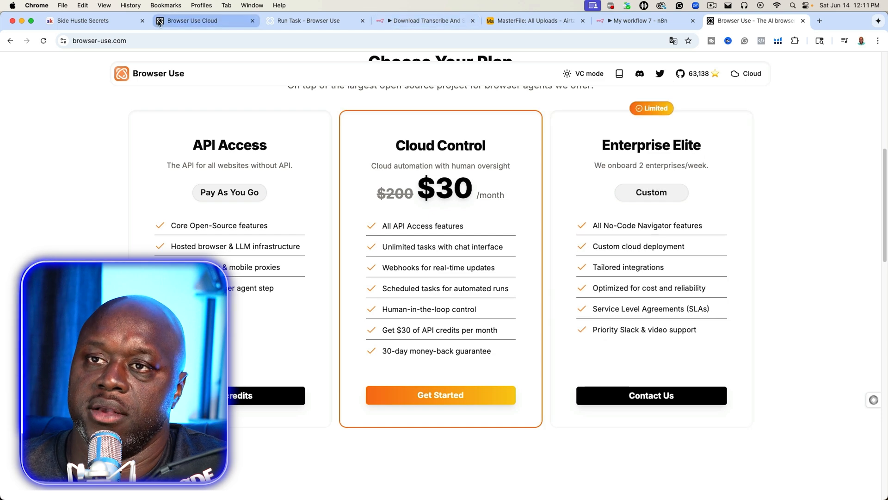
{"action": "left_click", "coordinate": [309, 21]}
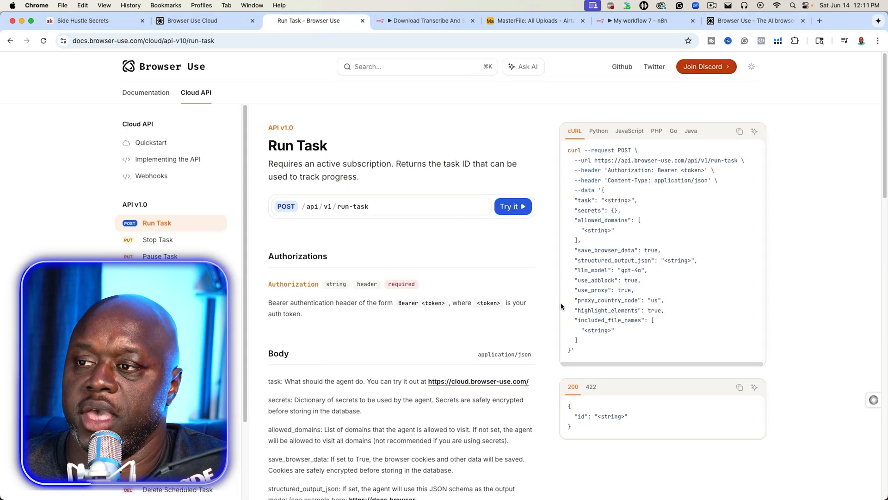
{"action": "left_click", "coordinate": [635, 21]}
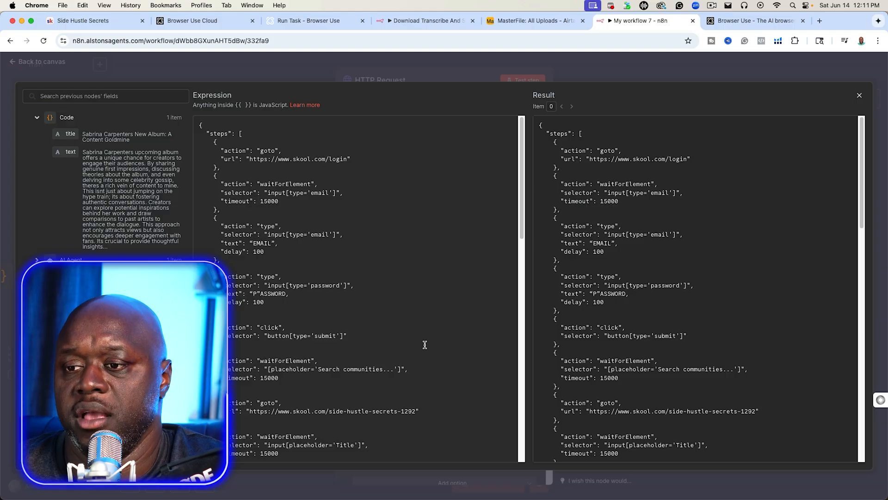
{"action": "scroll", "scroll_direction": "down", "scroll_amount": 3}
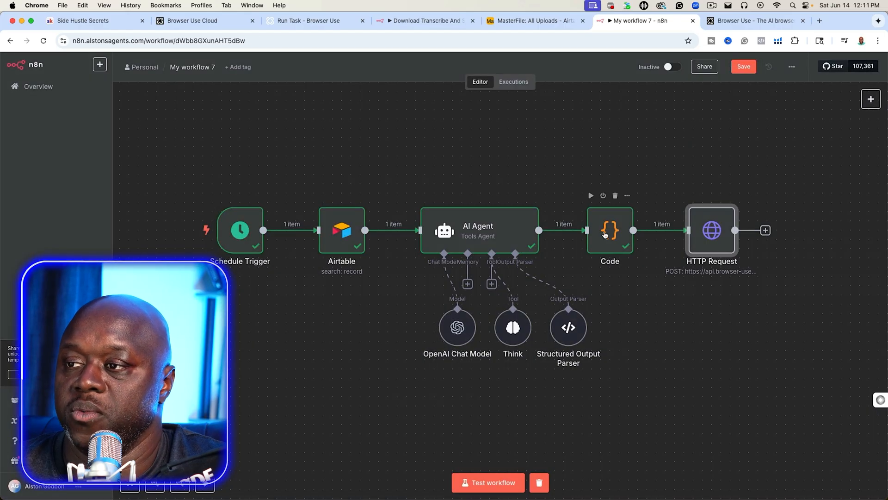
- Test the HTTP Request (Forbidden, not authenticated) and switch to the Download Transcribe And Summarize CURRENT workflow
{"action": "double_click", "coordinate": [711, 230]}
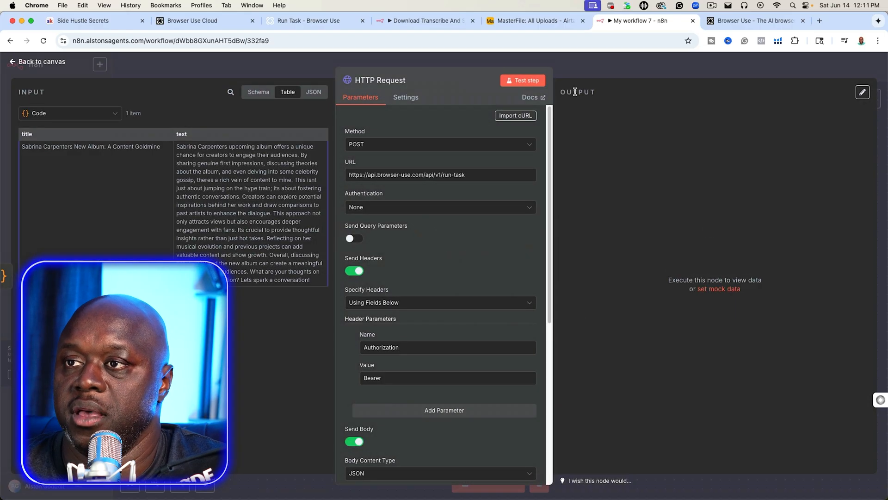
{"action": "left_click", "coordinate": [522, 81]}
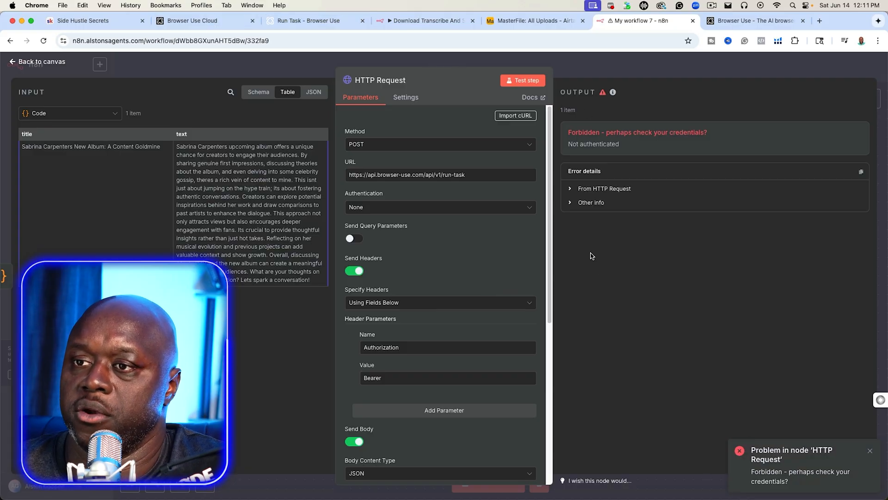
{"action": "scroll", "scroll_direction": "down", "scroll_amount": 3}
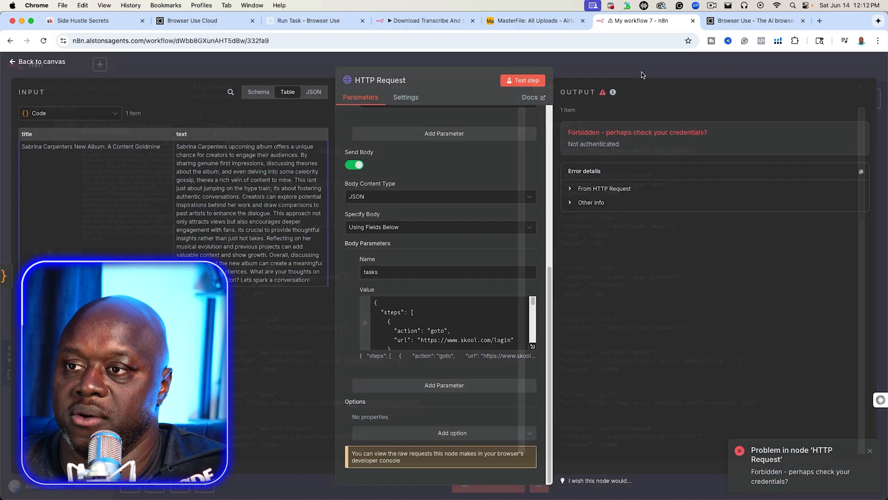
{"action": "left_click", "coordinate": [37, 61]}
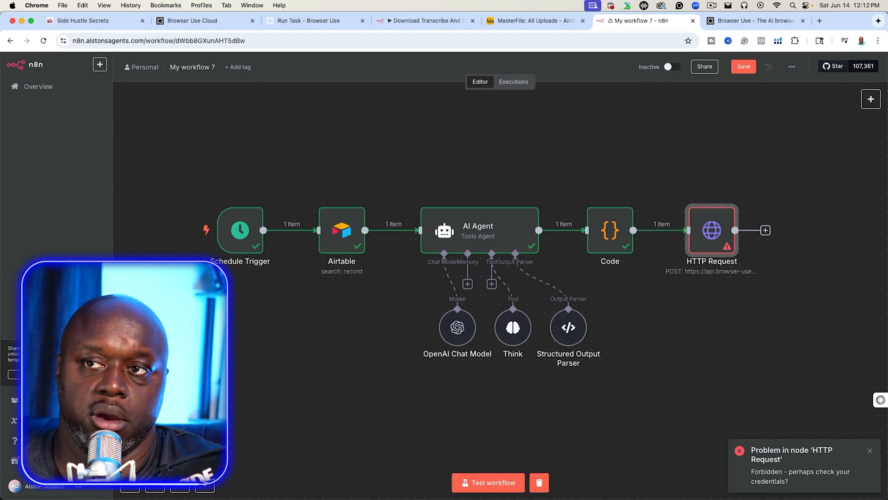
{"action": "left_click", "coordinate": [422, 20]}
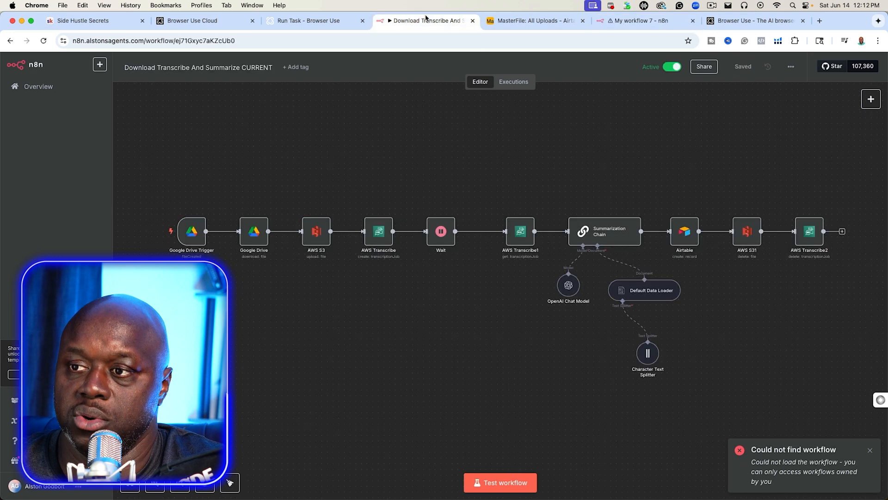
- Check Browser Use Cloud billing and the Skool - Side Hustle Secrets workflow, then scroll MasterFile uploads
{"action": "left_click", "coordinate": [191, 20]}
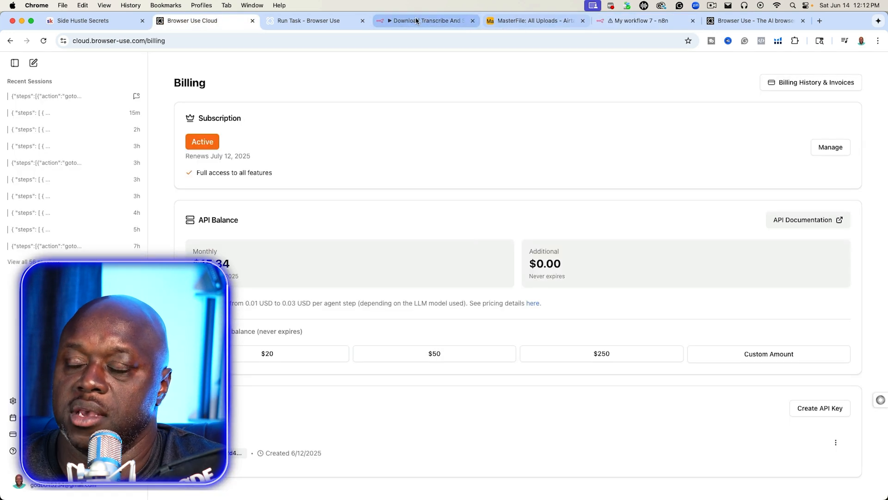
{"action": "left_click", "coordinate": [425, 21]}
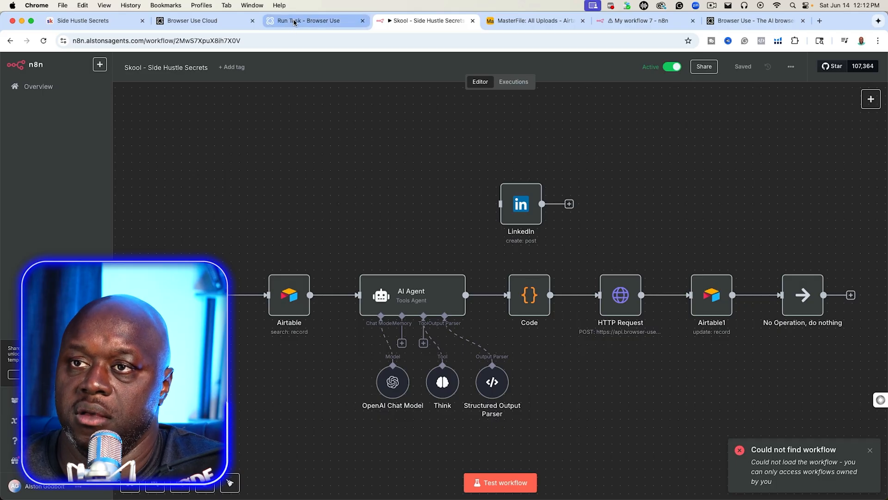
{"action": "mouse_move", "coordinate": [308, 20]}
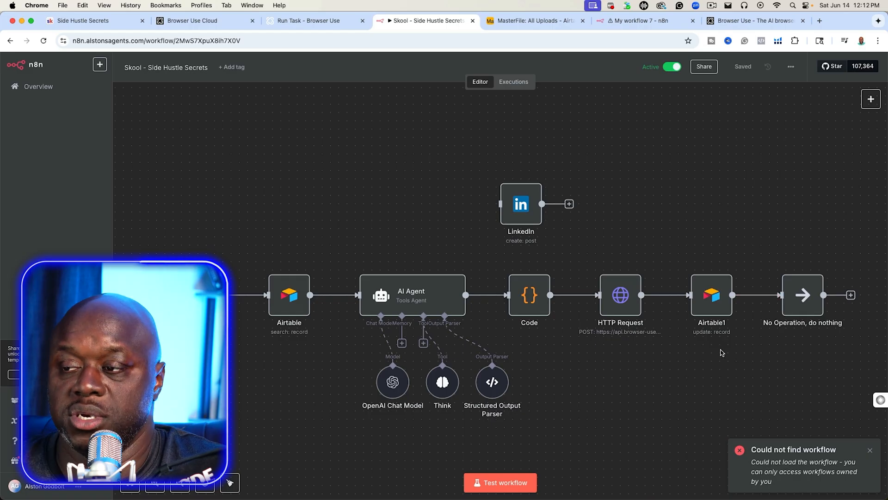
{"action": "left_click", "coordinate": [532, 21]}
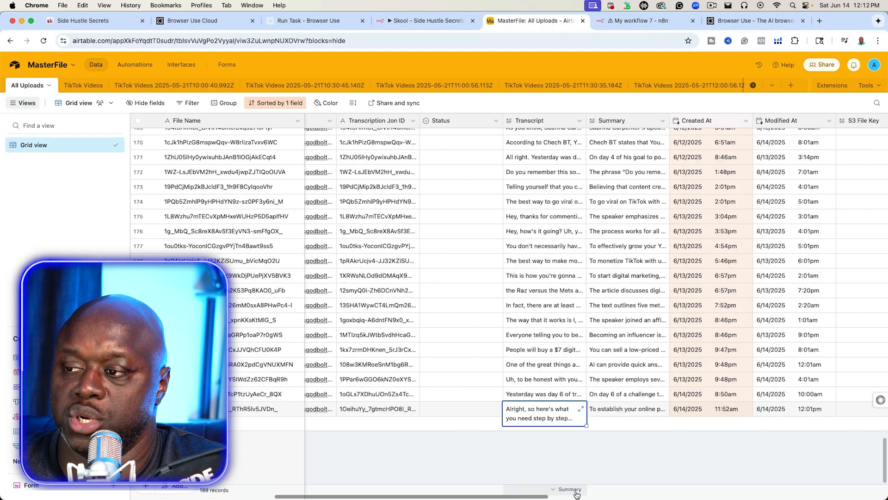
{"action": "scroll", "scroll_direction": "right", "scroll_amount": 3}
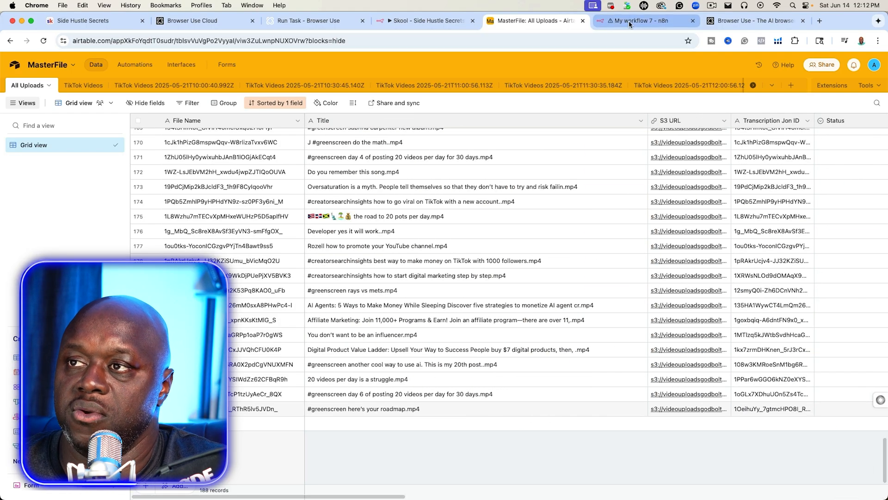
- Reopen the Airtable search node in My workflow 7, then return to the All Uploads table
{"action": "left_click", "coordinate": [644, 20]}
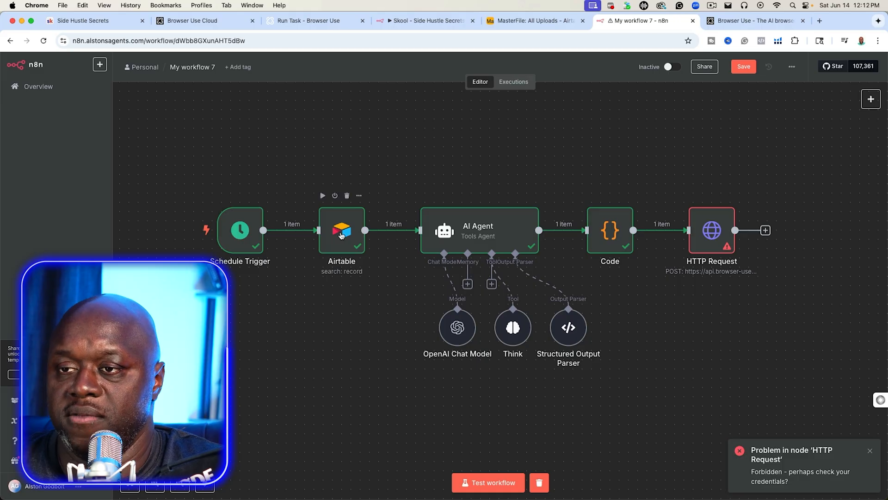
{"action": "double_click", "coordinate": [341, 230]}
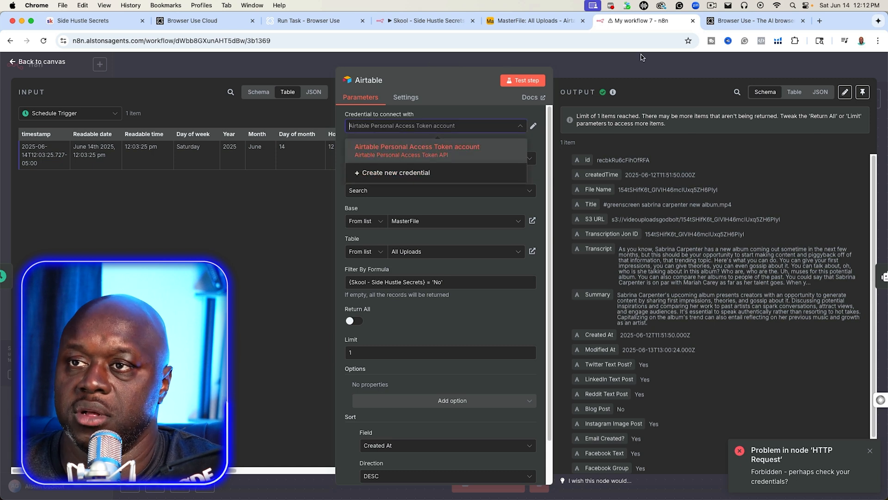
{"action": "left_click", "coordinate": [532, 20]}
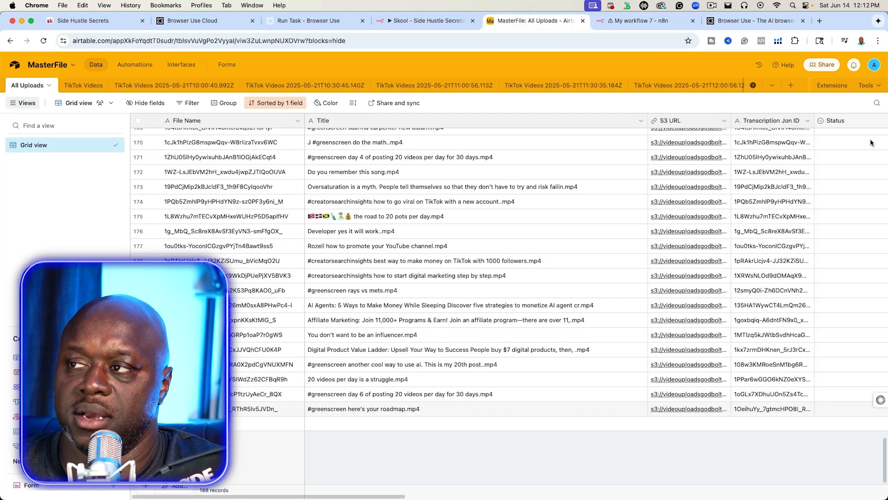
- Leave the Airtable MasterFile base via the account menu and load openai.com/api in a new tab
{"action": "left_click", "coordinate": [873, 65]}
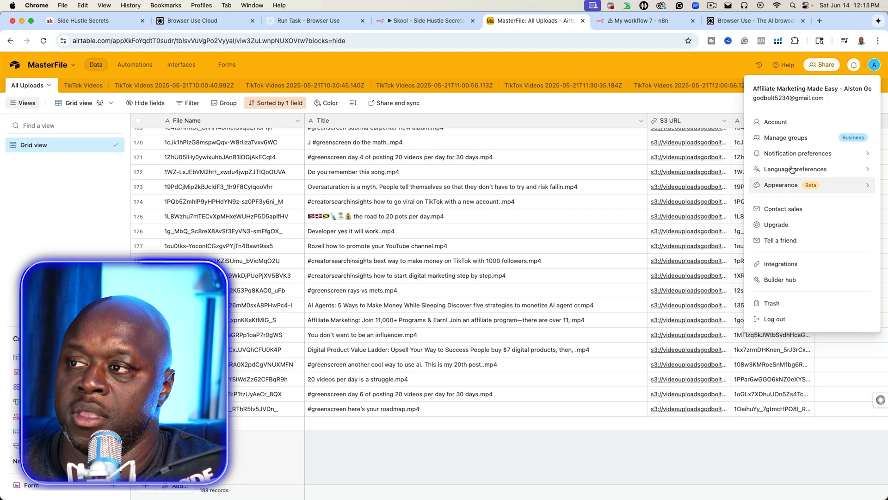
{"action": "mouse_move", "coordinate": [776, 122]}
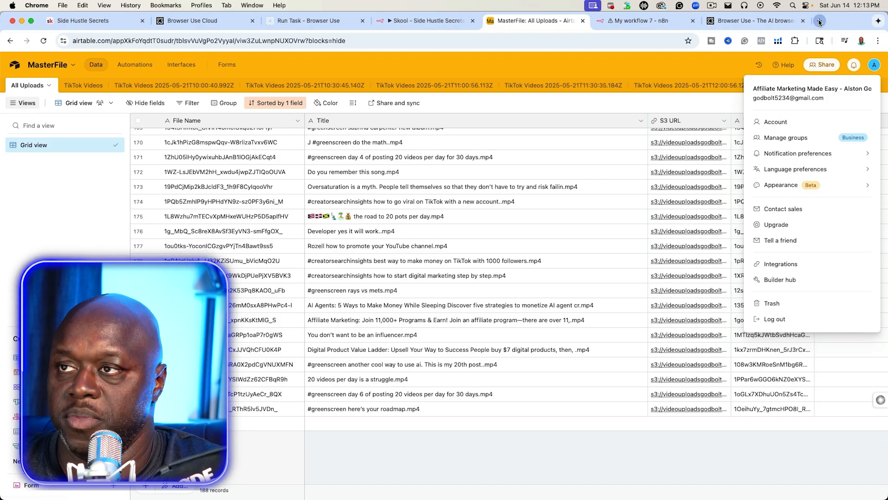
{"action": "left_click", "coordinate": [837, 21]}
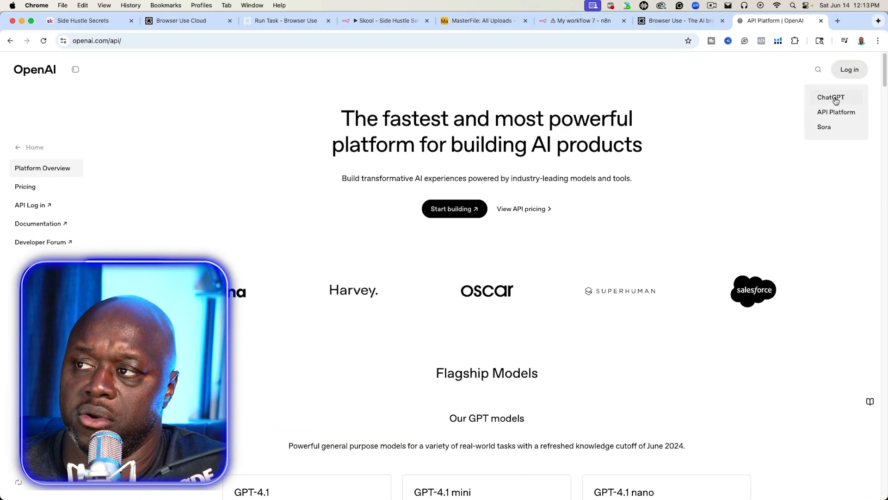
- Open the OpenAI Platform login page, then return to the Skool - Side Hustle Secrets workflow
{"action": "left_click", "coordinate": [836, 112]}
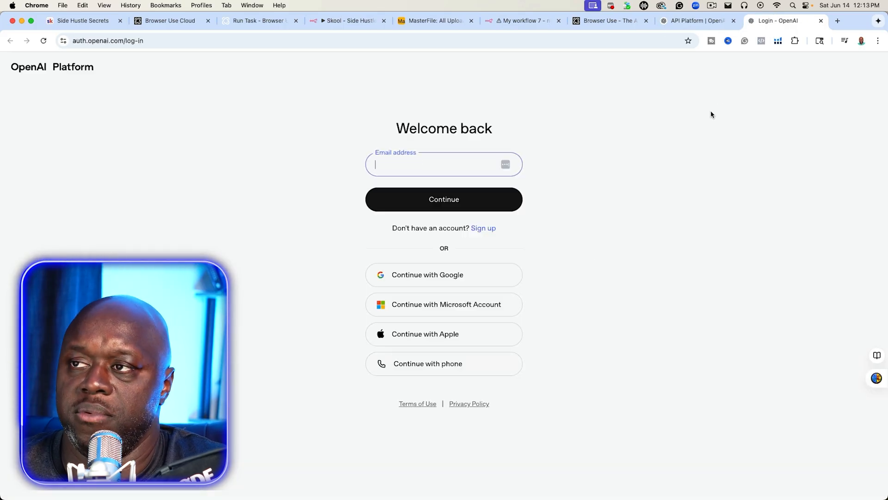
{"action": "mouse_move", "coordinate": [482, 53]}
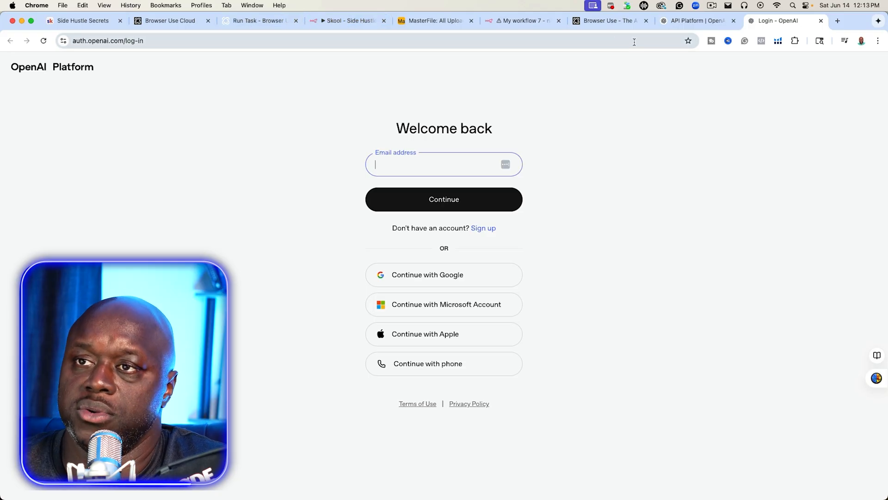
{"action": "left_click", "coordinate": [345, 21]}
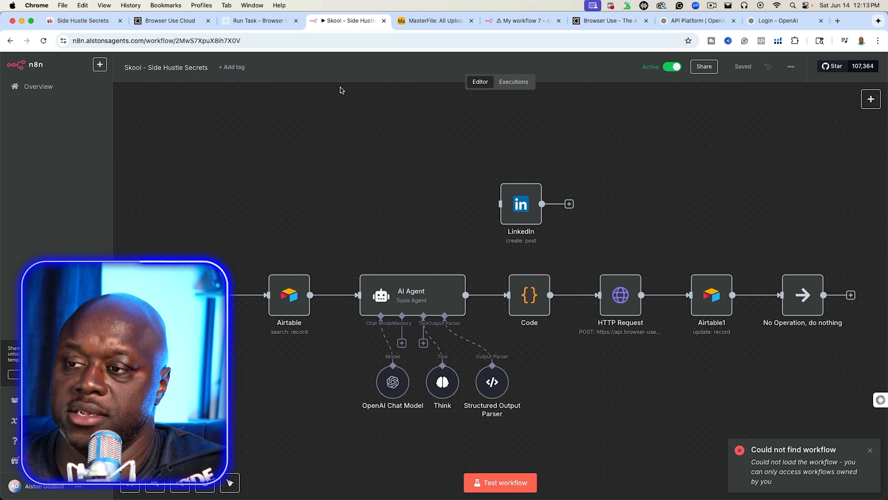
{"action": "mouse_move", "coordinate": [618, 406]}
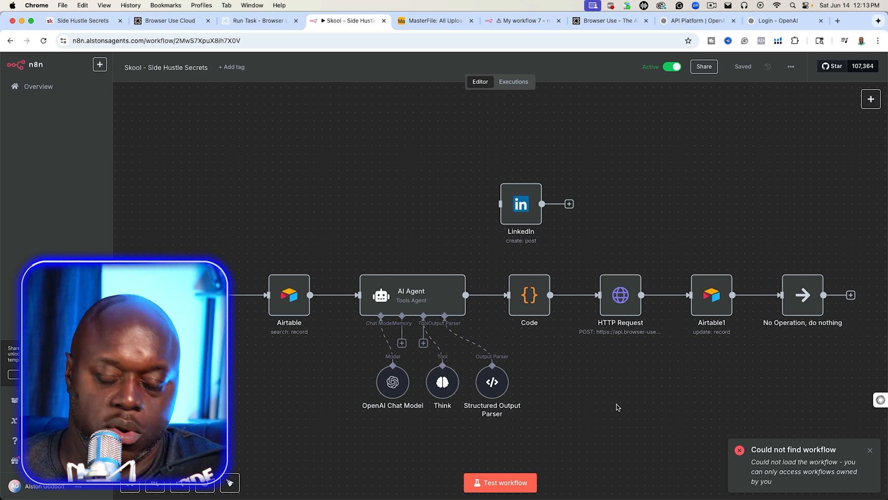
{"action": "mouse_move", "coordinate": [664, 317]}
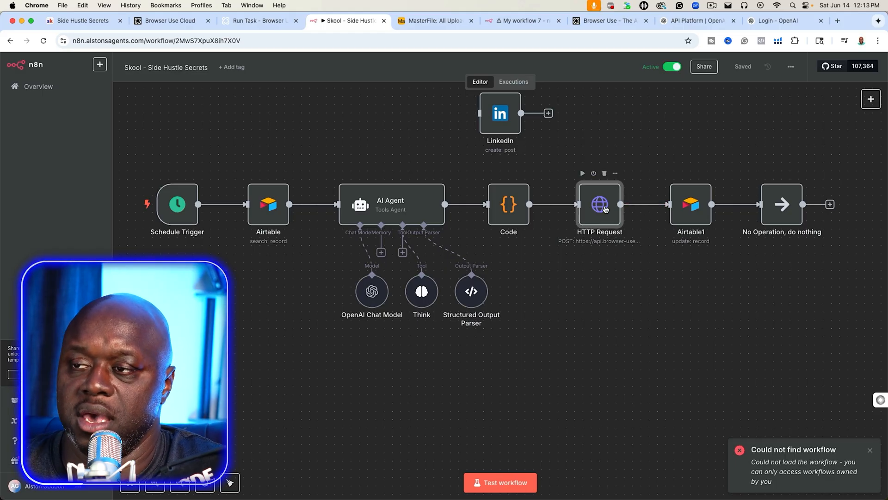
- Test the Browser Use run-task HTTP Request node, then go to the MasterFile Airtable tab
{"action": "double_click", "coordinate": [598, 204]}
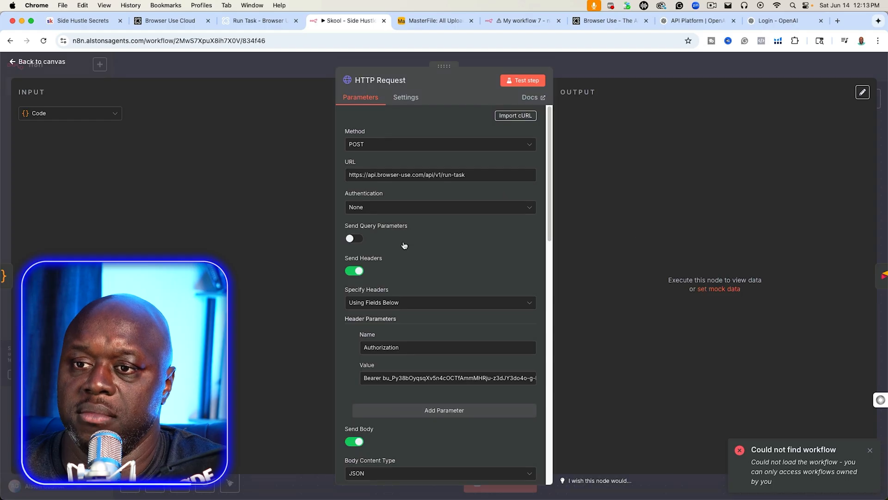
{"action": "left_click", "coordinate": [522, 80]}
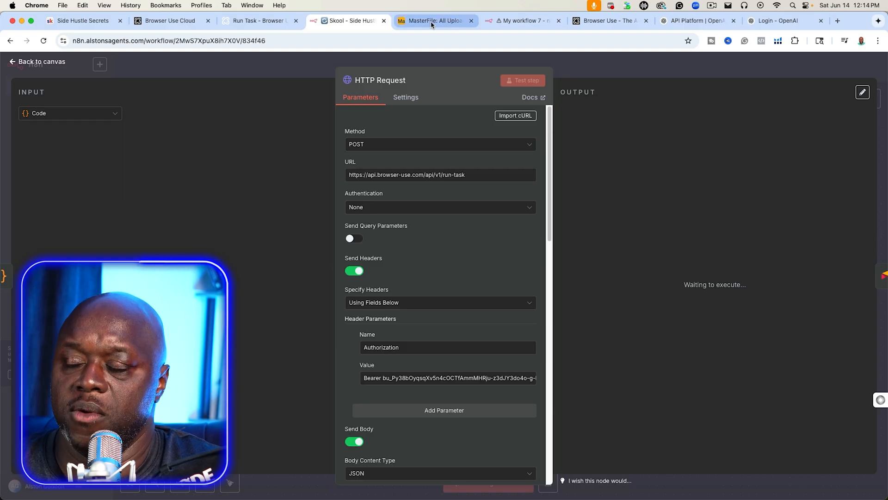
{"action": "left_click", "coordinate": [433, 21]}
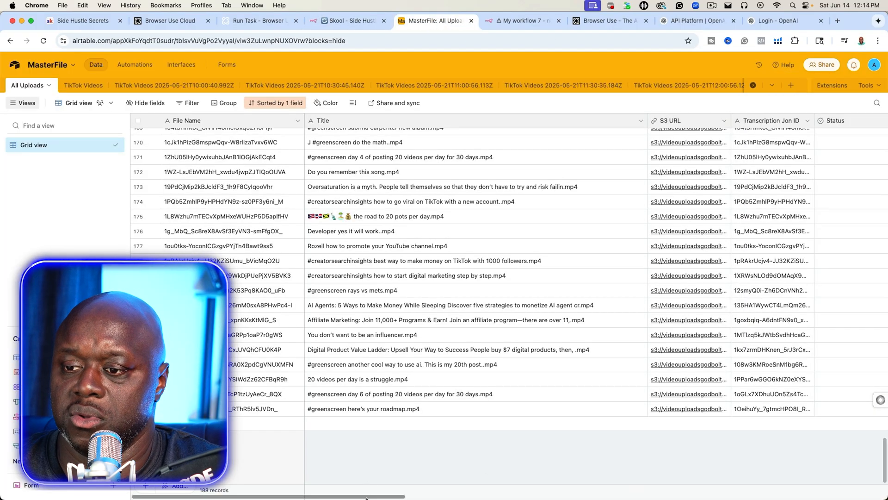
- Check the Skool - Side Hustle Secrets column for posted uploads, then return to n8n
{"action": "scroll", "scroll_direction": "right", "scroll_amount": 3}
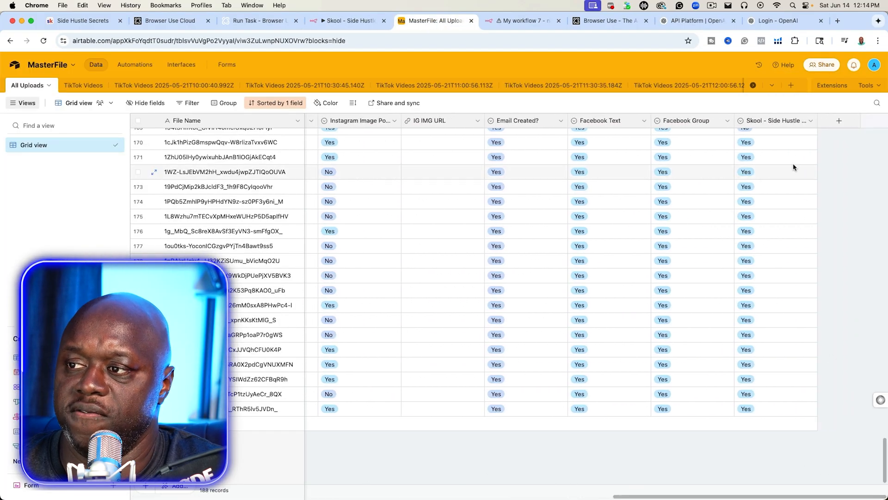
{"action": "scroll", "scroll_direction": "up", "scroll_amount": 3}
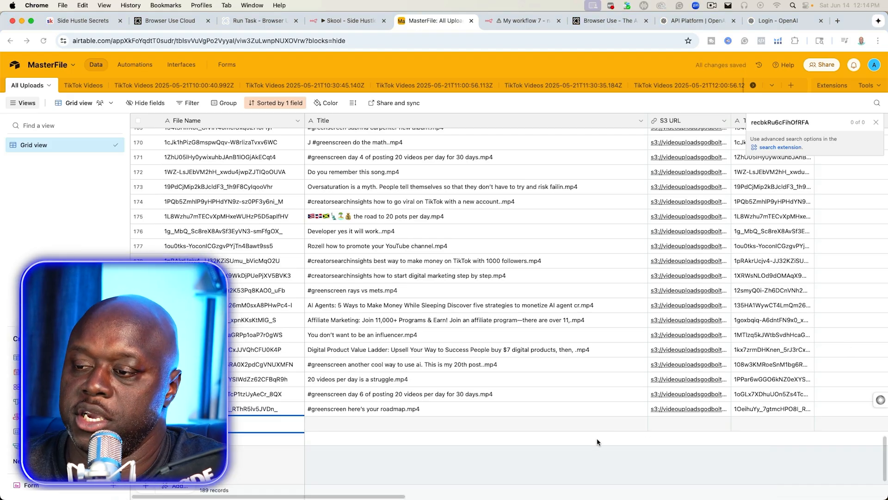
{"action": "left_click", "coordinate": [345, 21]}
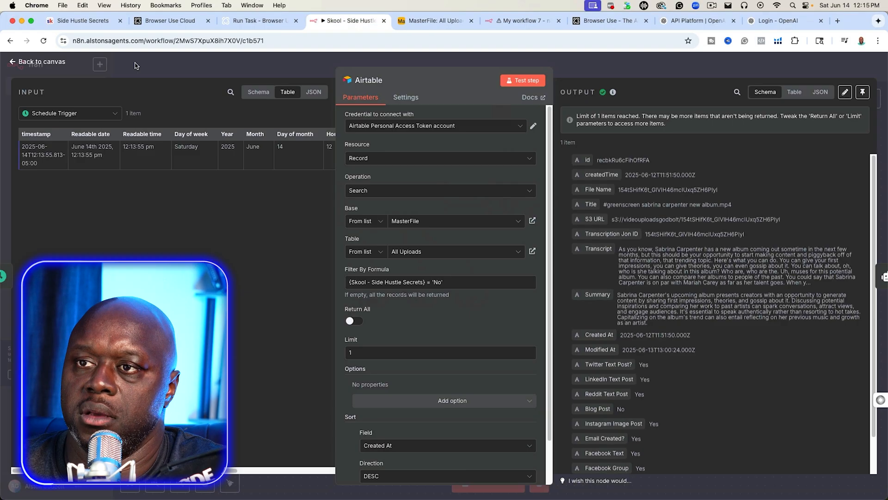
- Re-run the Airtable search and Code node, yielding 'Establishing Your Online Presence in Simple Steps'
{"action": "left_click", "coordinate": [522, 80]}
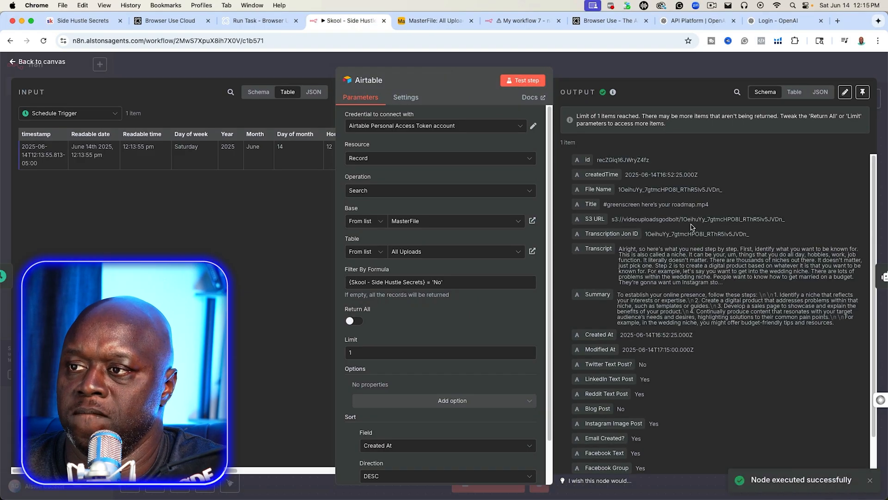
{"action": "left_click", "coordinate": [37, 61]}
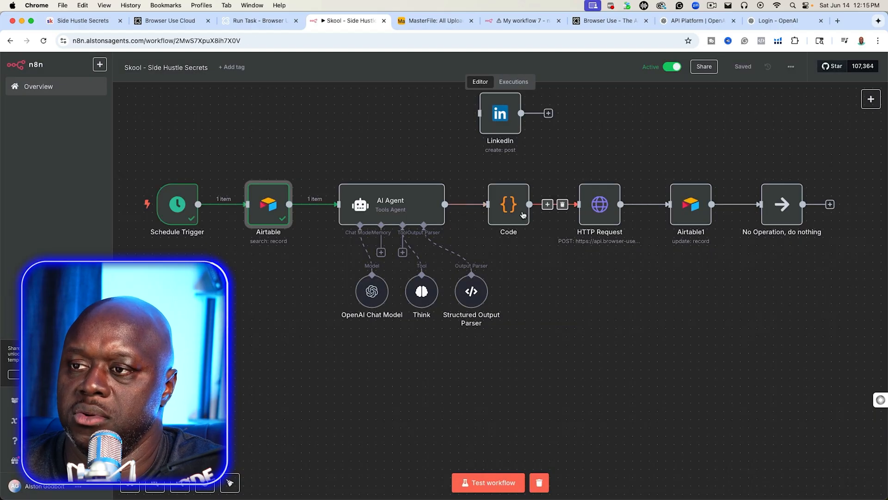
{"action": "double_click", "coordinate": [507, 204]}
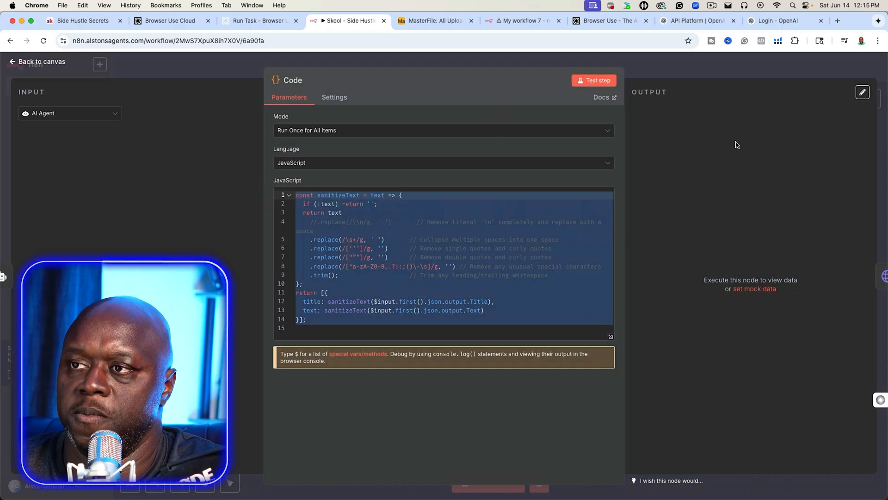
{"action": "left_click", "coordinate": [593, 80]}
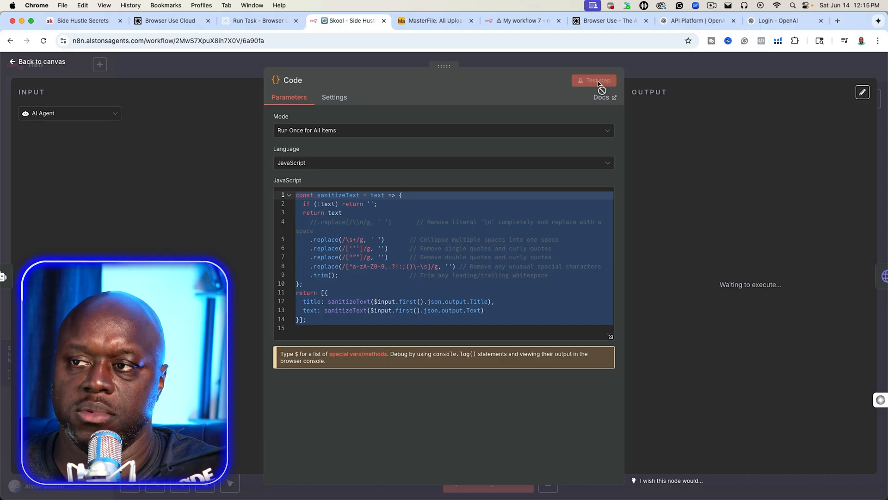
{"action": "mouse_move", "coordinate": [598, 88]}
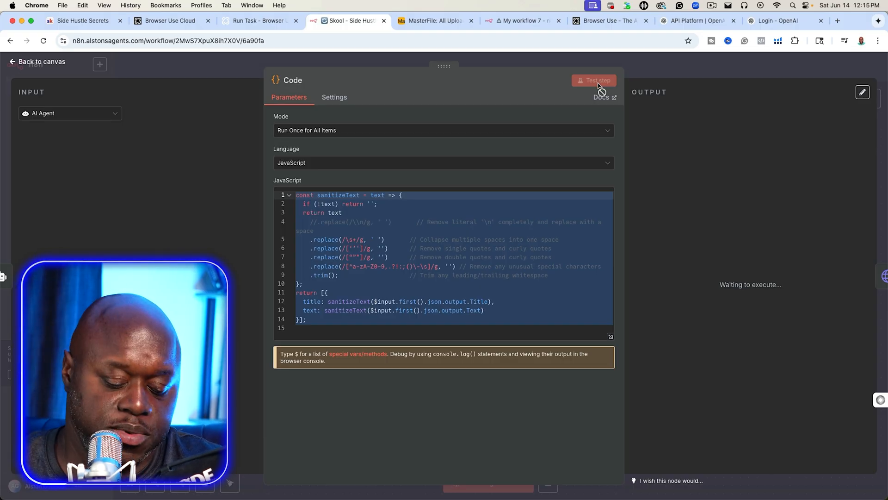
{"action": "left_click", "coordinate": [593, 80]}
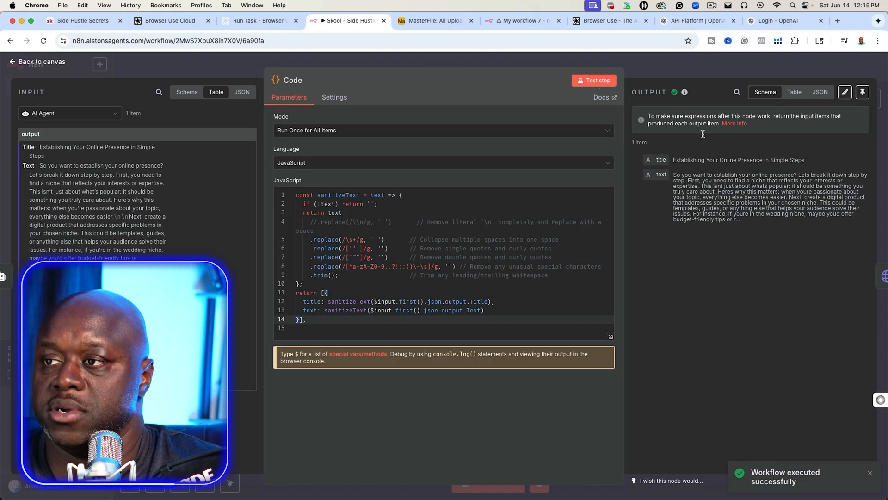
{"action": "mouse_move", "coordinate": [465, 52]}
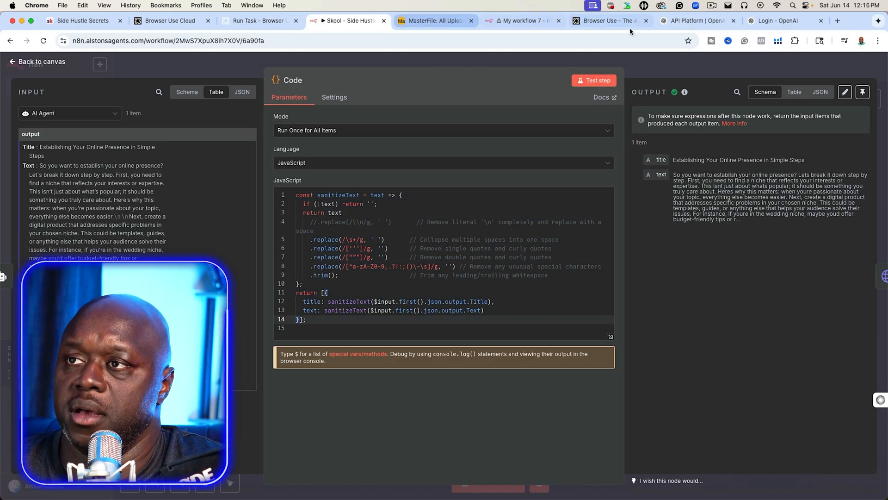
{"action": "left_click", "coordinate": [611, 20]}
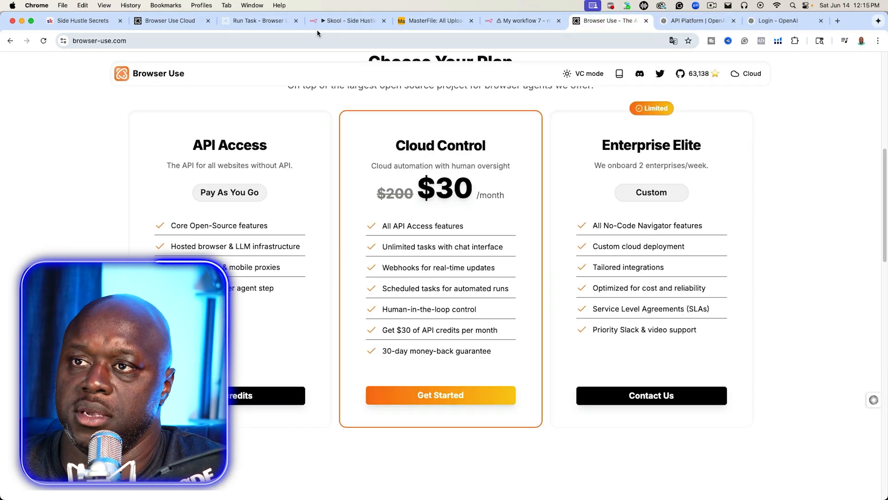
- Run the HTTP Request node to create a Browser Use task, then view the Run Task docs
{"action": "left_click", "coordinate": [345, 21]}
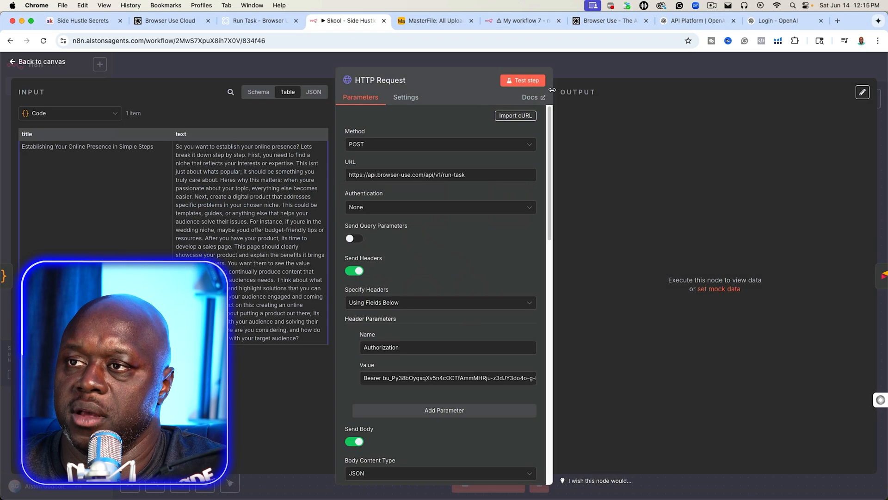
{"action": "left_click", "coordinate": [522, 80]}
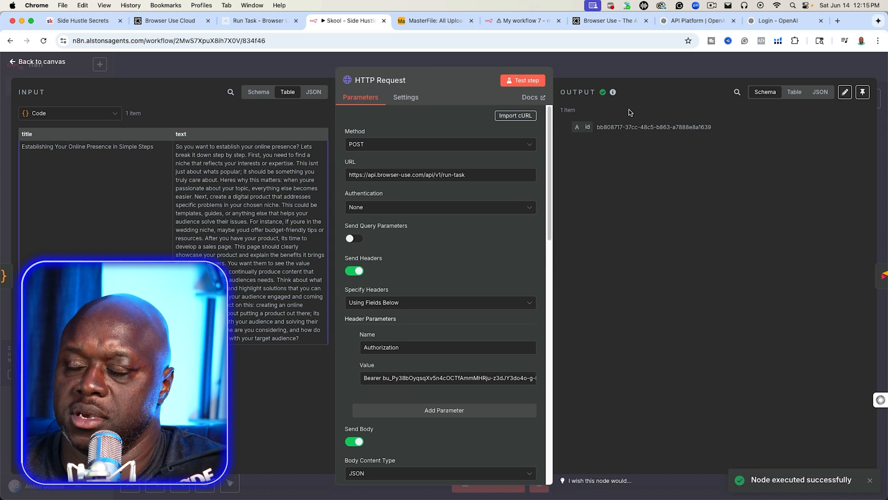
{"action": "left_click", "coordinate": [258, 20]}
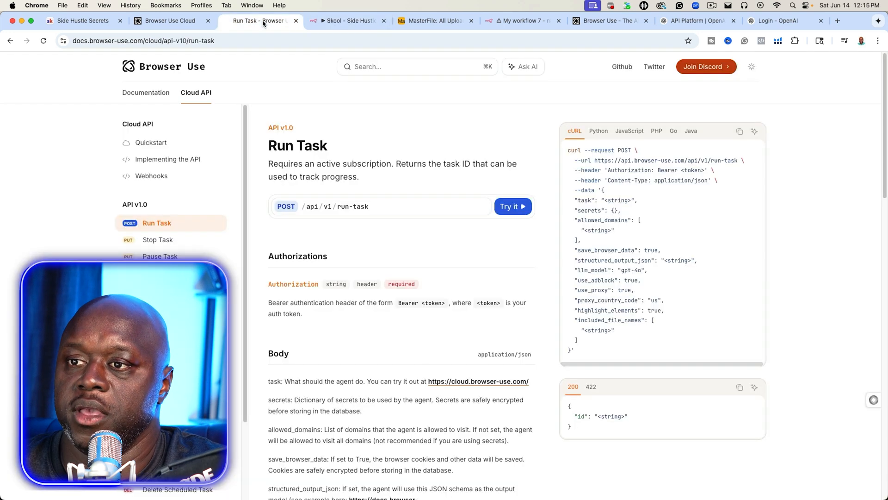
- Switch to the Skool Side Hustle Secrets tab showing the new post
{"action": "left_click", "coordinate": [170, 21]}
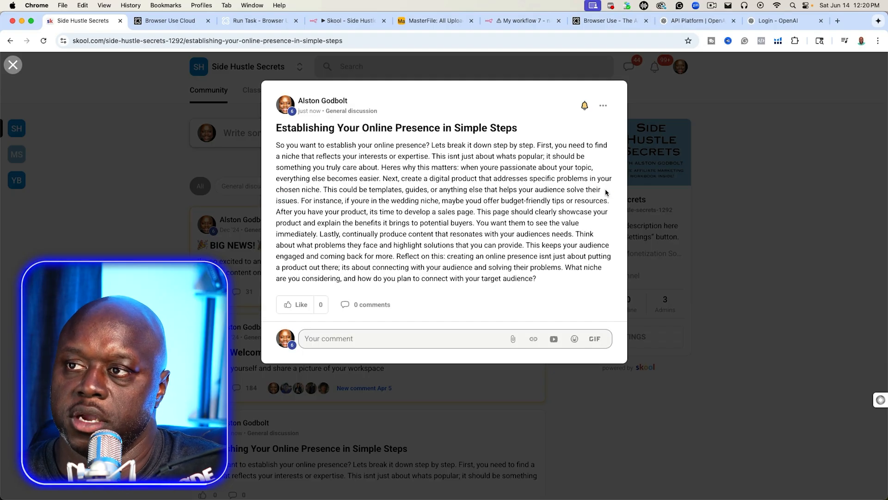
{"action": "mouse_move", "coordinate": [790, 207]}
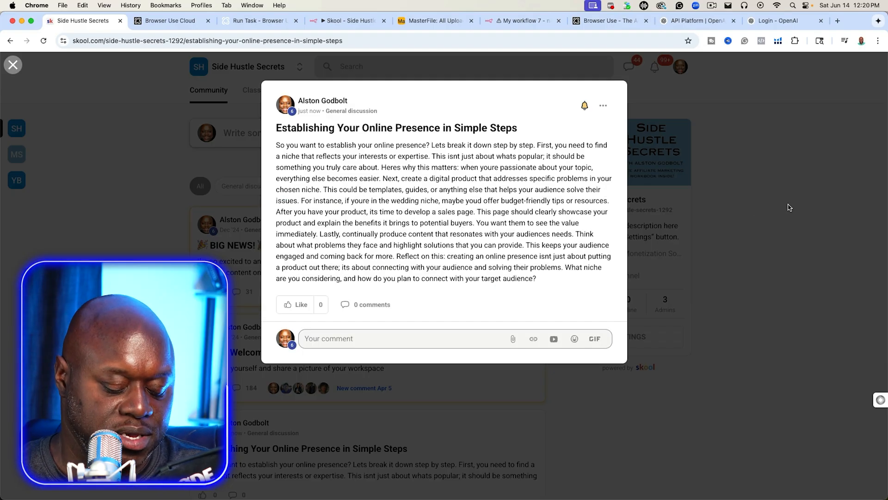